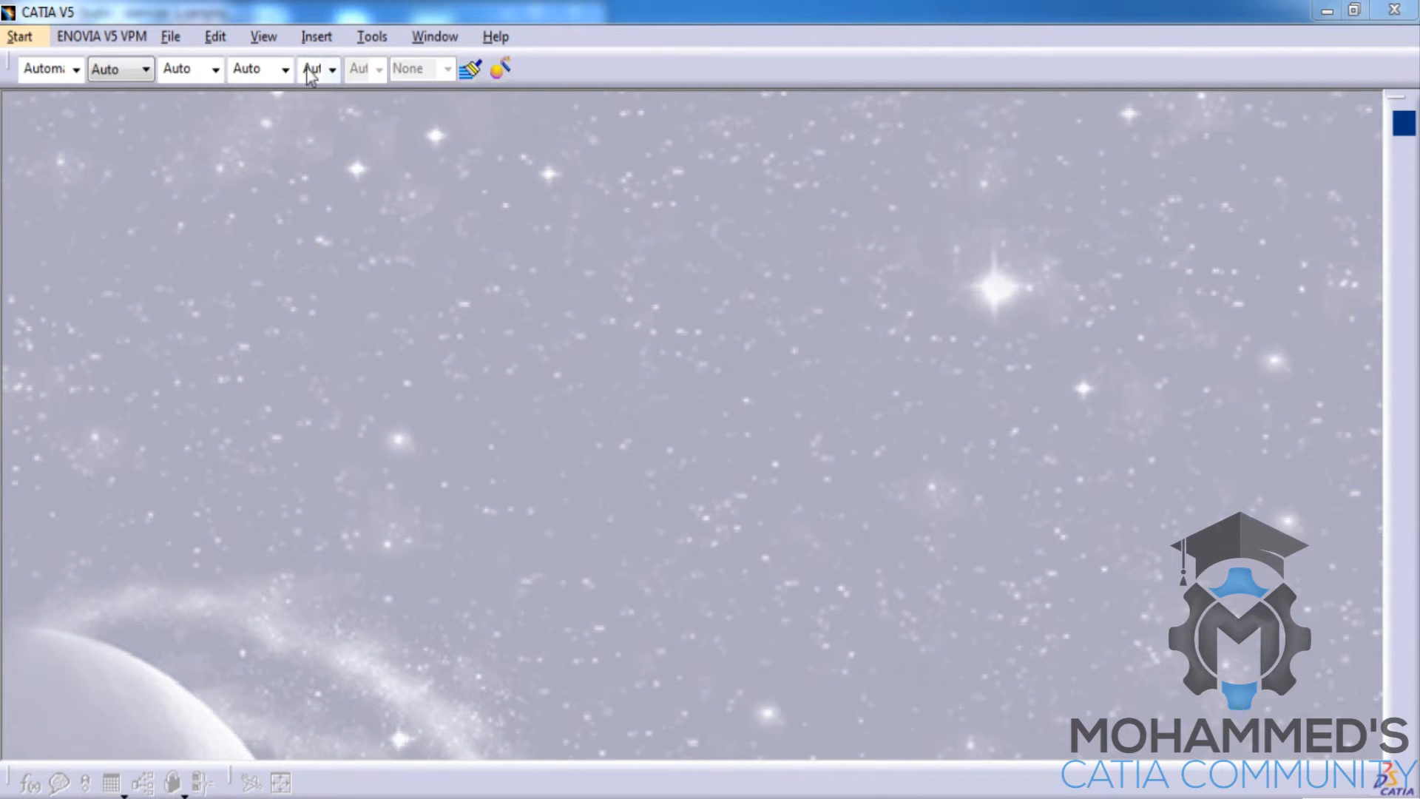
Enter the Generative Sheetmetal Design workbench and create a new part named introduction
{"action": "left_click", "coordinate": [169, 35]}
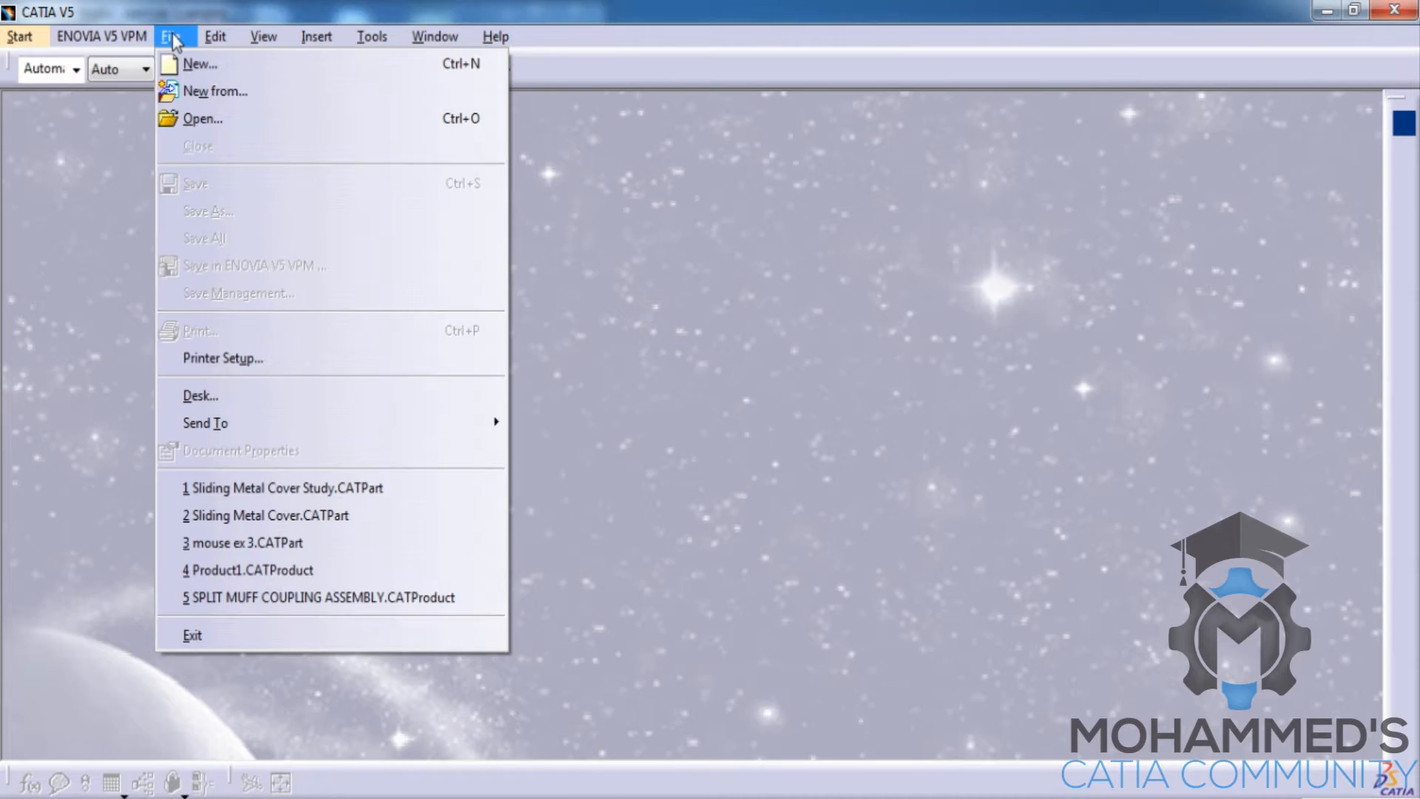
{"action": "left_click", "coordinate": [20, 35]}
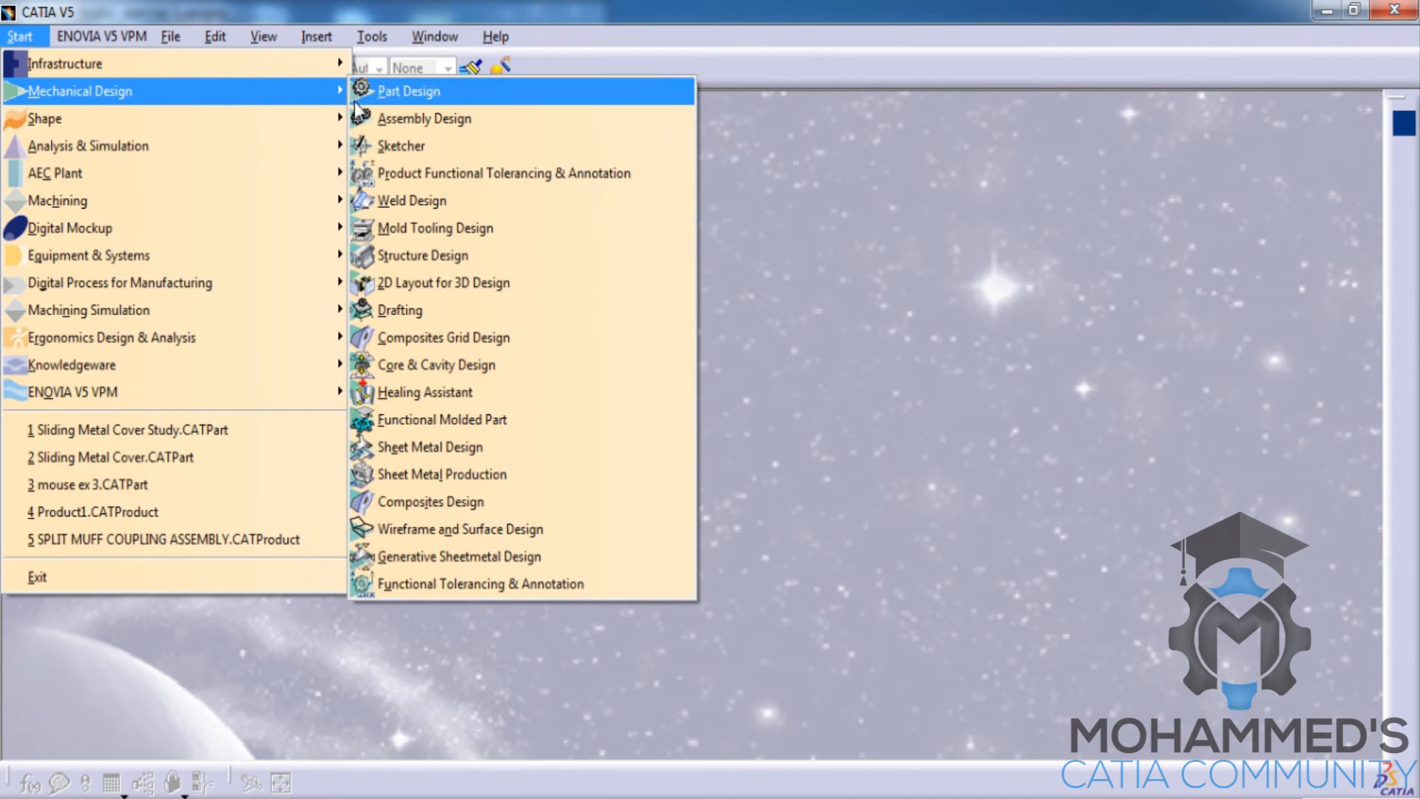
{"action": "mouse_move", "coordinate": [461, 556]}
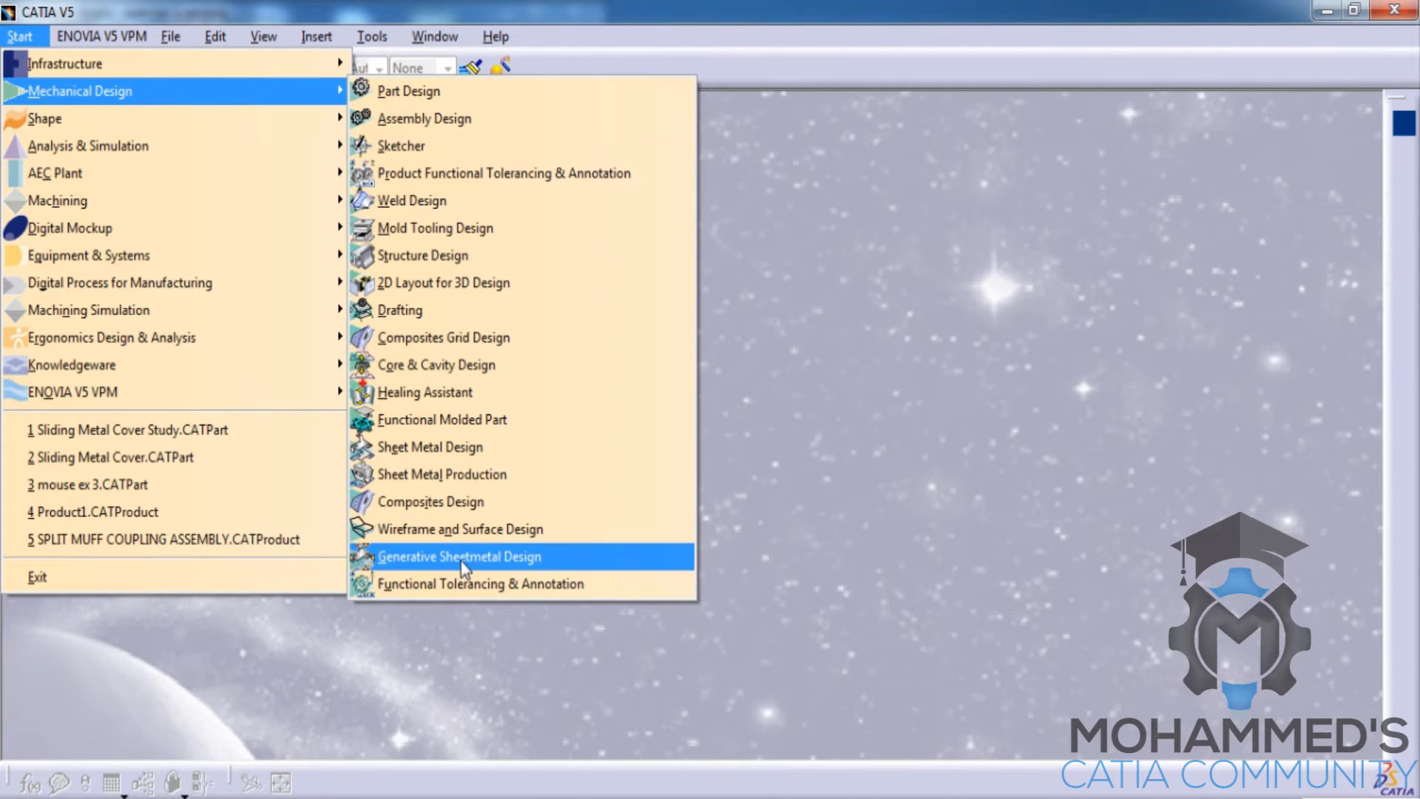
{"action": "left_click", "coordinate": [458, 556]}
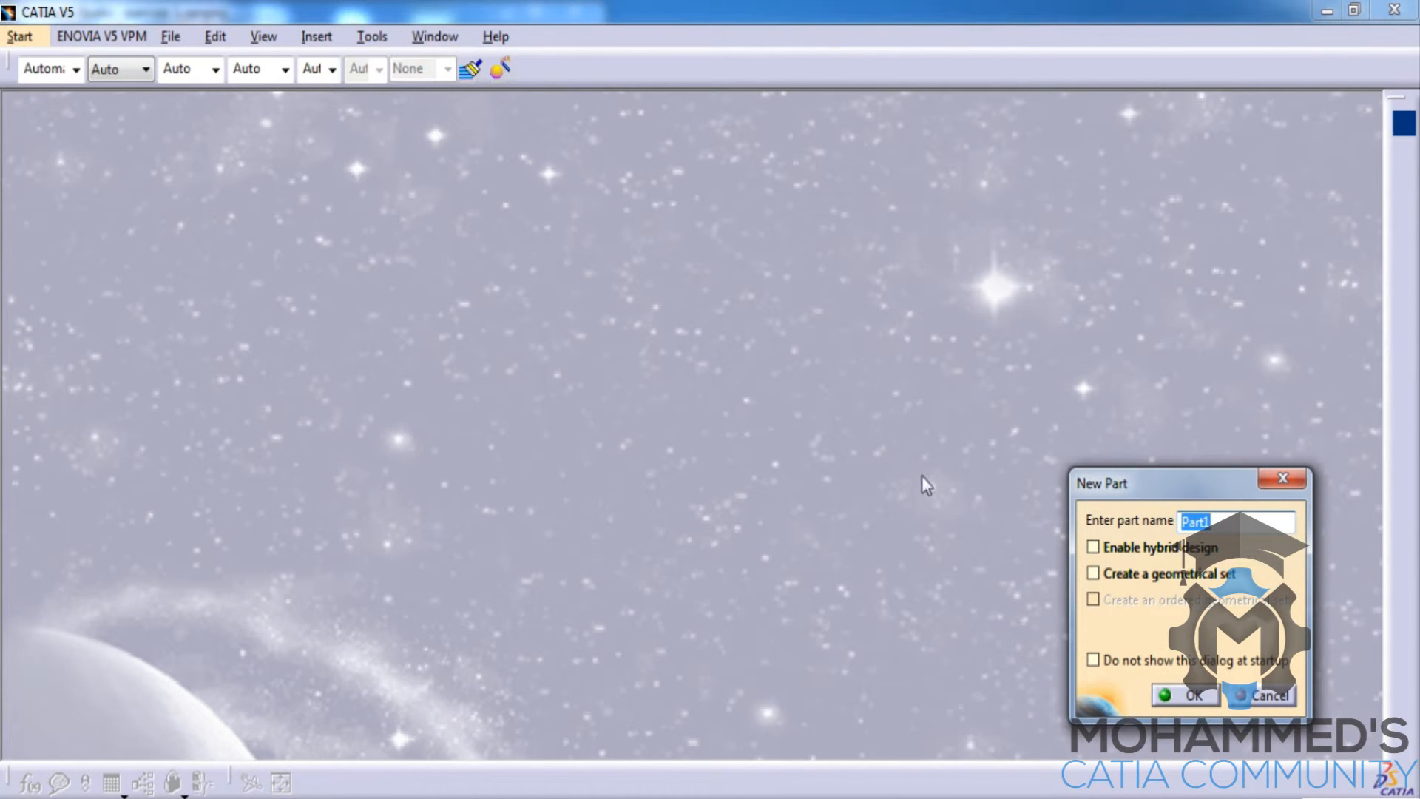
{"action": "type", "text": "st"}
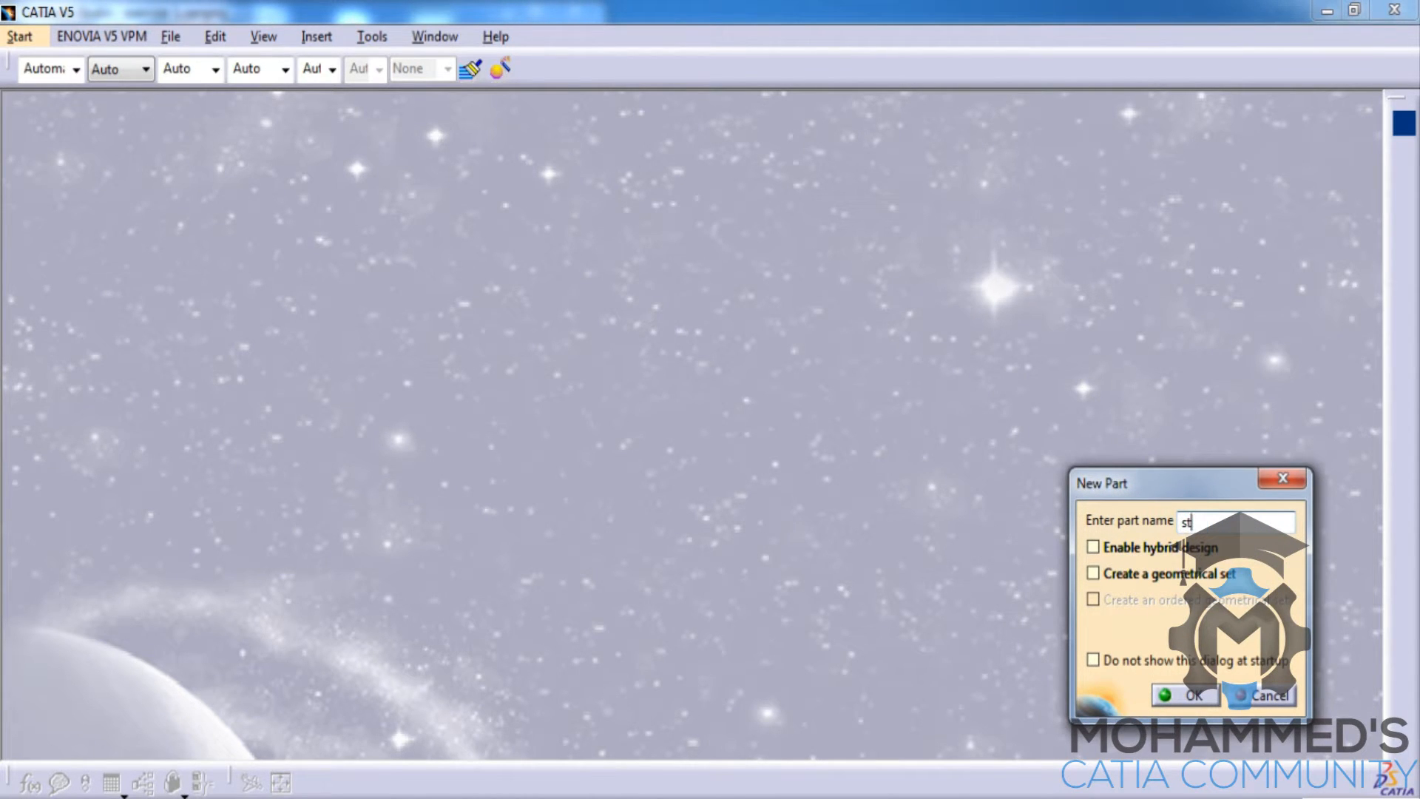
{"action": "type", "text": "introductio"}
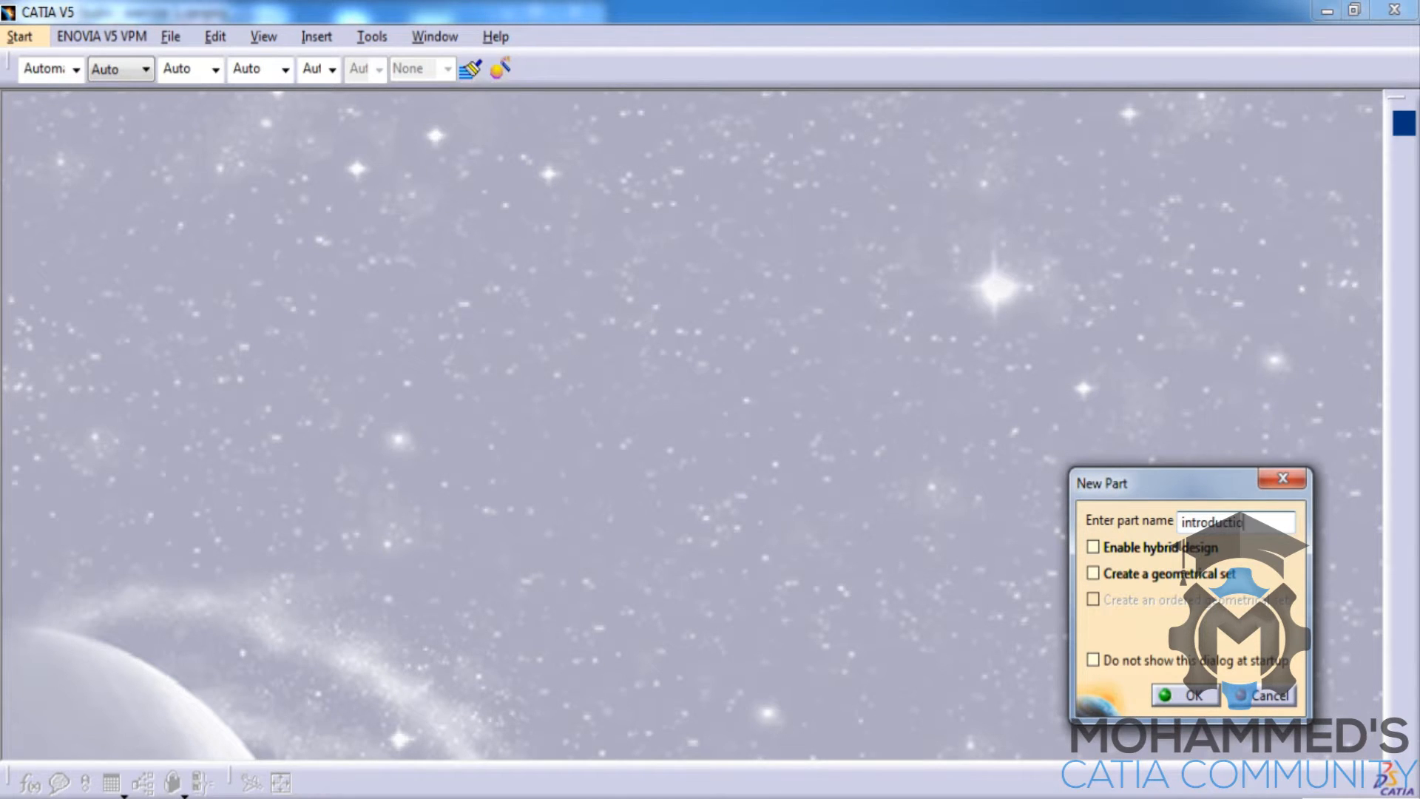
{"action": "left_click", "coordinate": [1188, 695]}
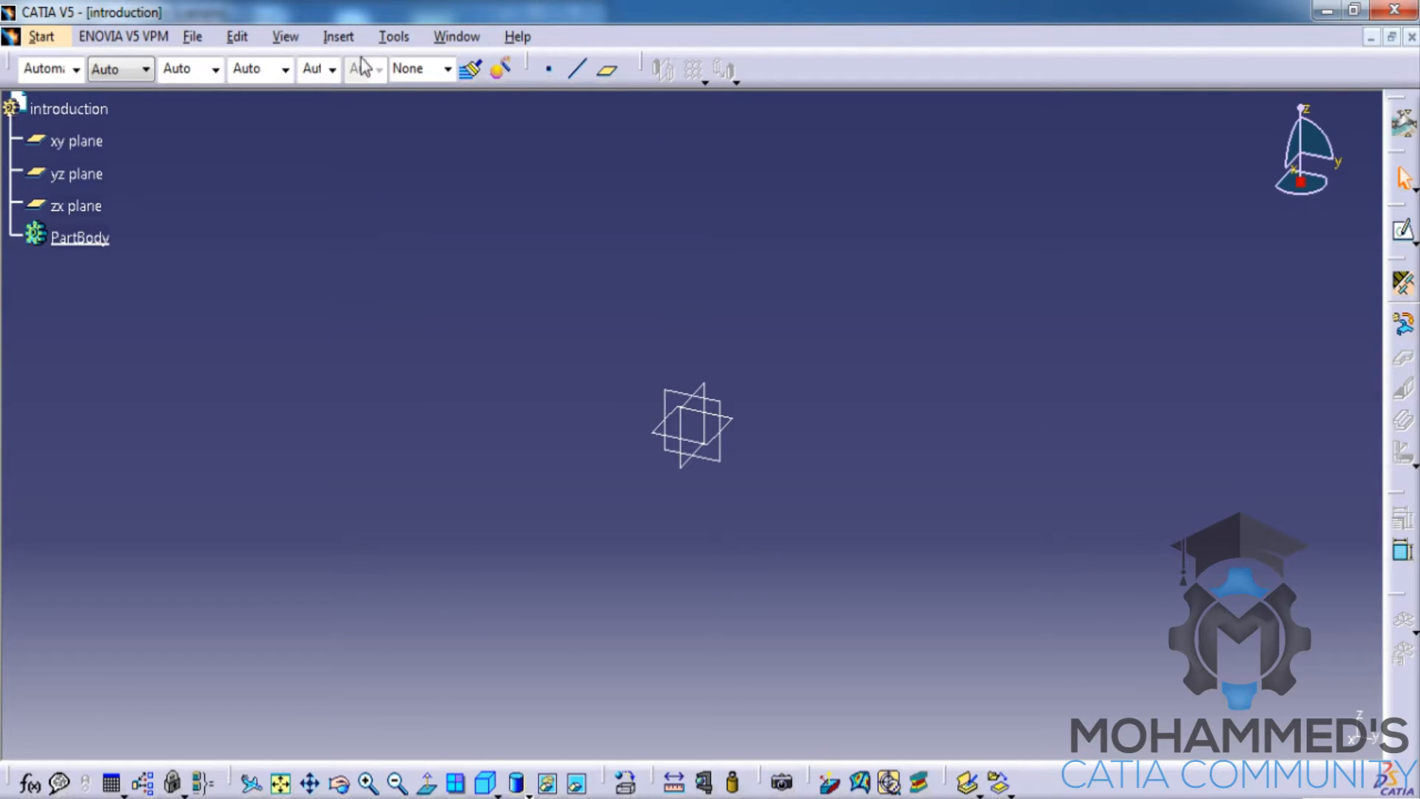
{"action": "left_click", "coordinate": [339, 36]}
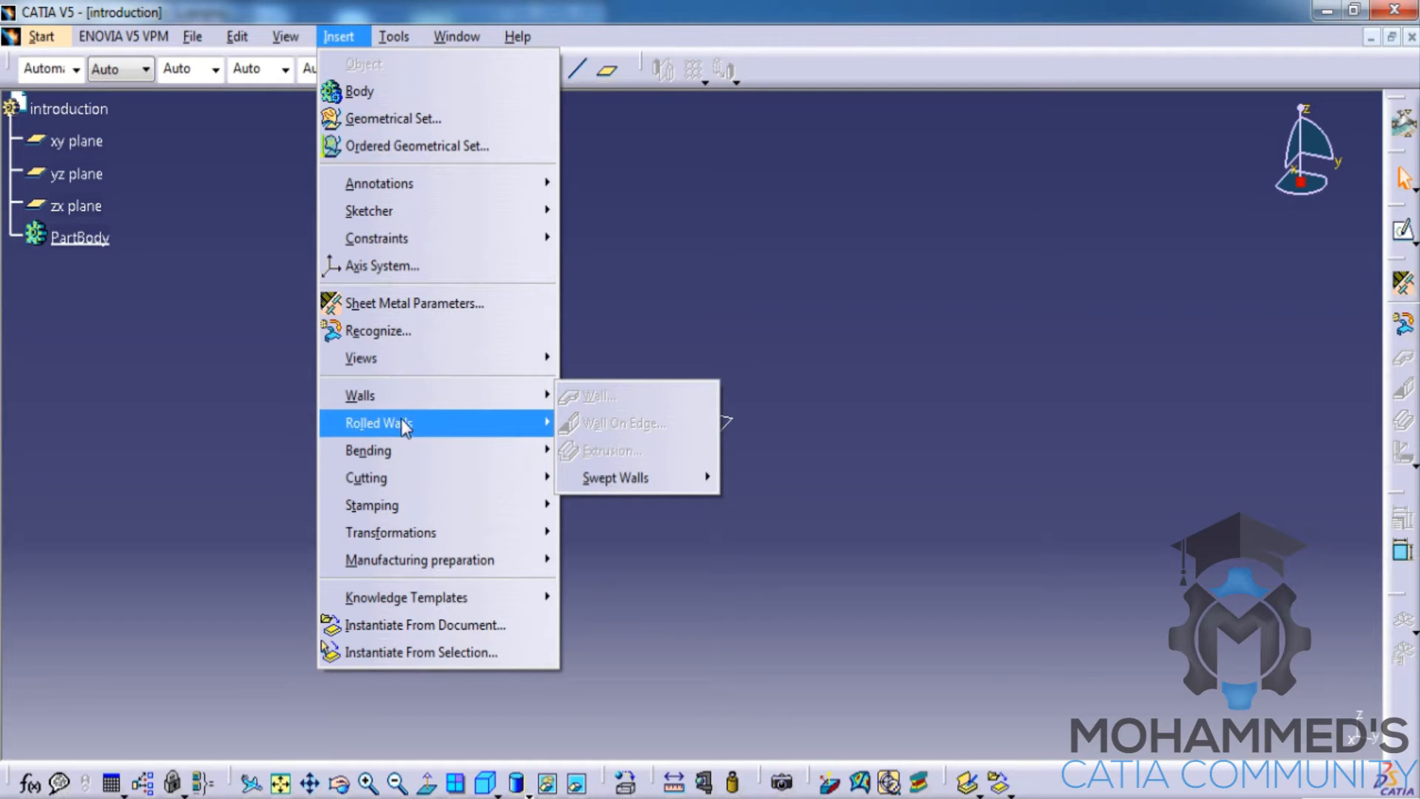
{"action": "mouse_move", "coordinate": [391, 532]}
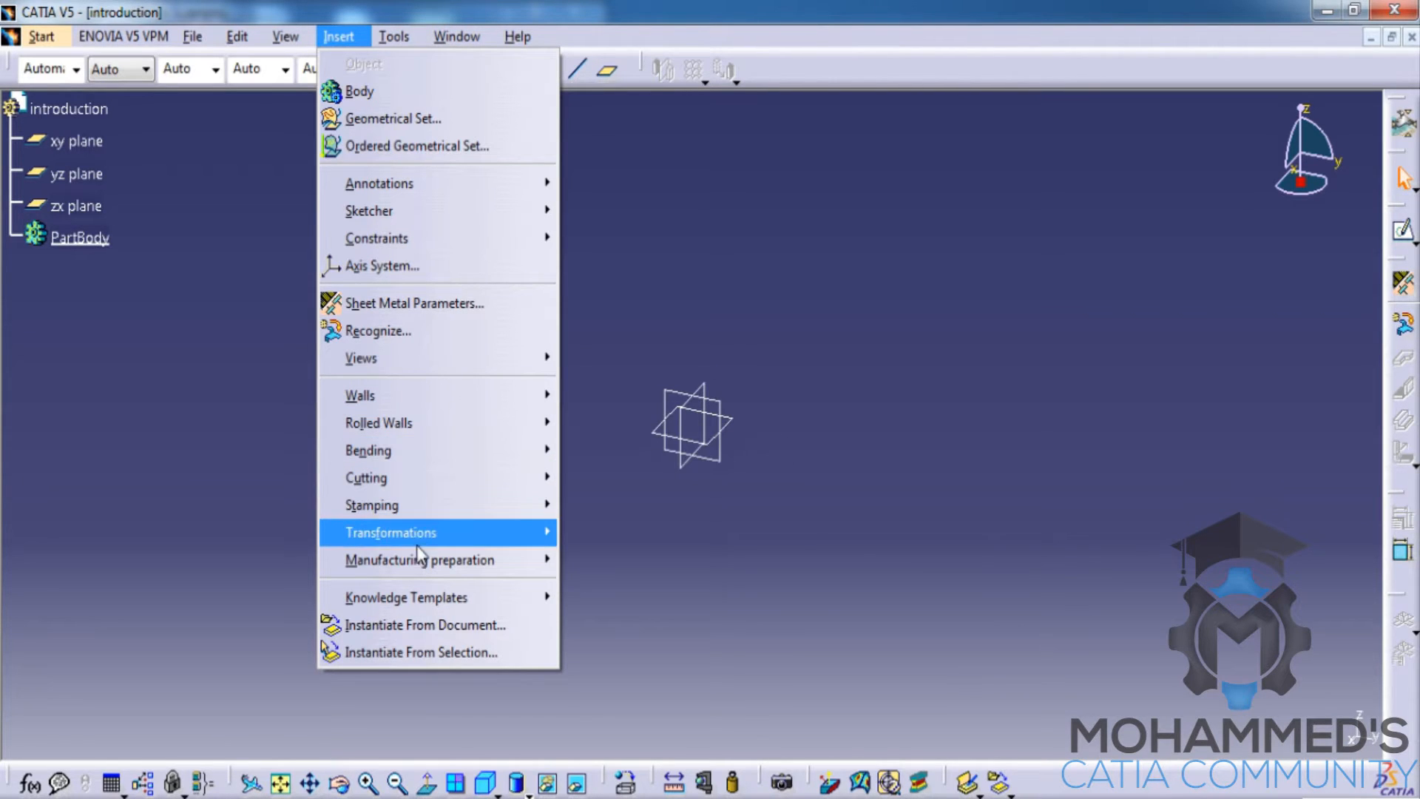
{"action": "mouse_move", "coordinate": [418, 559]}
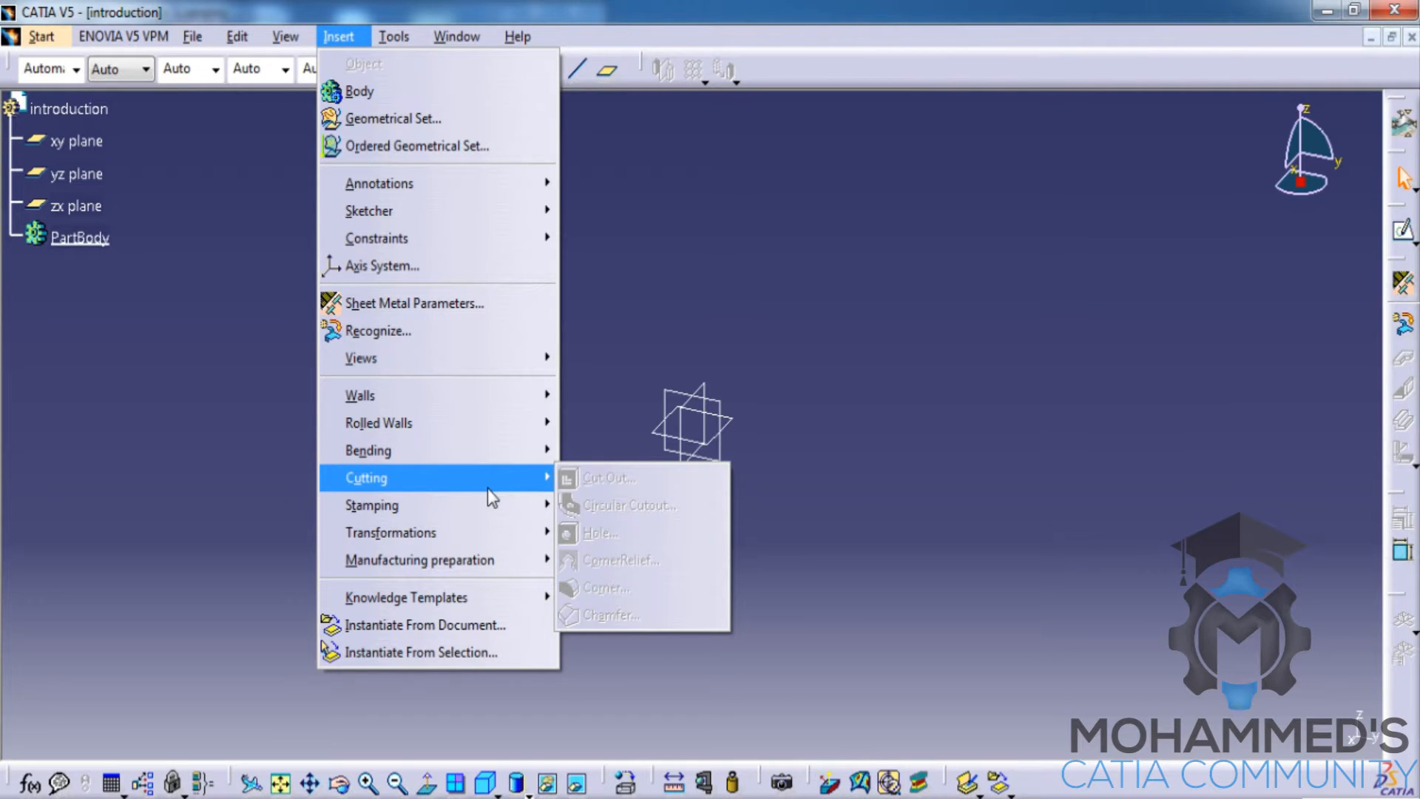
{"action": "mouse_move", "coordinate": [507, 450]}
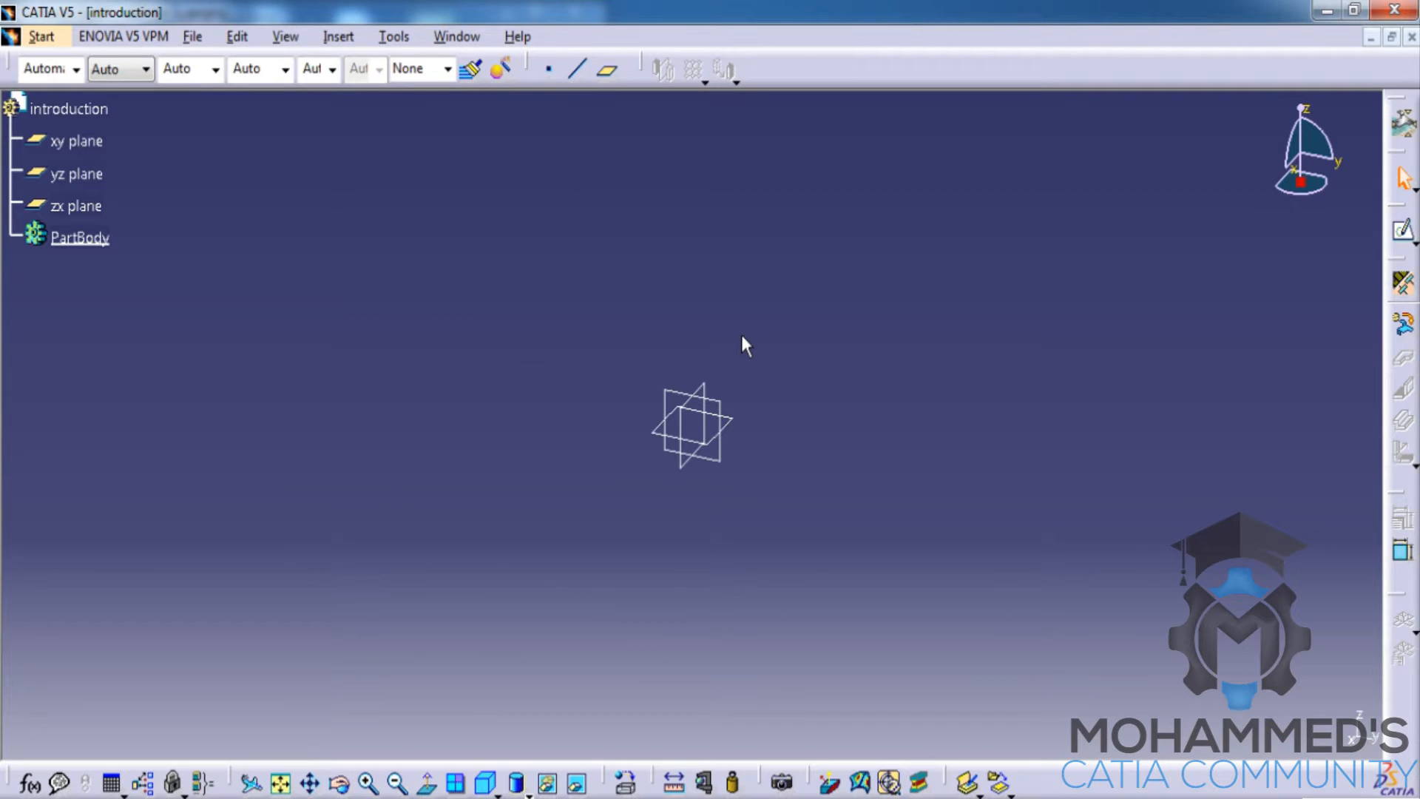
{"action": "mouse_move", "coordinate": [837, 365]}
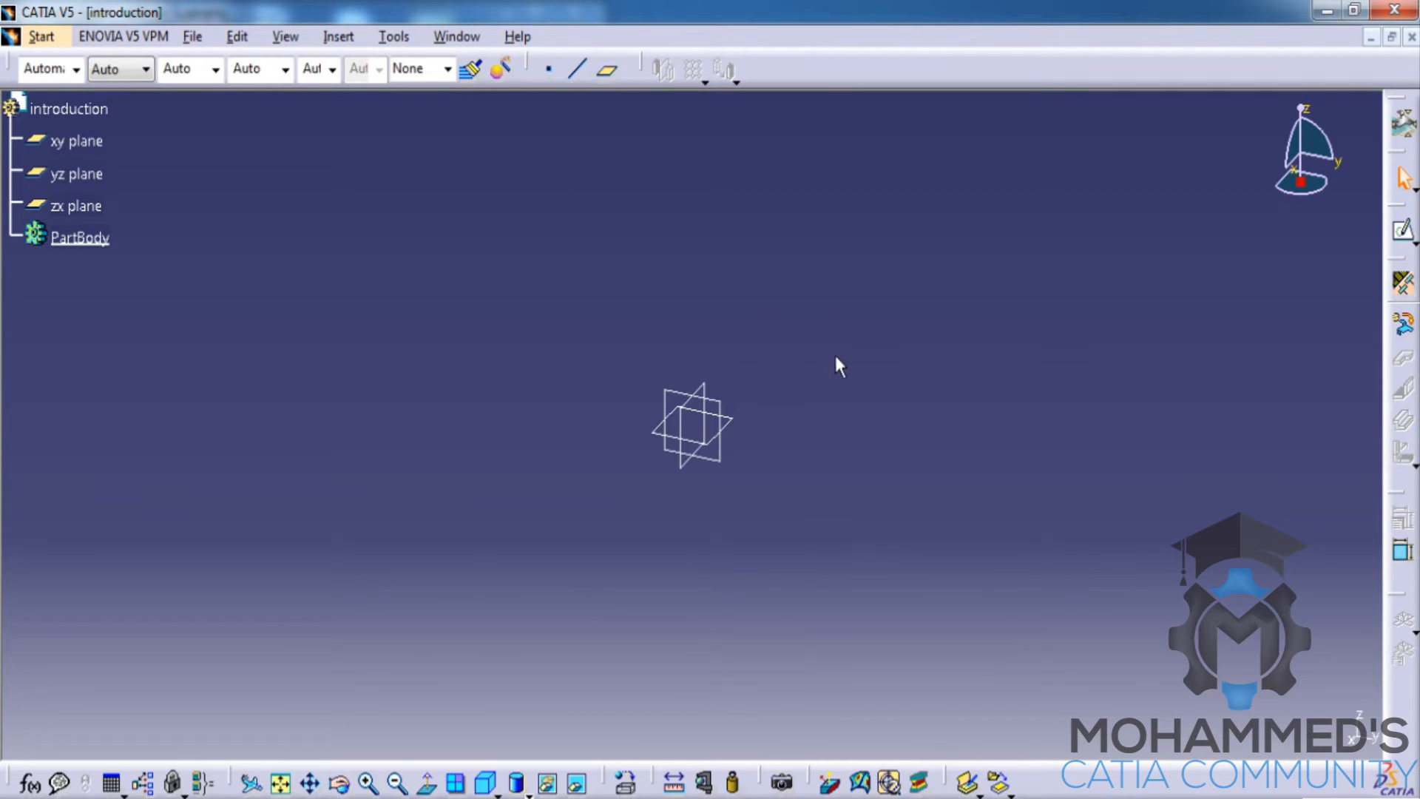
{"action": "mouse_move", "coordinate": [1349, 343]}
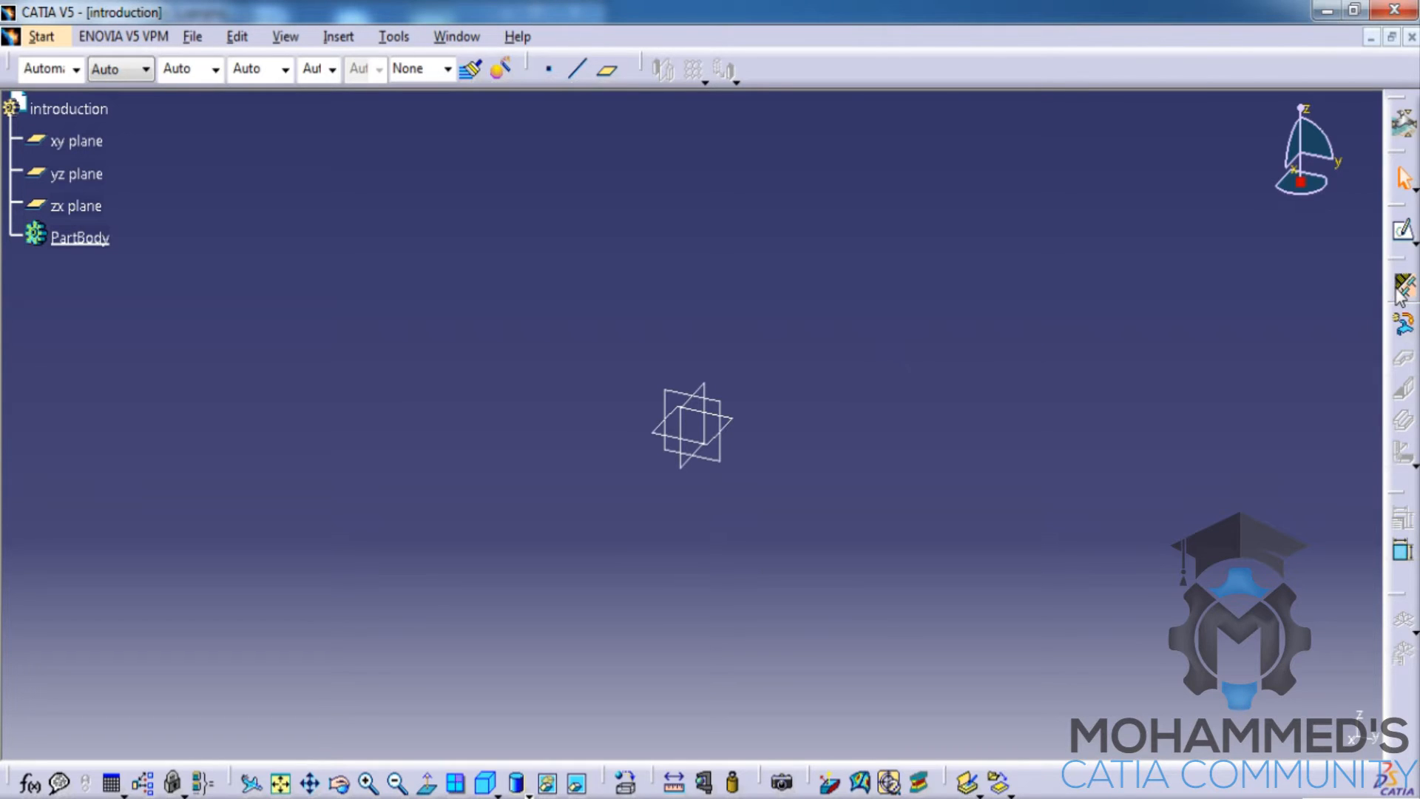
{"action": "mouse_move", "coordinate": [1402, 289]}
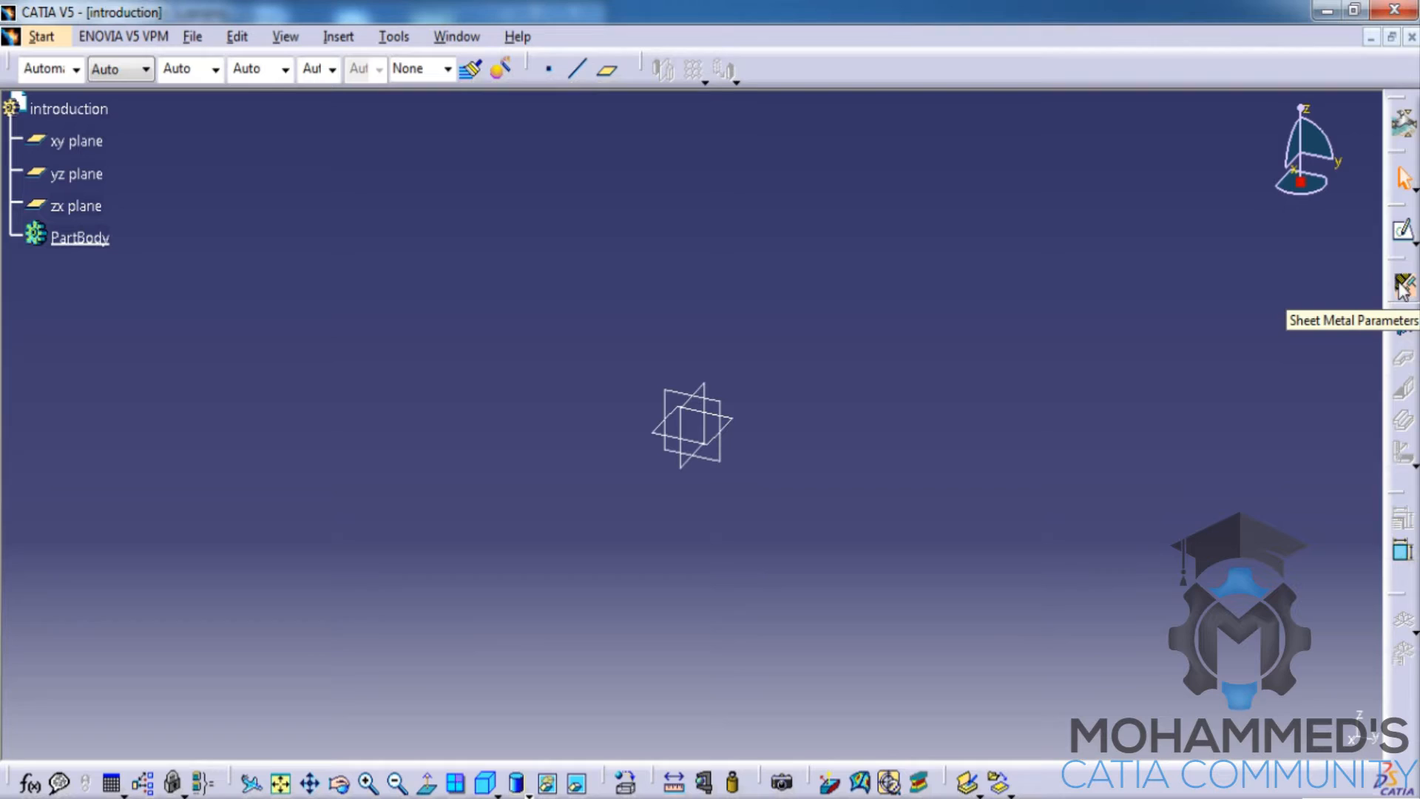
{"action": "mouse_move", "coordinate": [1404, 295]}
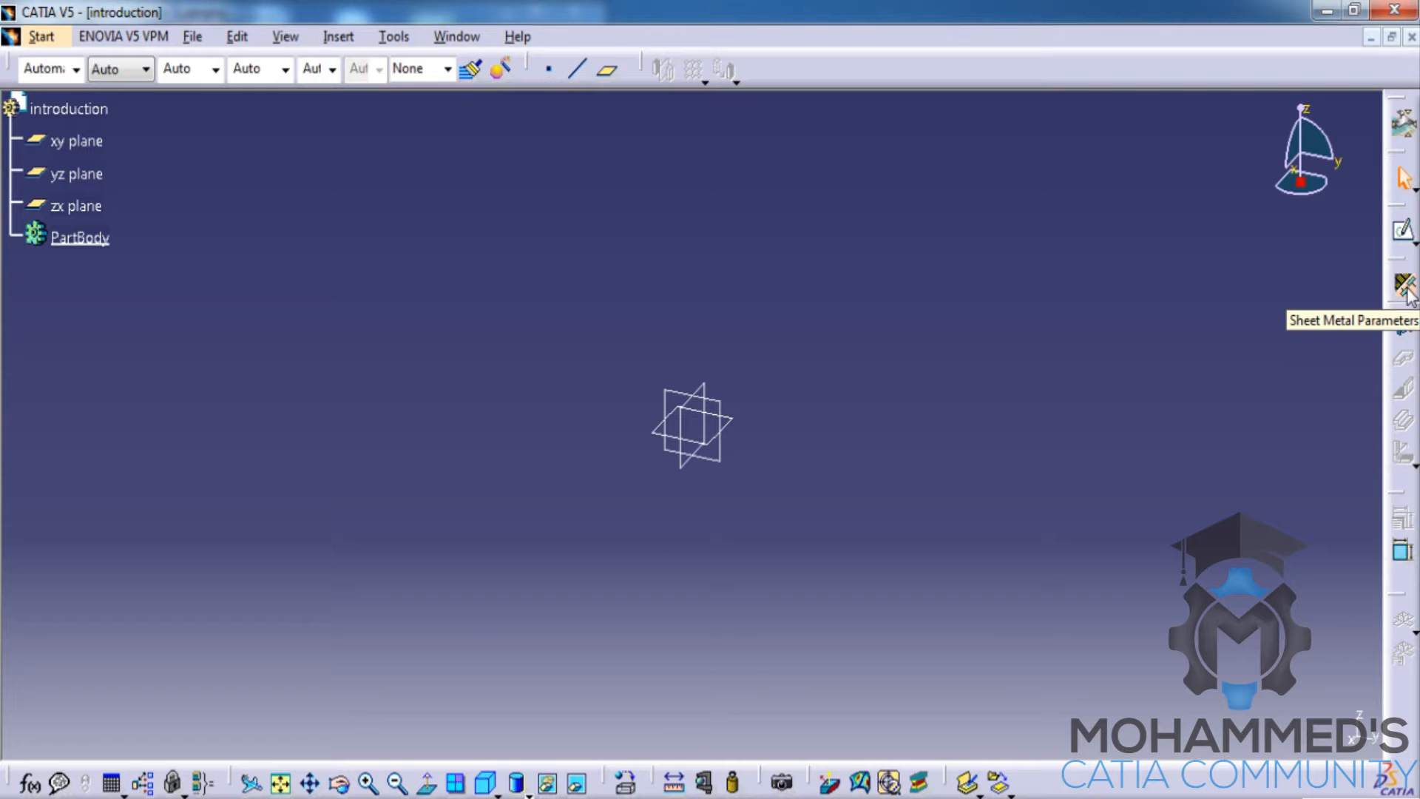
Accept Sheet Metal Parameters with 1 mm thickness and 2 mm default bend radius, then head to Insert > Walls
{"action": "left_click", "coordinate": [1402, 286]}
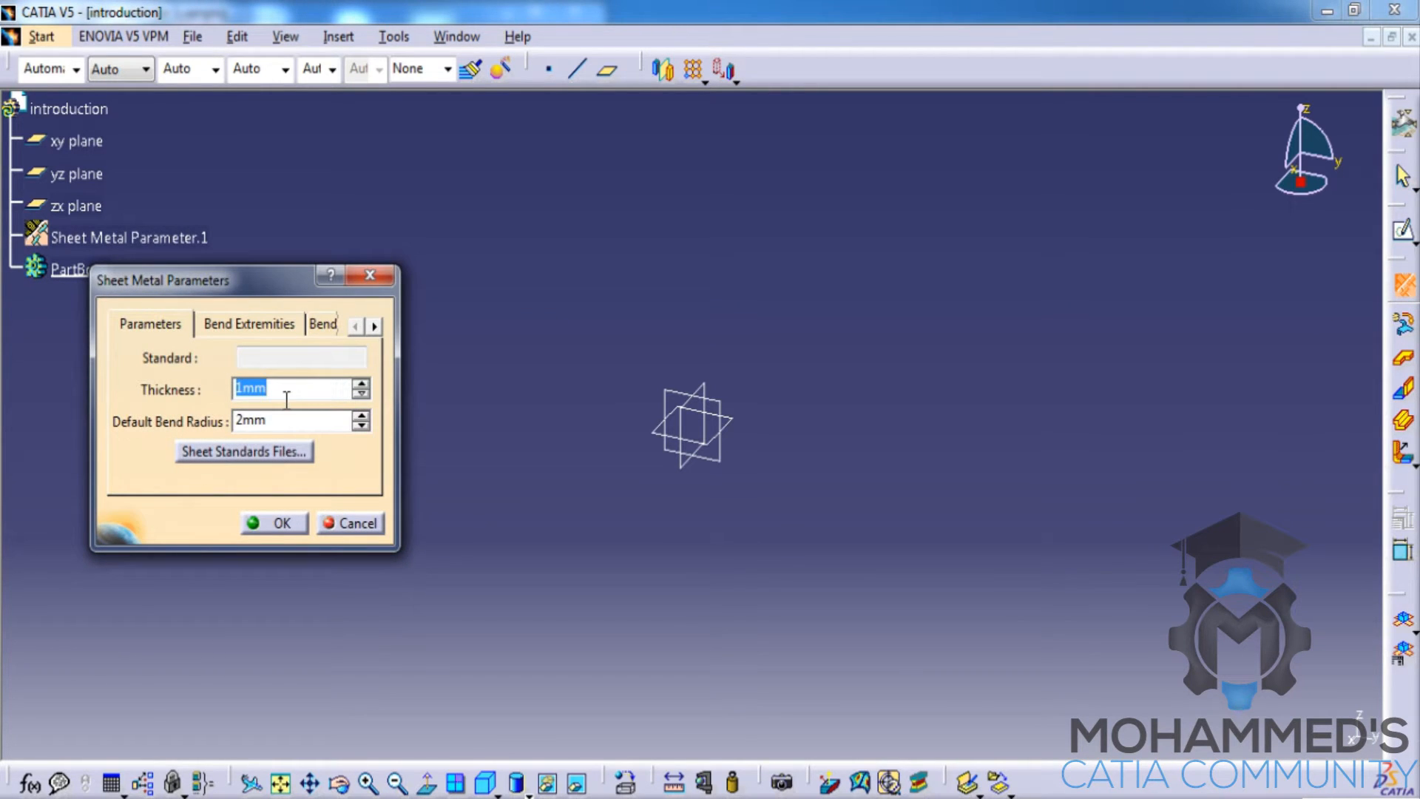
{"action": "mouse_move", "coordinate": [242, 444]}
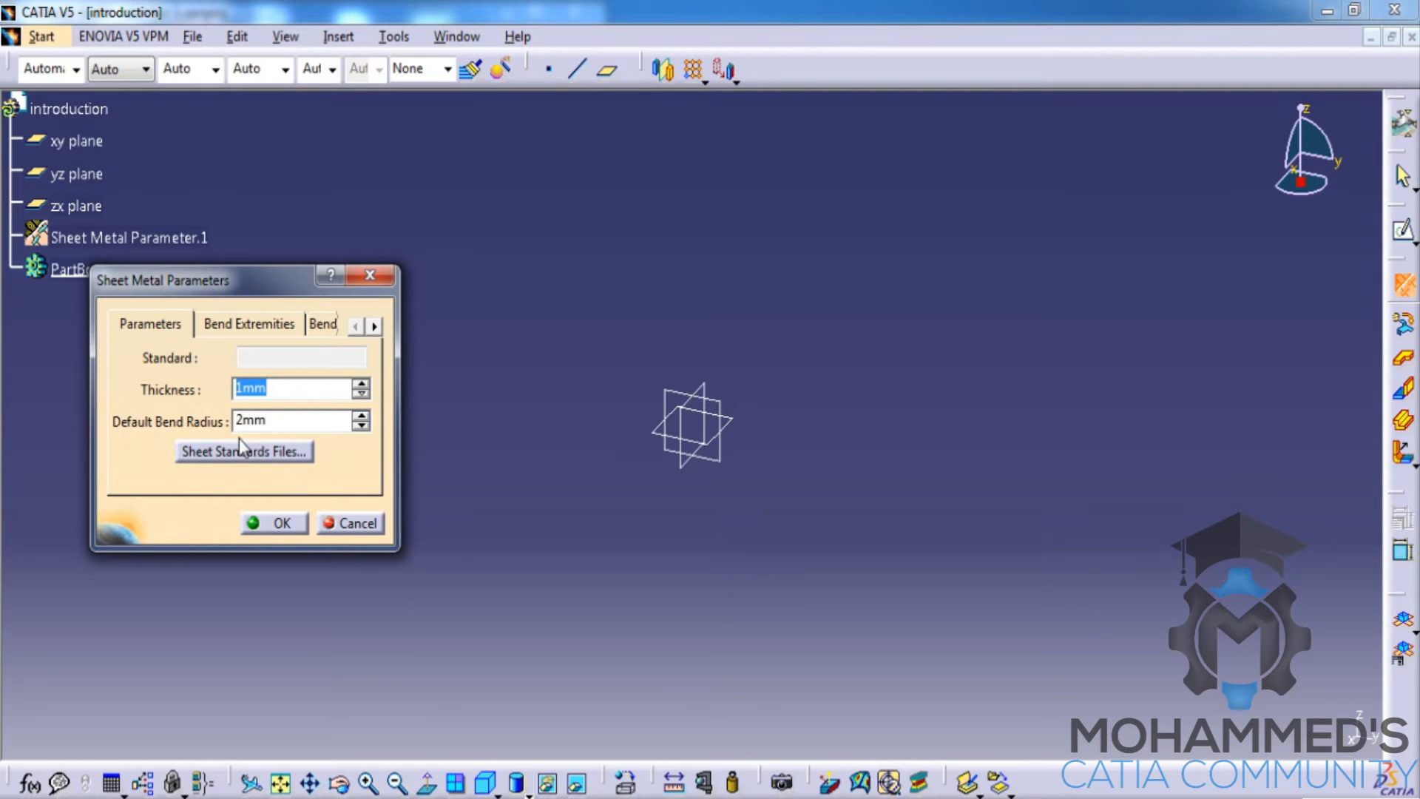
{"action": "left_click", "coordinate": [274, 522]}
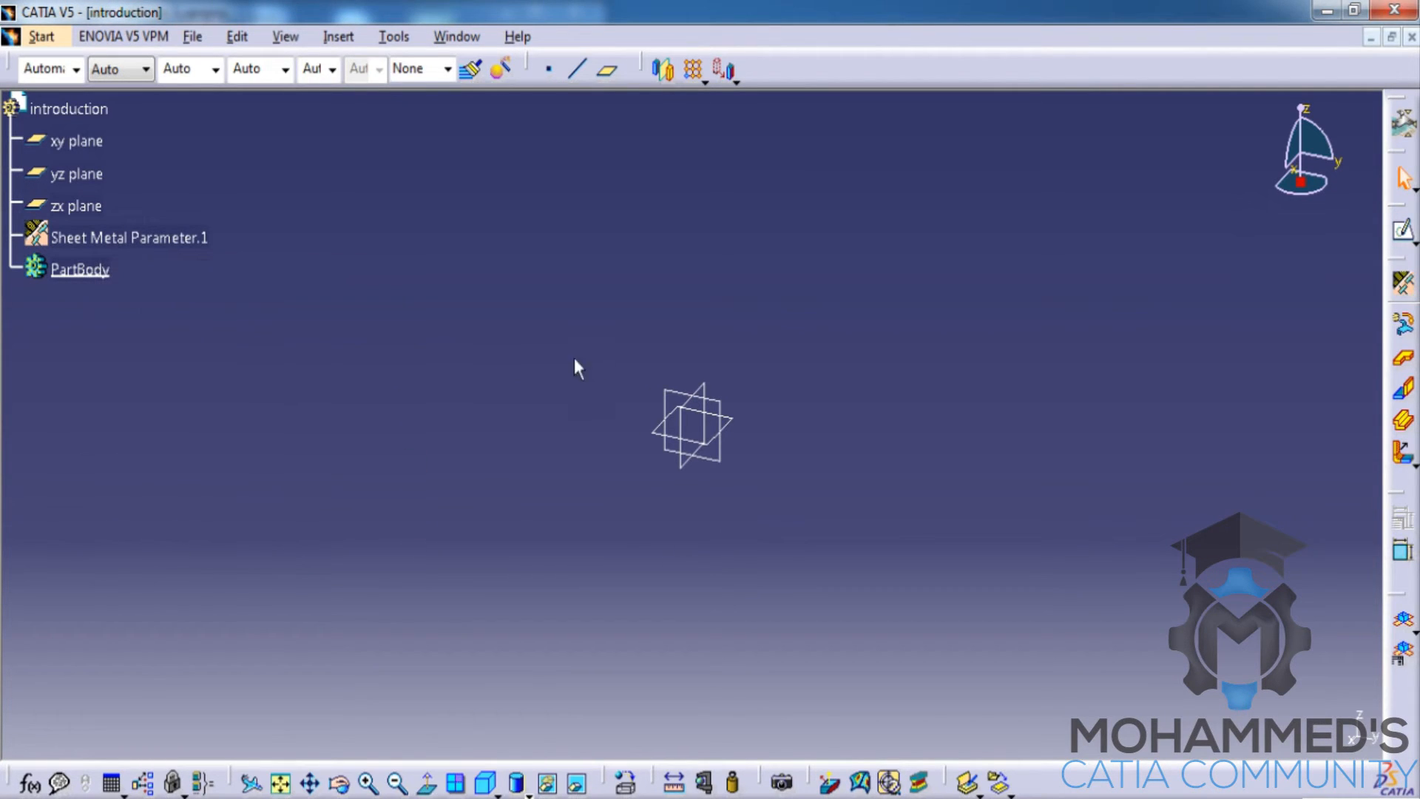
{"action": "mouse_move", "coordinate": [1356, 382]}
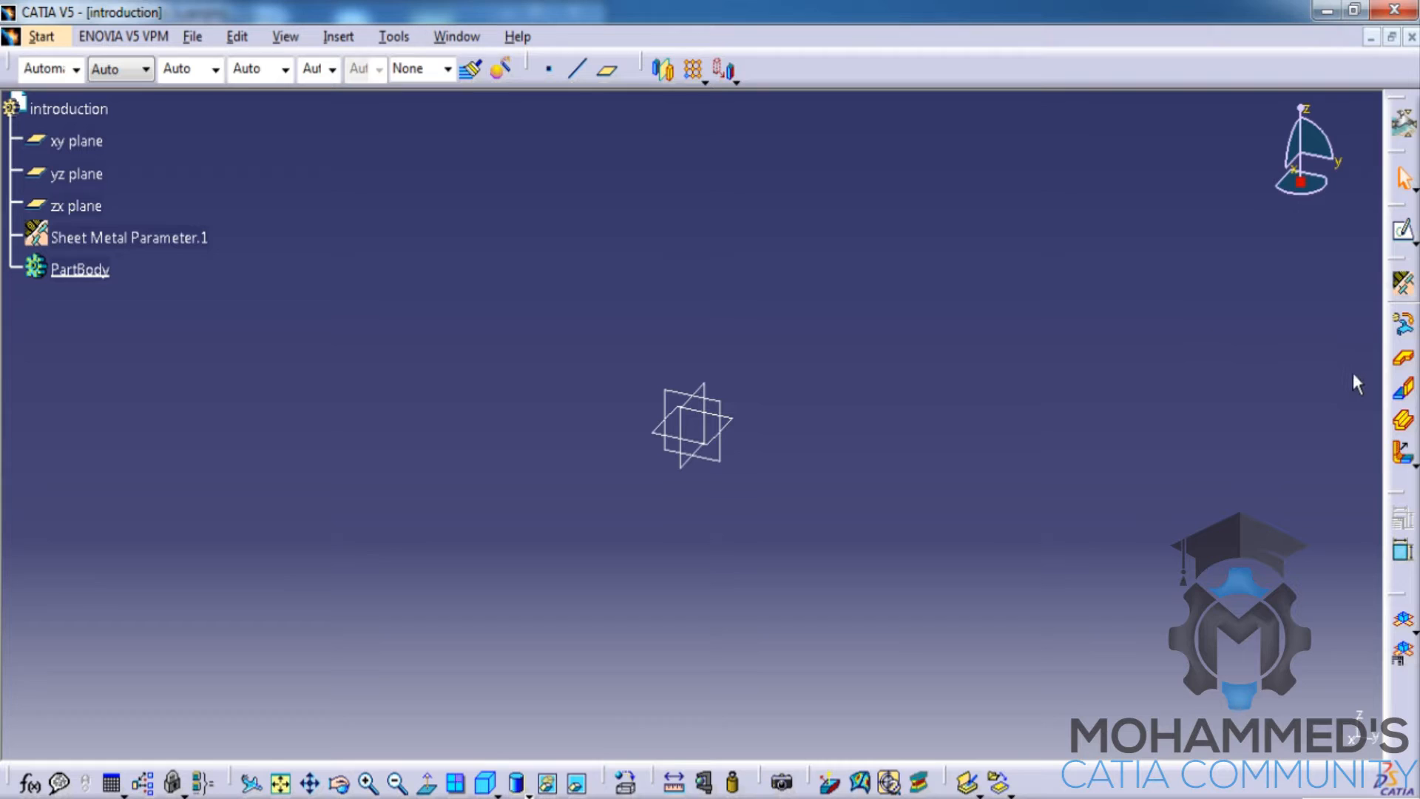
{"action": "mouse_move", "coordinate": [1402, 489]}
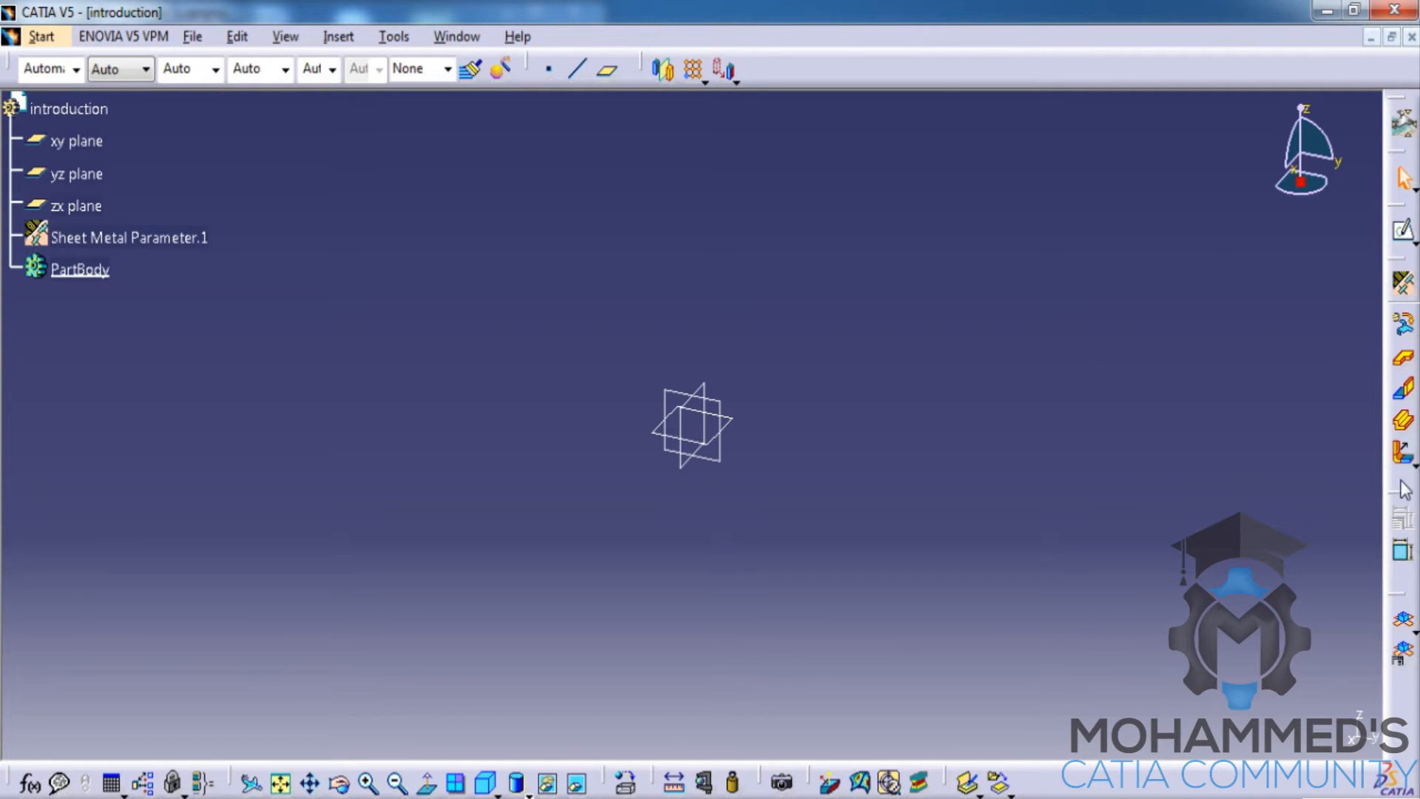
{"action": "mouse_move", "coordinate": [319, 74]}
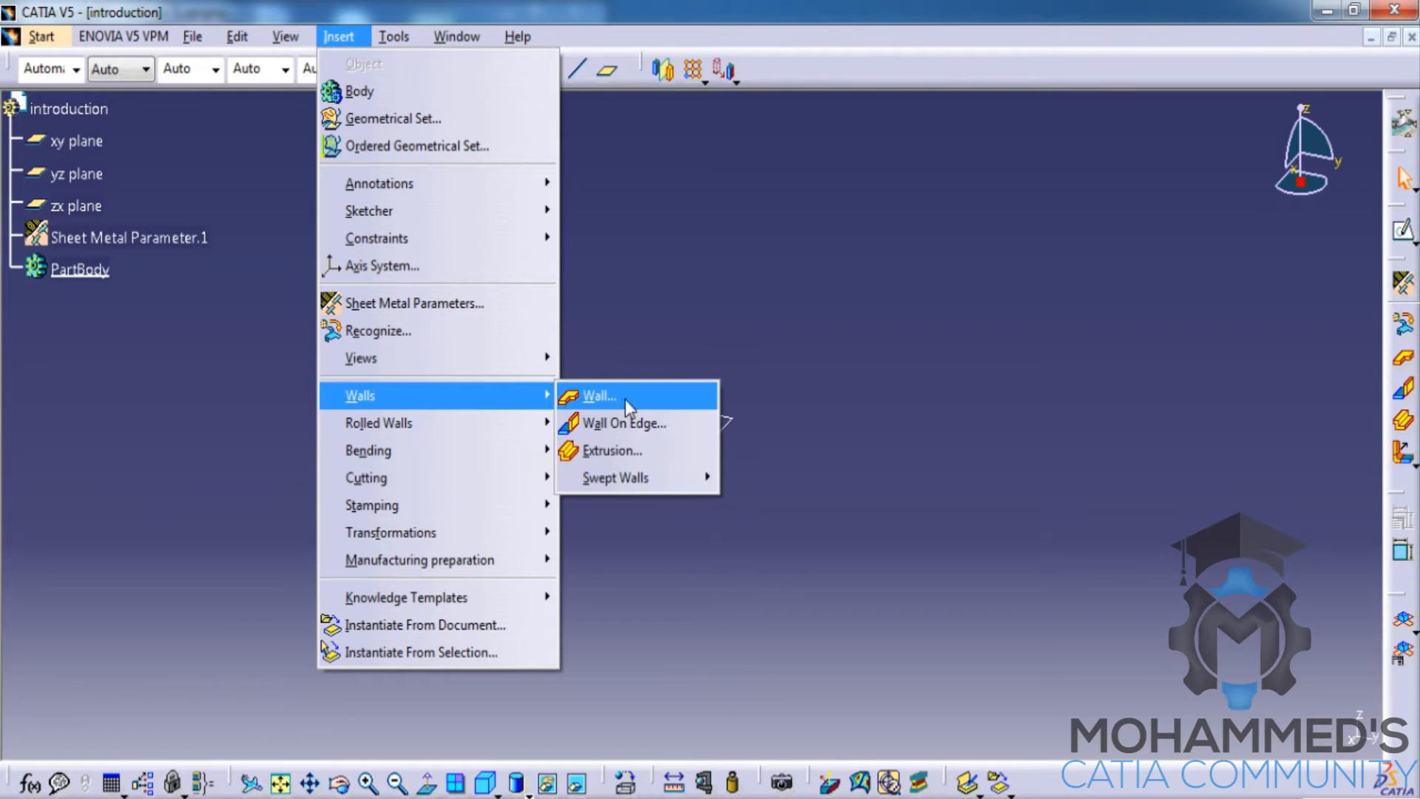
{"action": "mouse_move", "coordinate": [365, 477]}
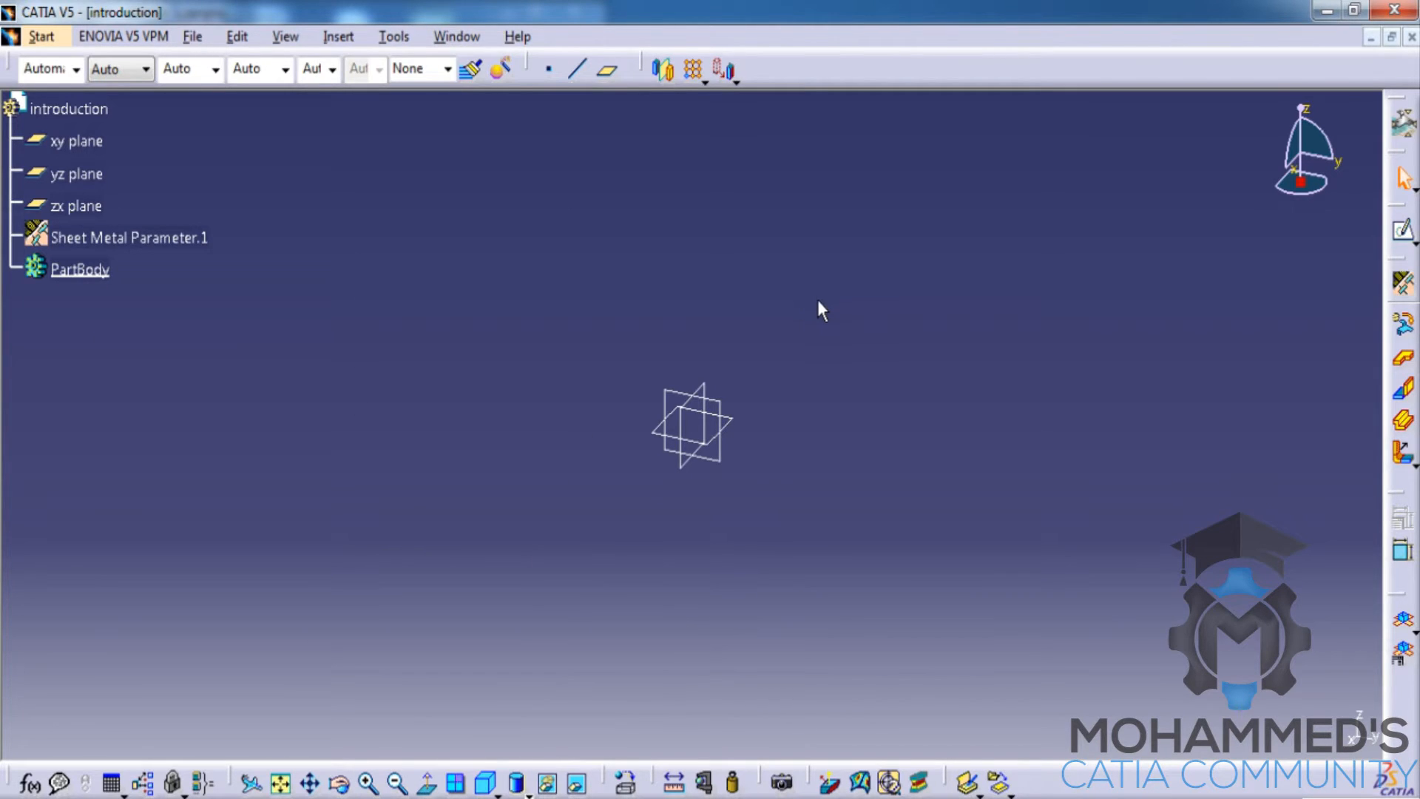
{"action": "left_click", "coordinate": [284, 35]}
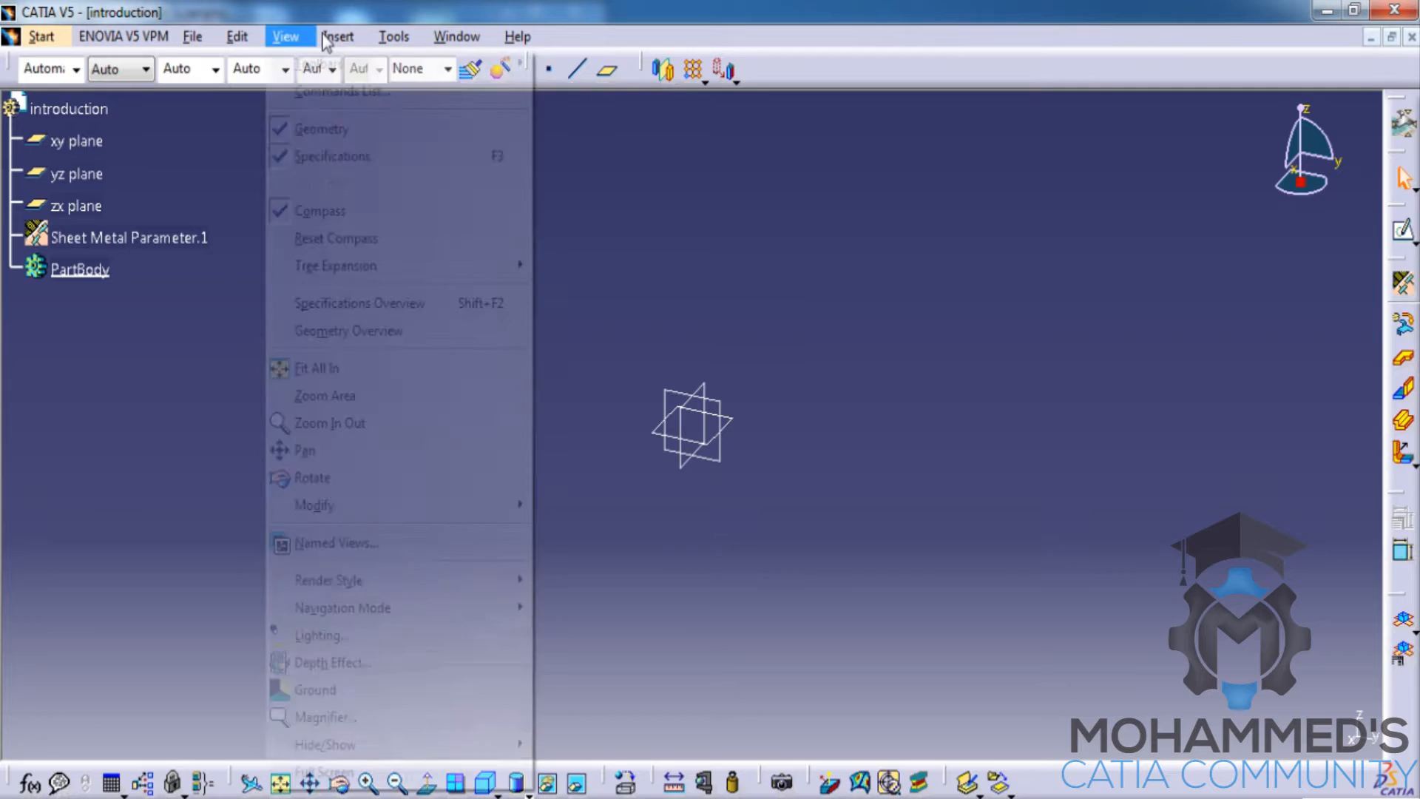
{"action": "left_click", "coordinate": [338, 35]}
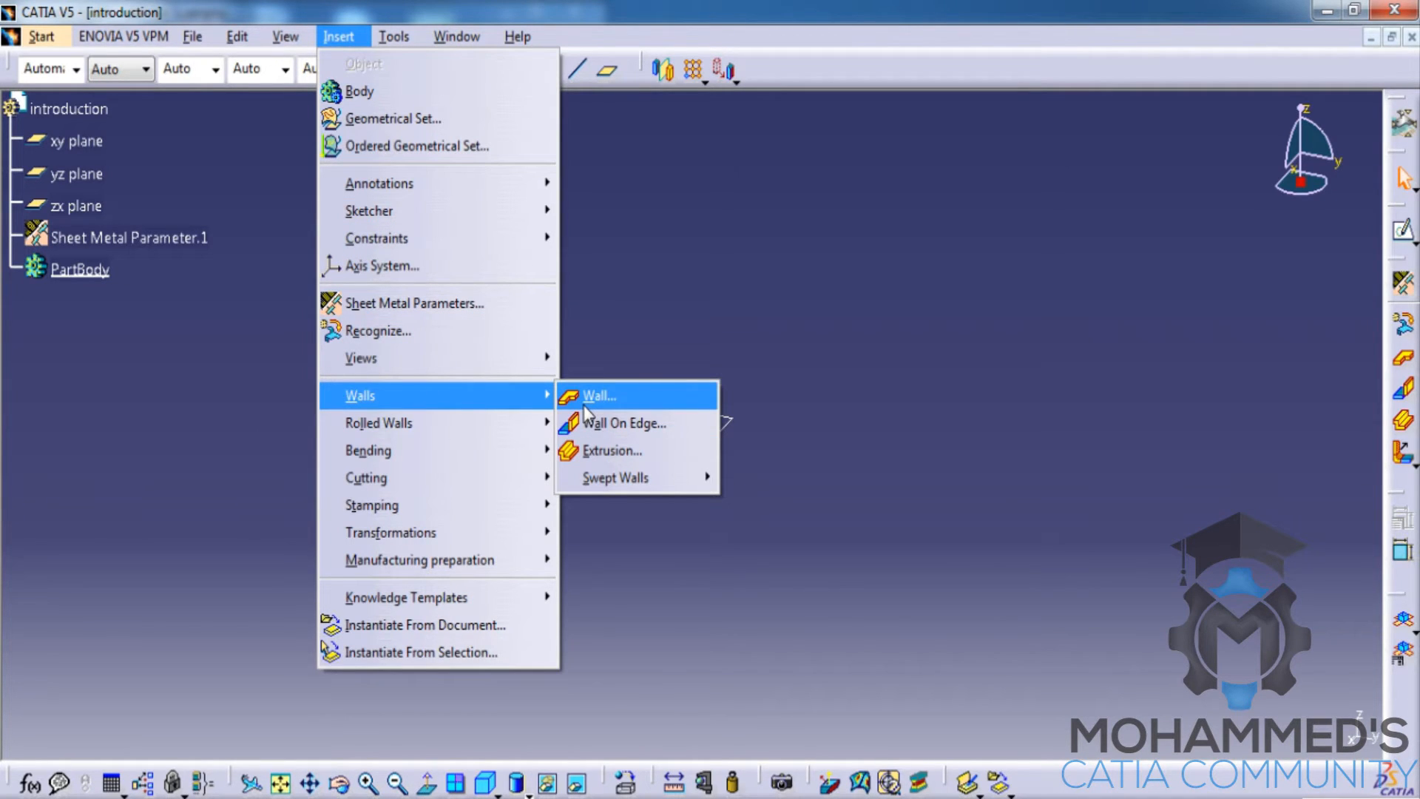
{"action": "mouse_move", "coordinate": [596, 401]}
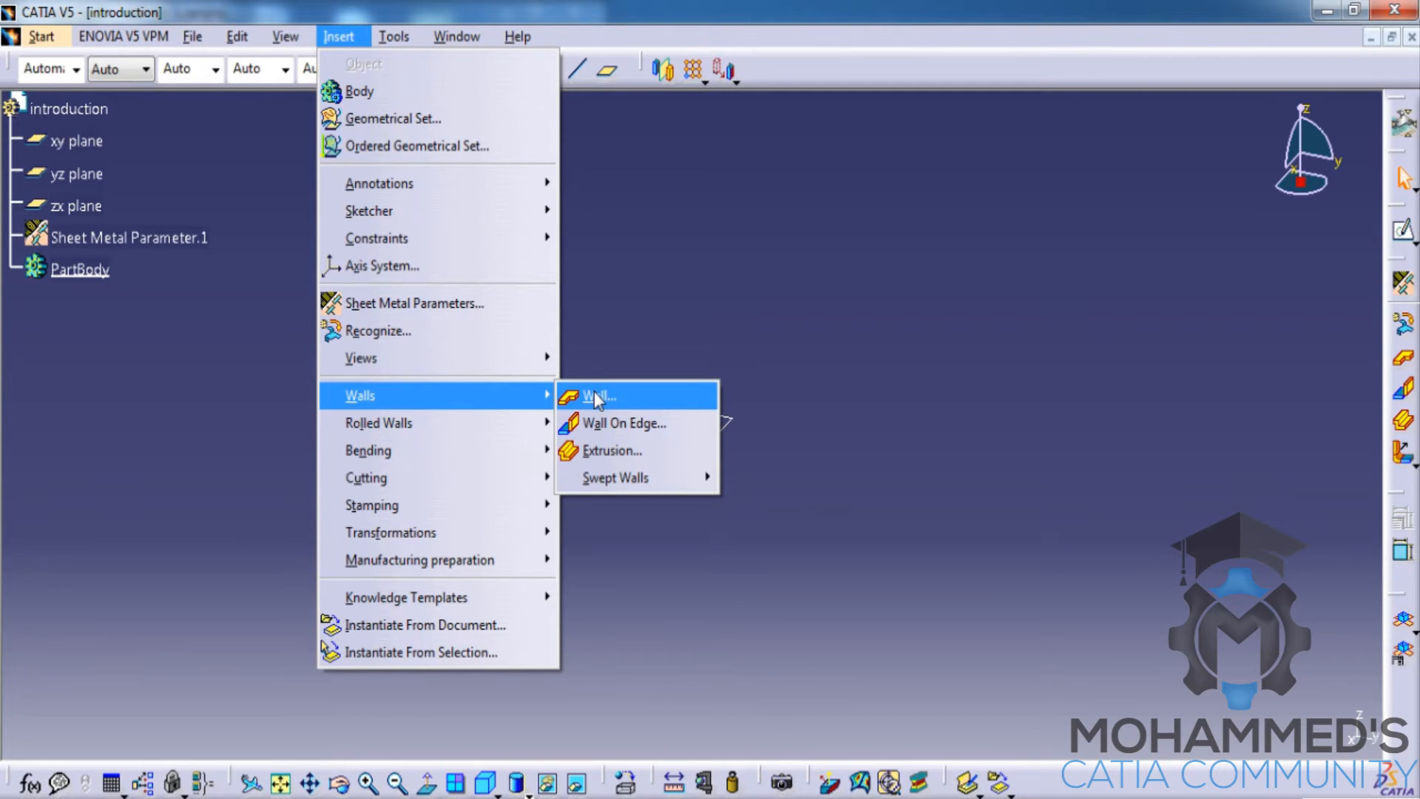
Draw the closed L-shaped wall profile in the sketch, ending back at its start corner
{"action": "left_click", "coordinate": [602, 397]}
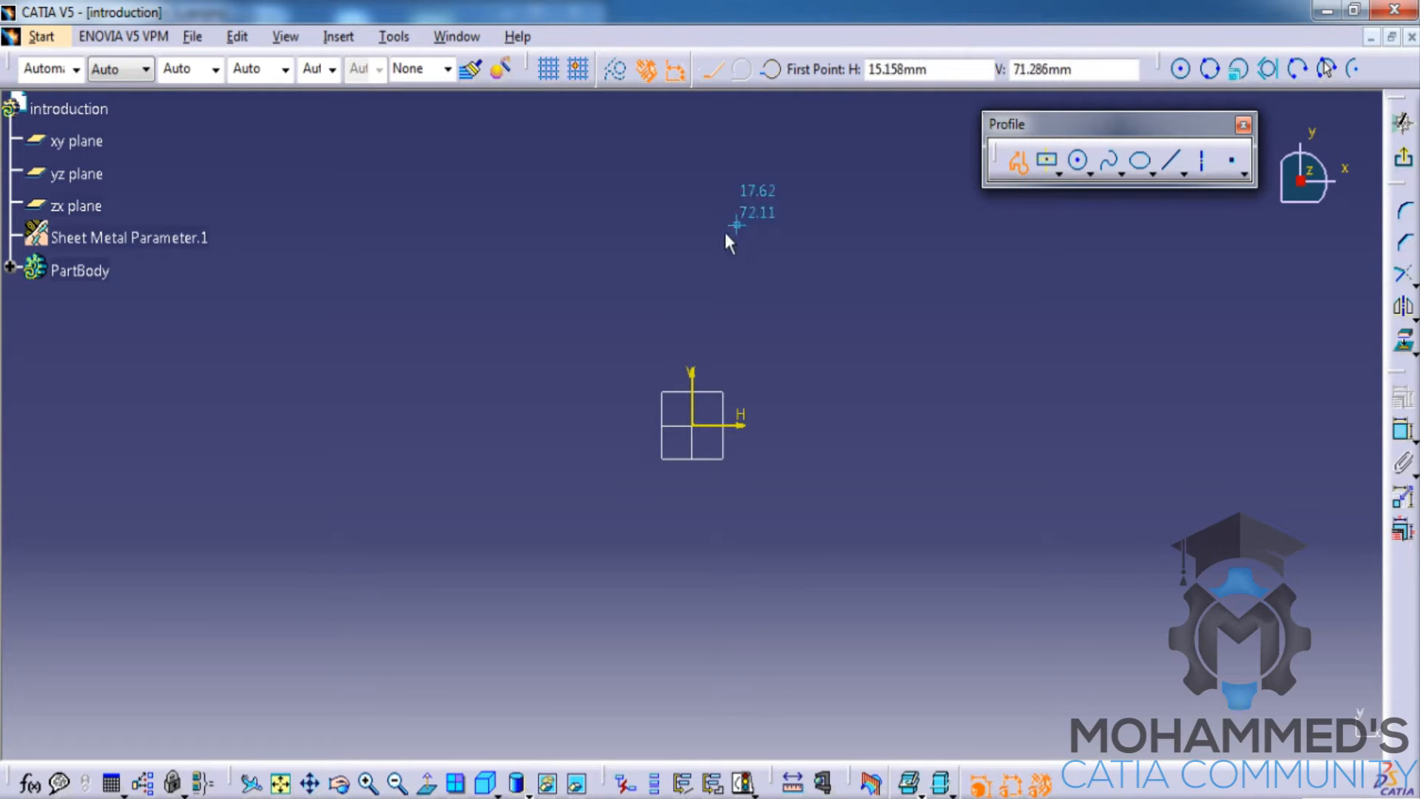
{"action": "left_click", "coordinate": [727, 223]}
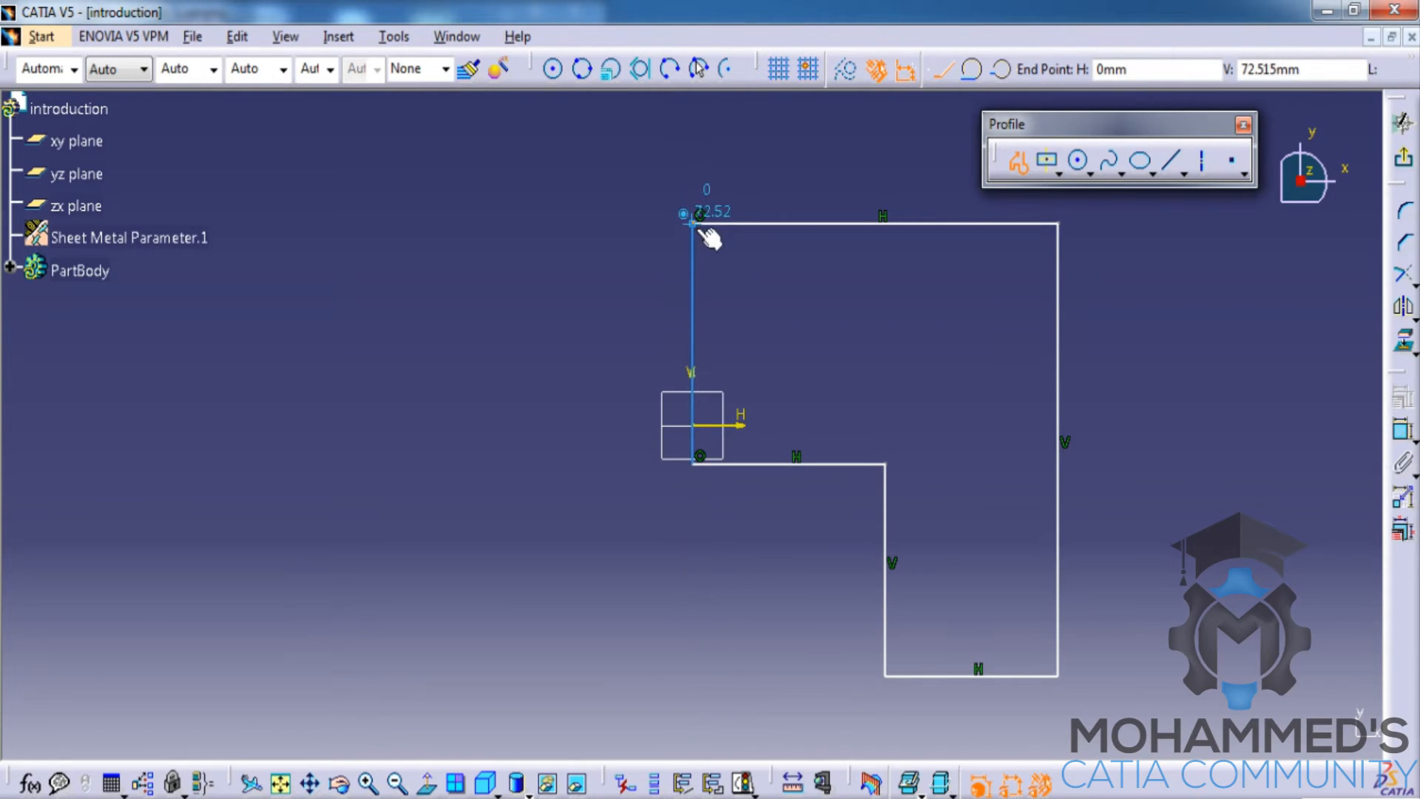
{"action": "left_click", "coordinate": [691, 216]}
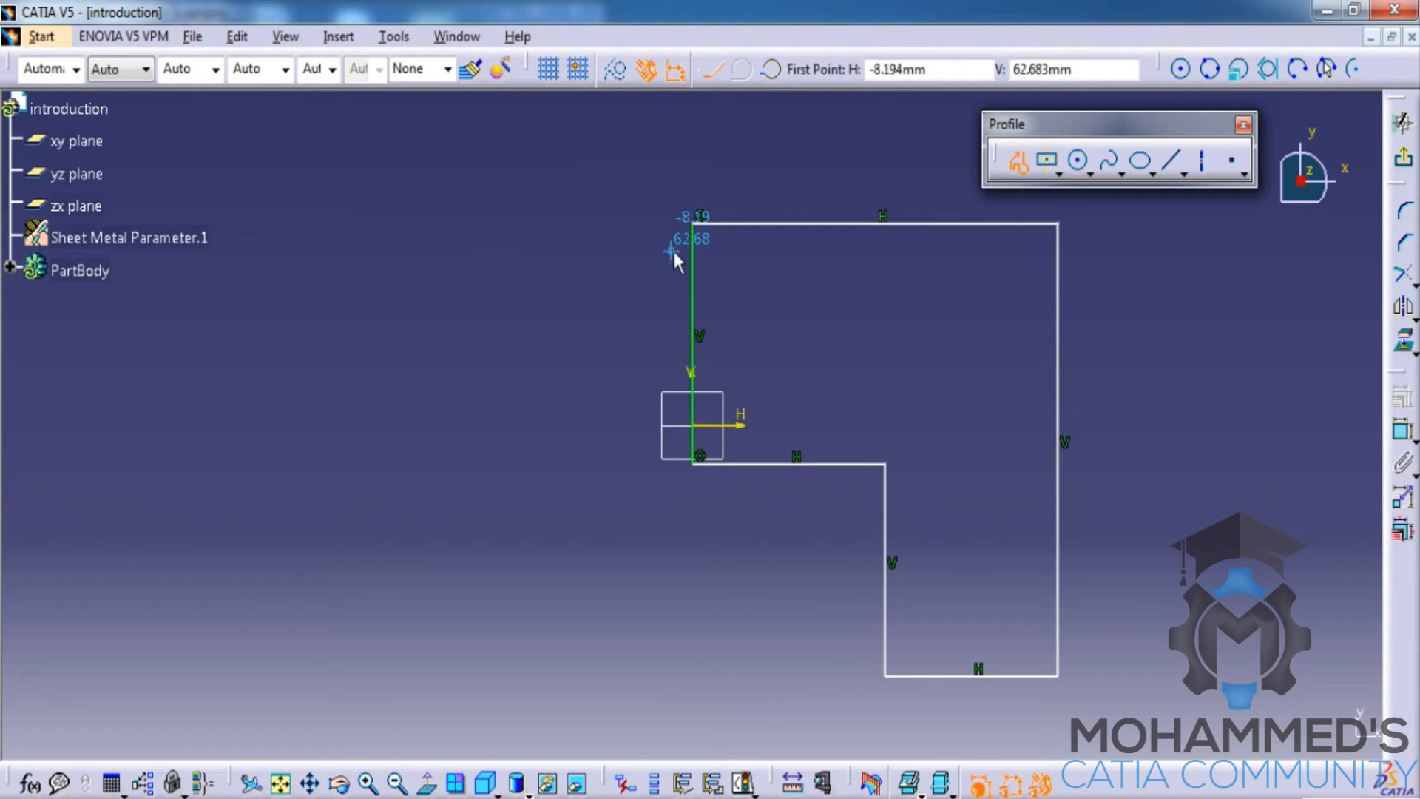
{"action": "mouse_move", "coordinate": [833, 508]}
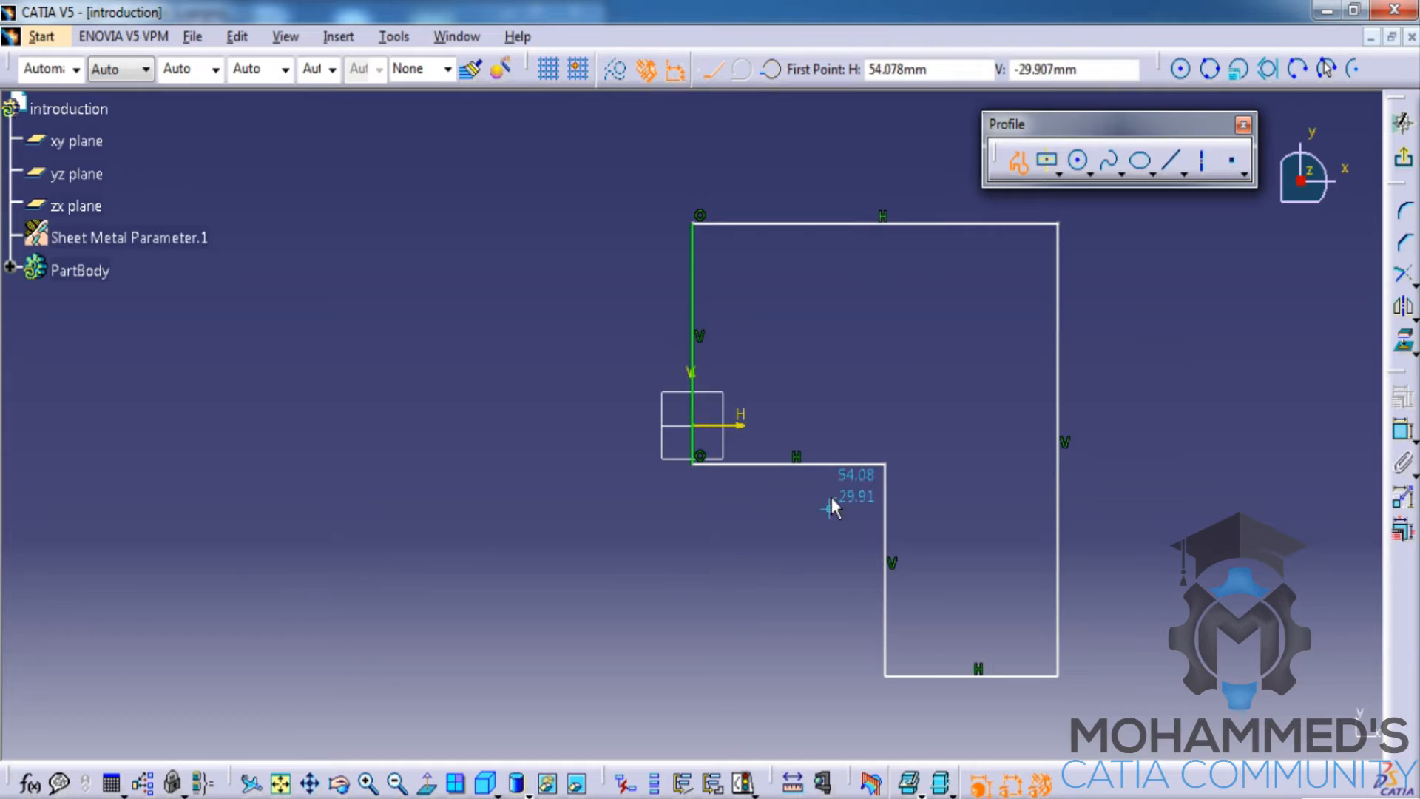
{"action": "mouse_move", "coordinate": [1366, 174]}
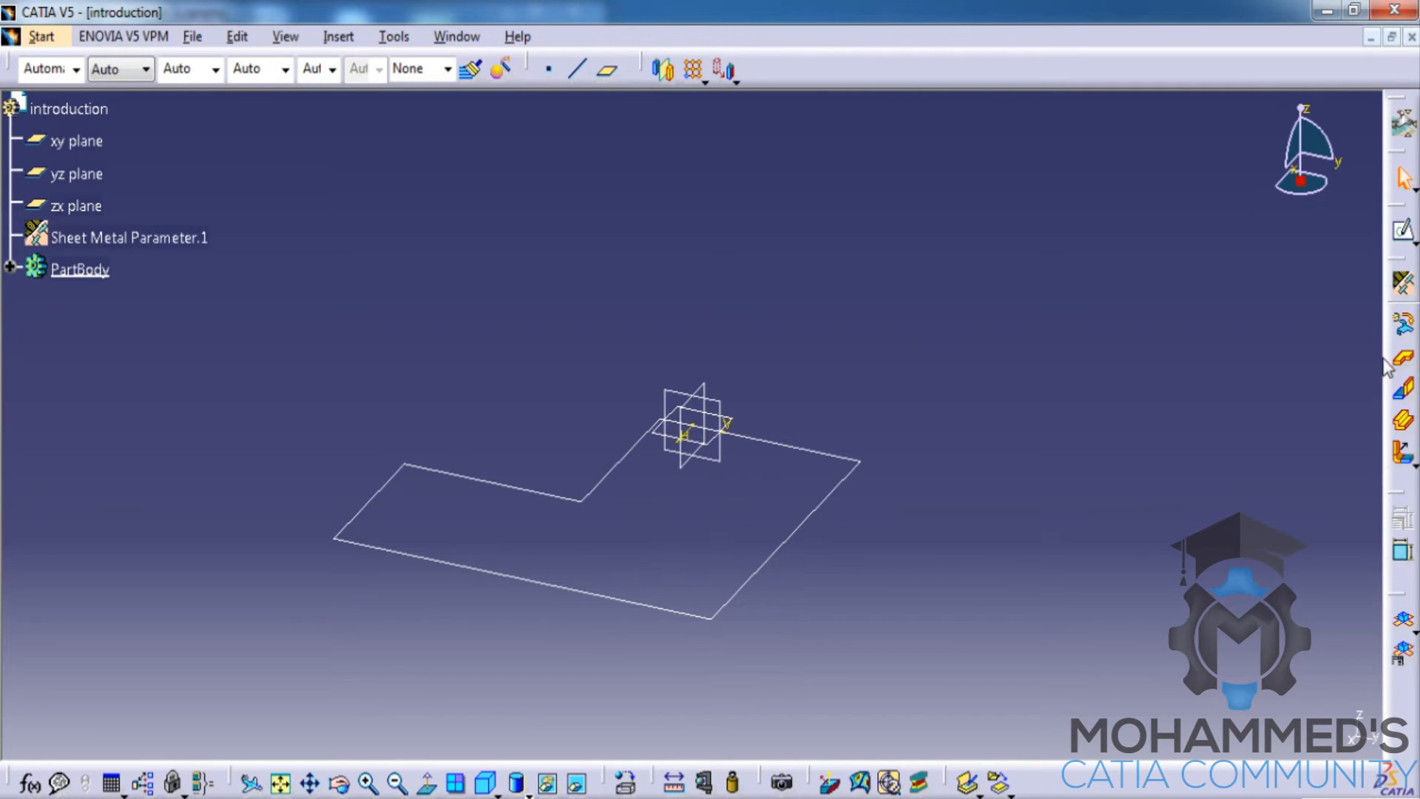
Create a flat wall using Sketch.1 as its profile
{"action": "left_click", "coordinate": [1402, 357]}
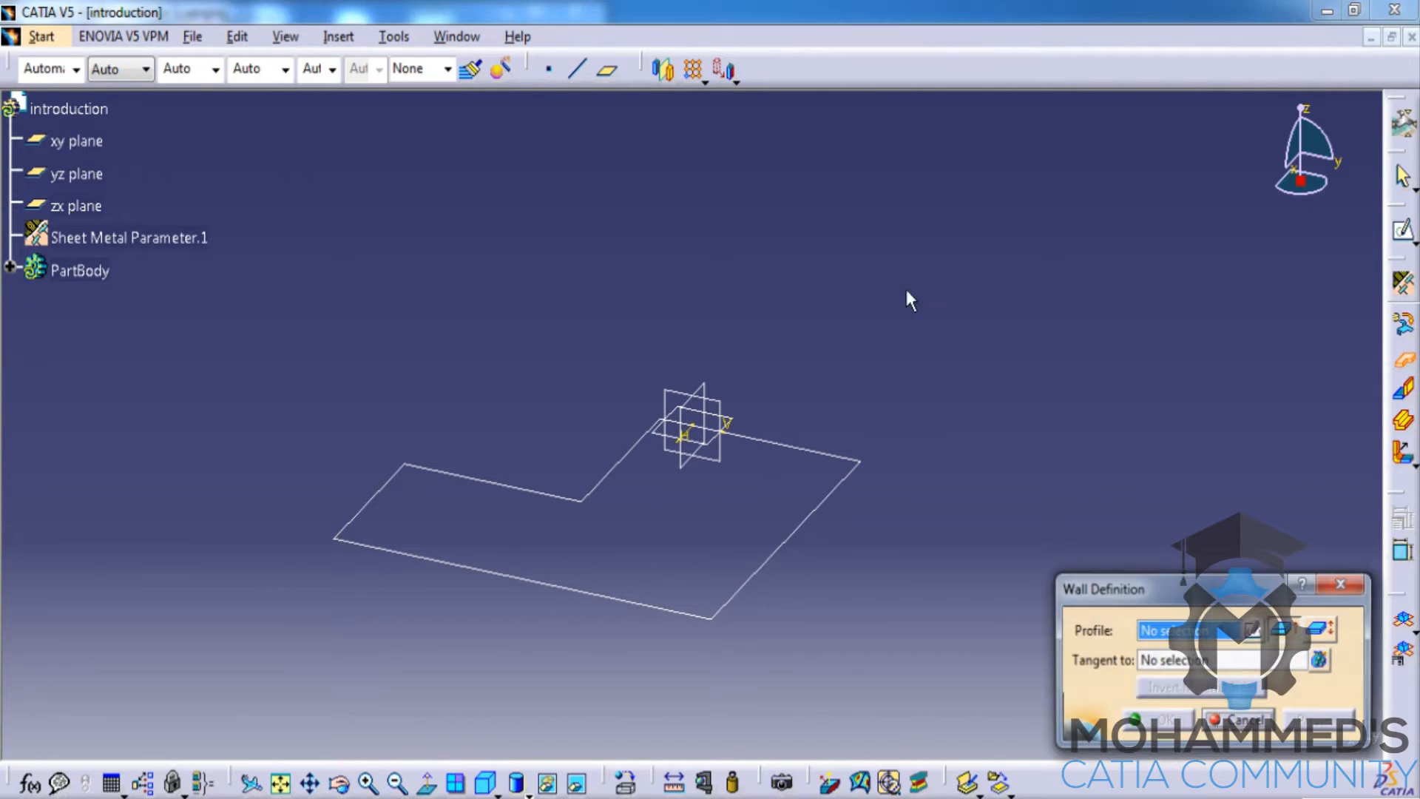
{"action": "left_click", "coordinate": [588, 498]}
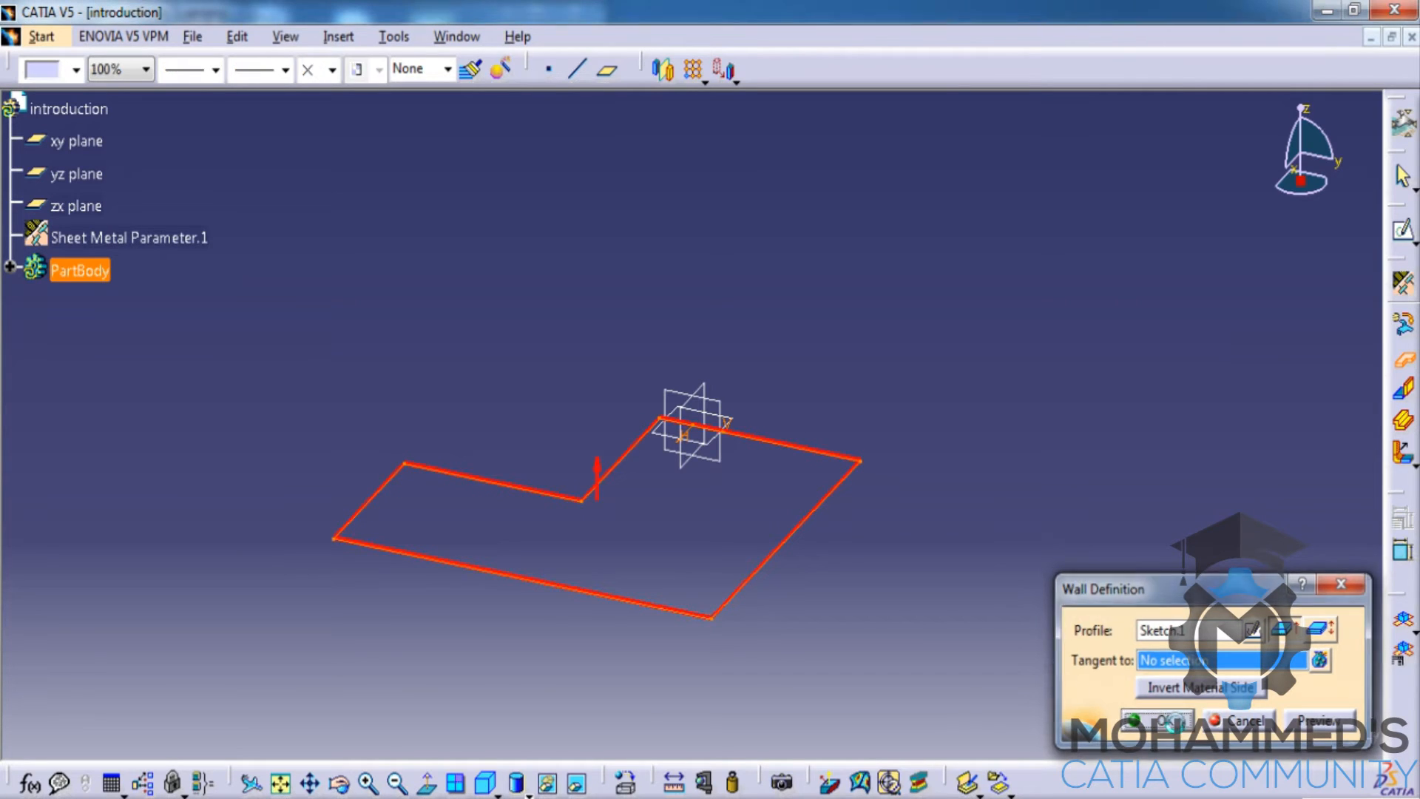
{"action": "left_click", "coordinate": [1157, 719]}
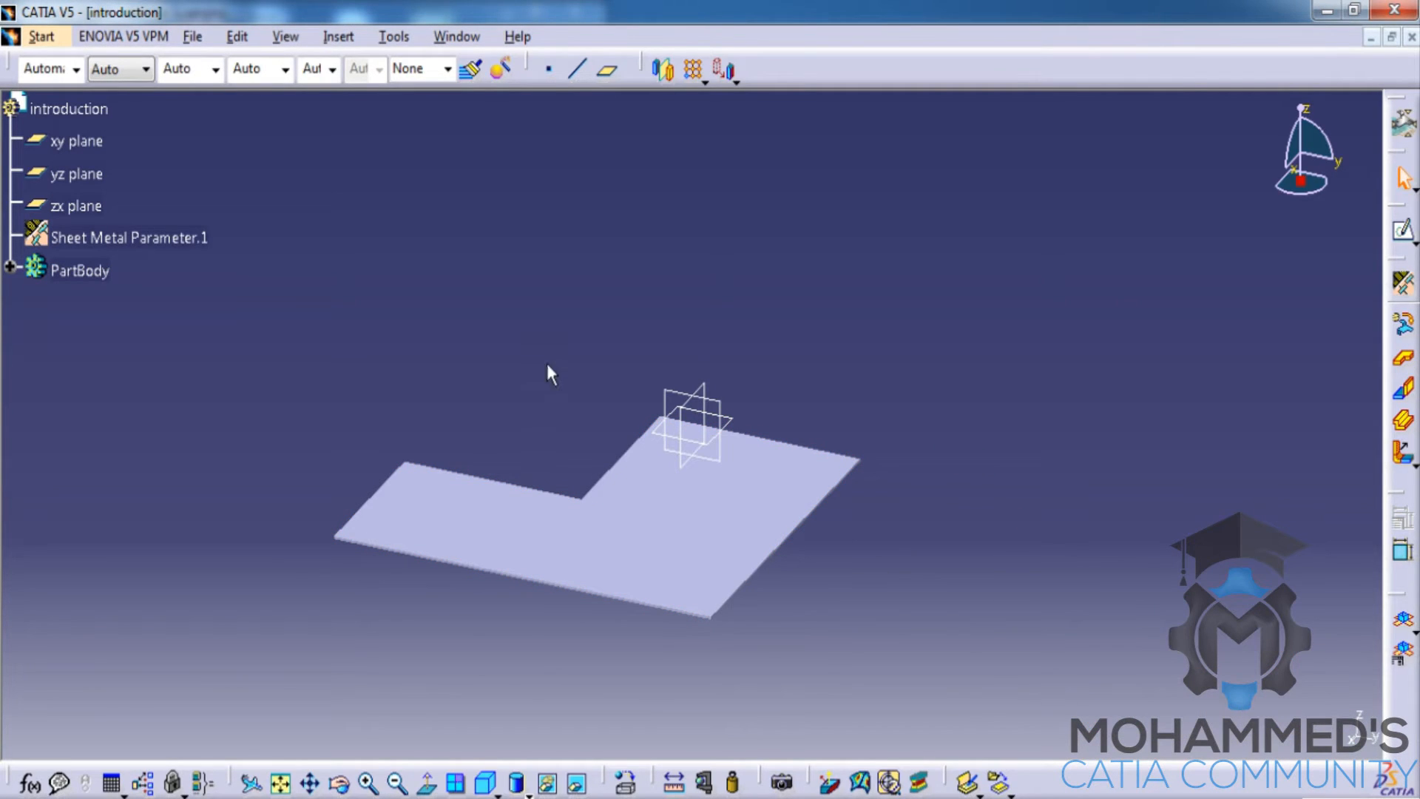
{"action": "mouse_move", "coordinate": [519, 256]}
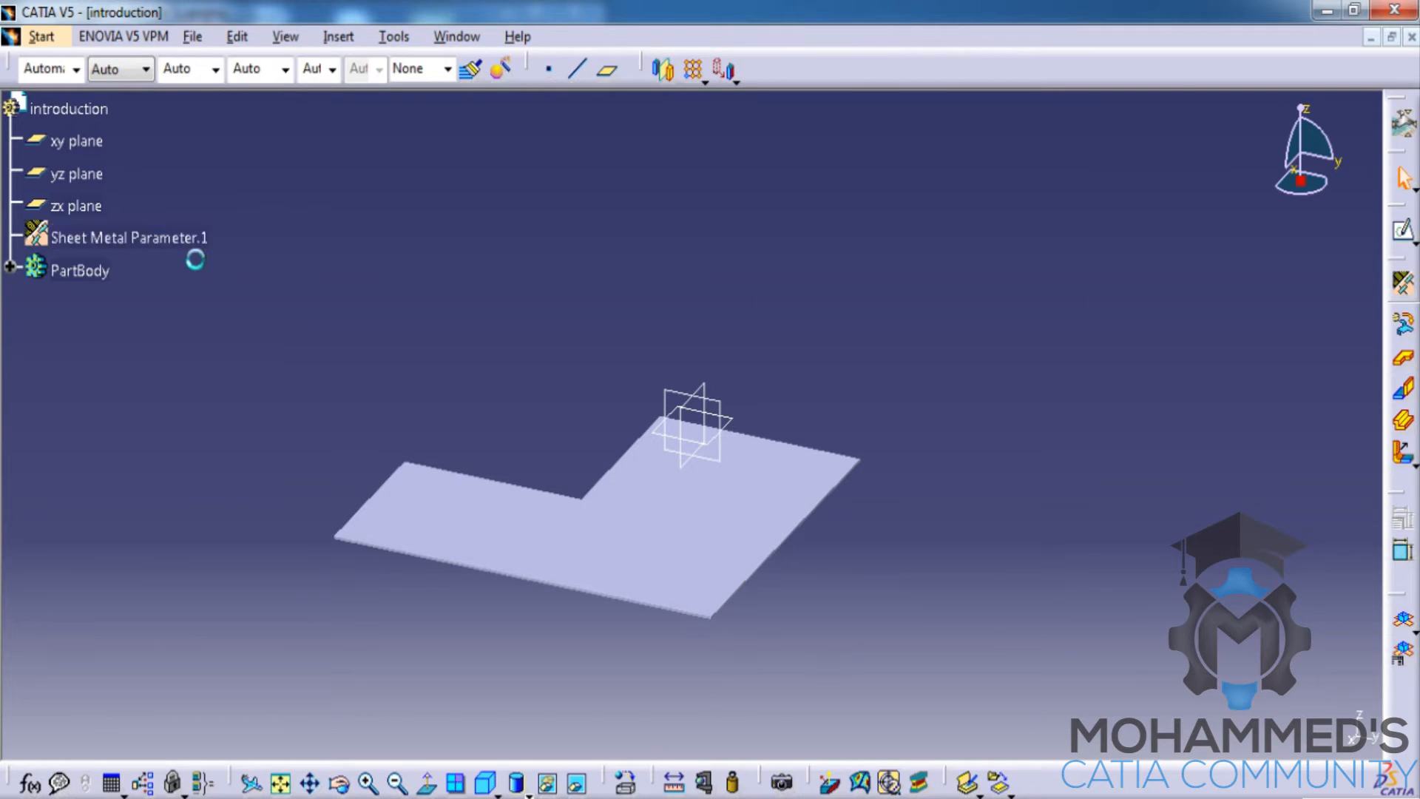
{"action": "double_click", "coordinate": [129, 236]}
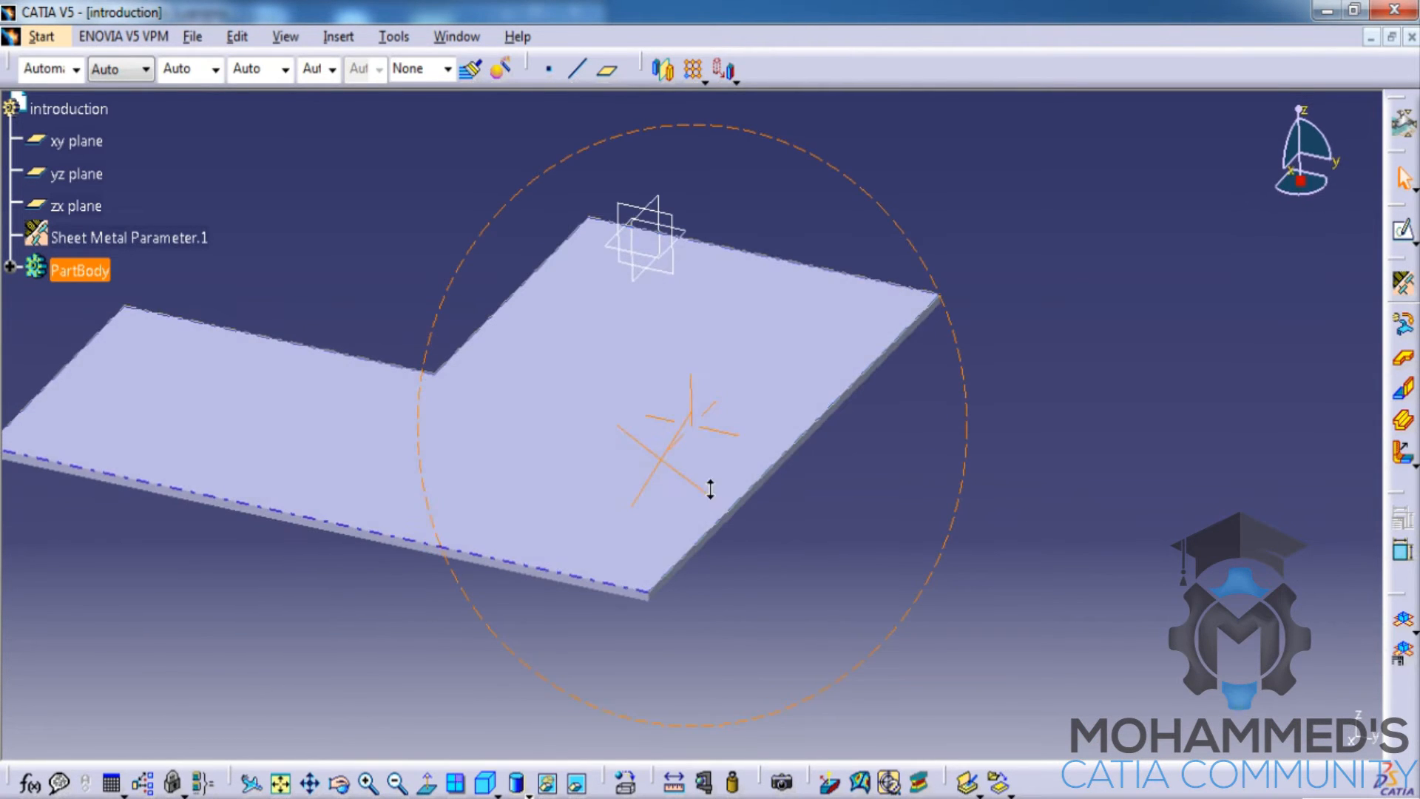
{"action": "double_click", "coordinate": [129, 237]}
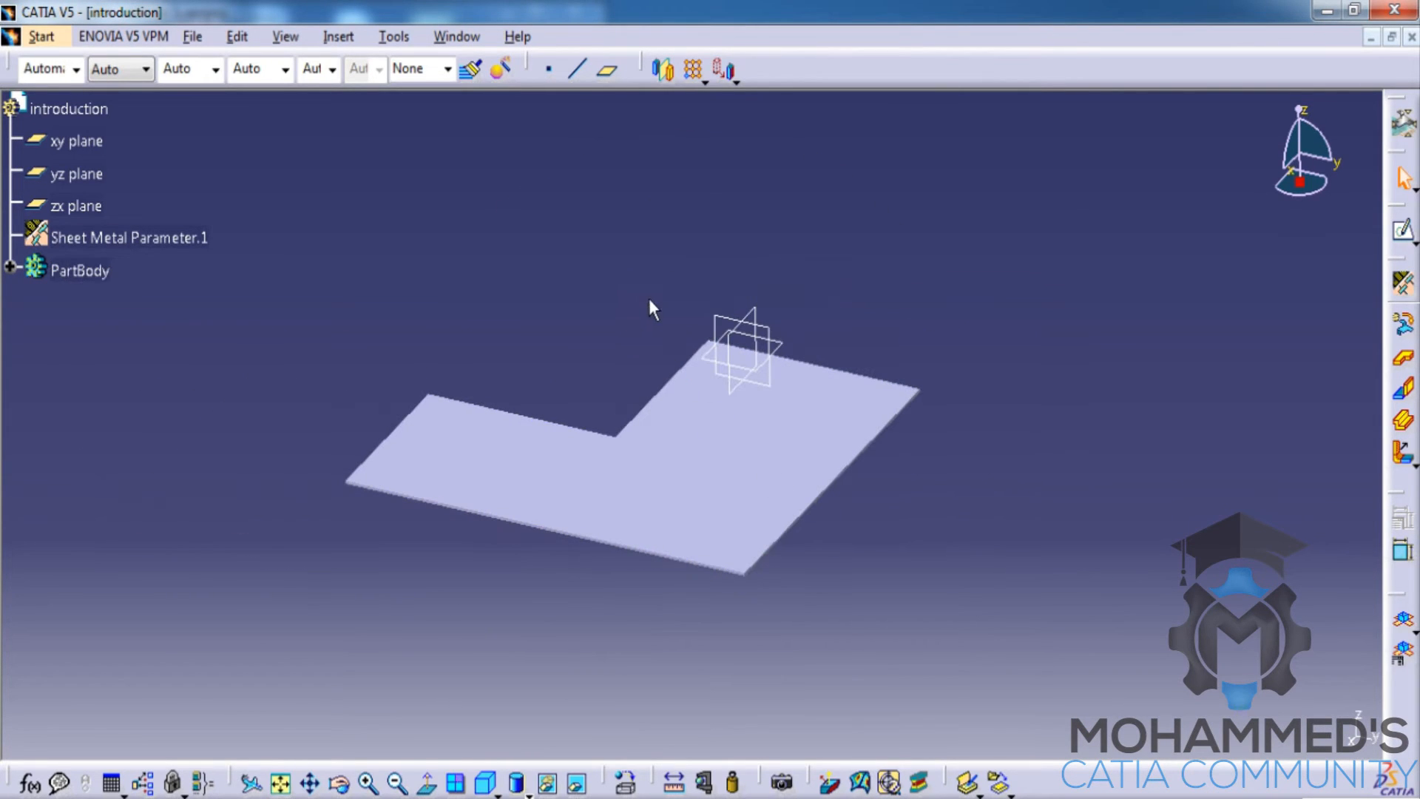
{"action": "left_click", "coordinate": [130, 237]}
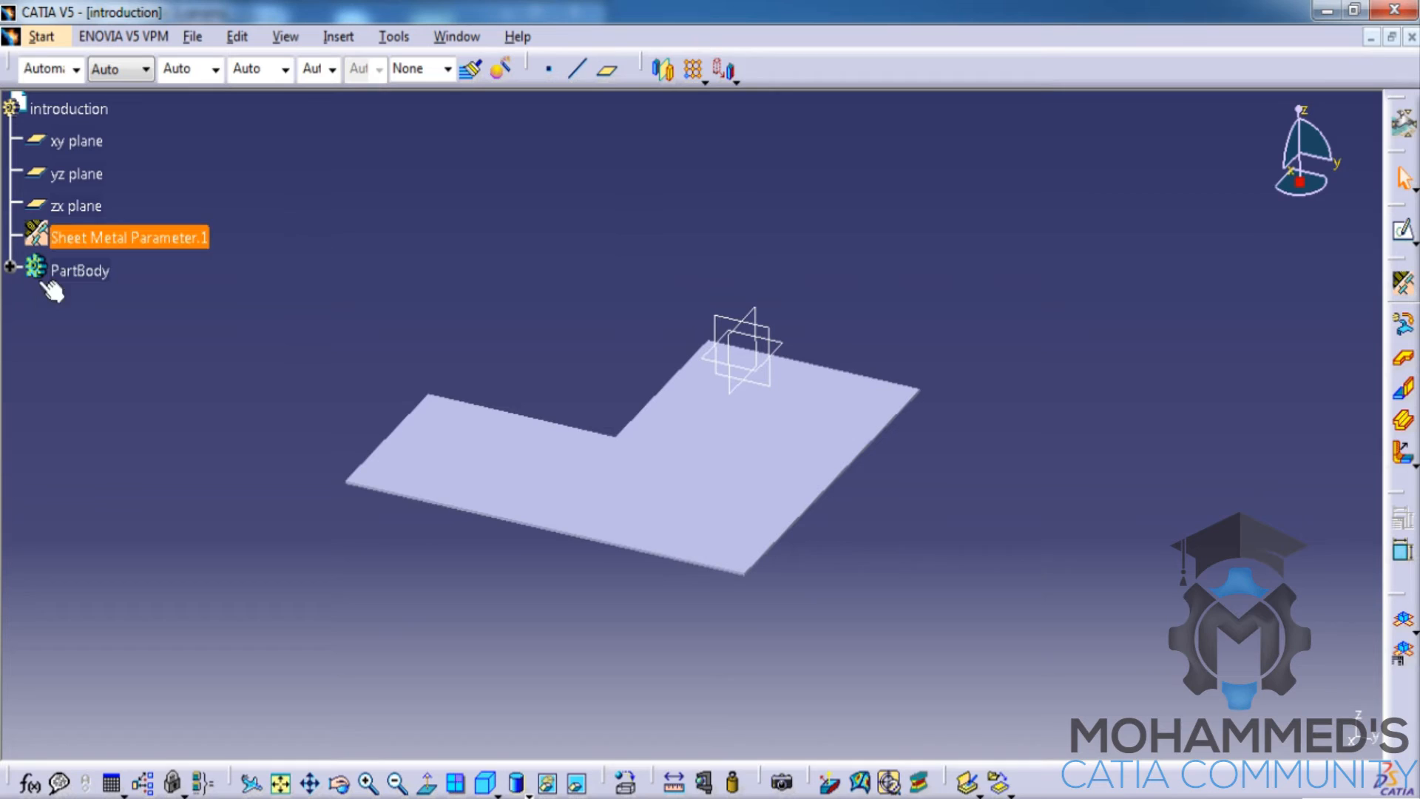
Reopen Sheet Metal Parameter.1 and show its Bend Extremities settings
{"action": "double_click", "coordinate": [127, 236]}
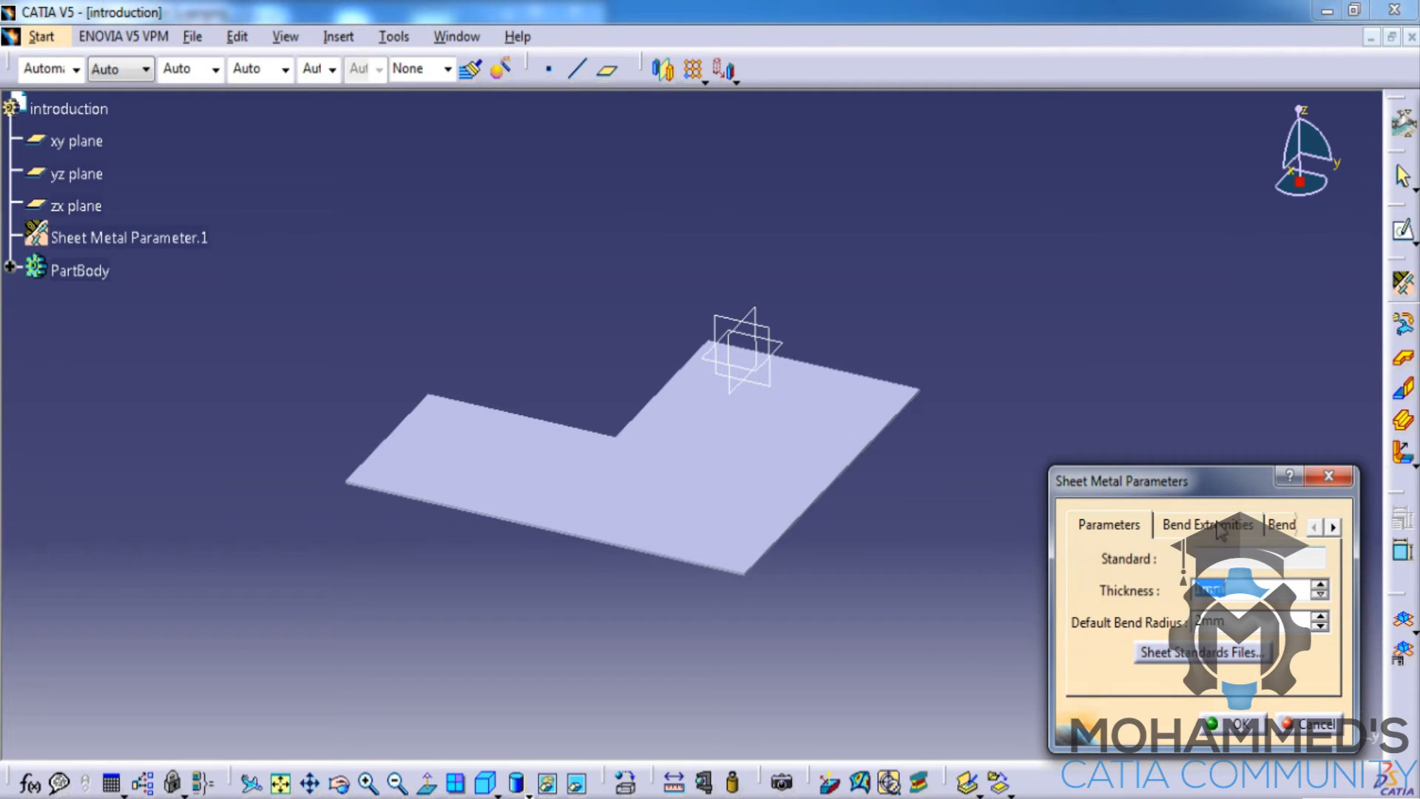
{"action": "left_click", "coordinate": [1207, 524]}
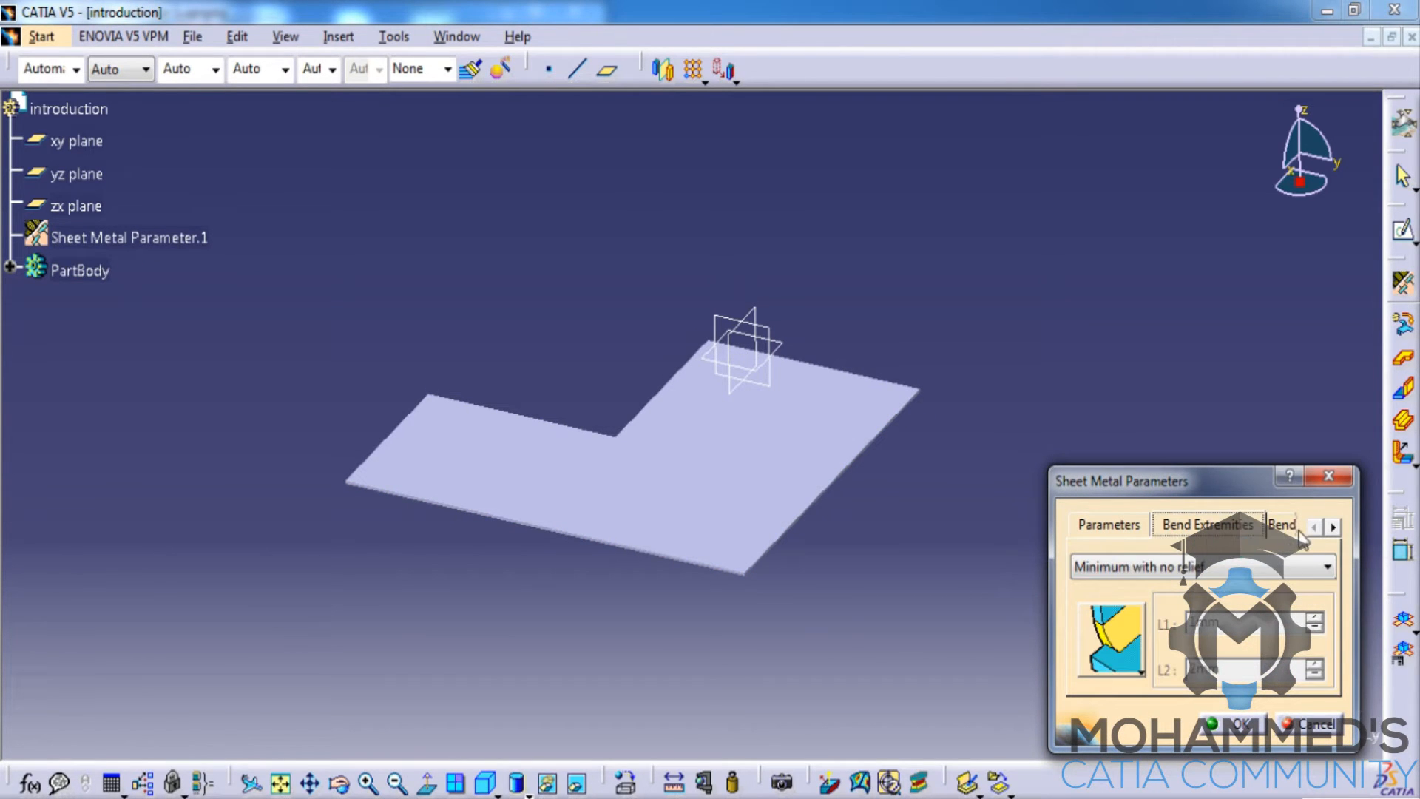
{"action": "mouse_move", "coordinate": [1150, 503]}
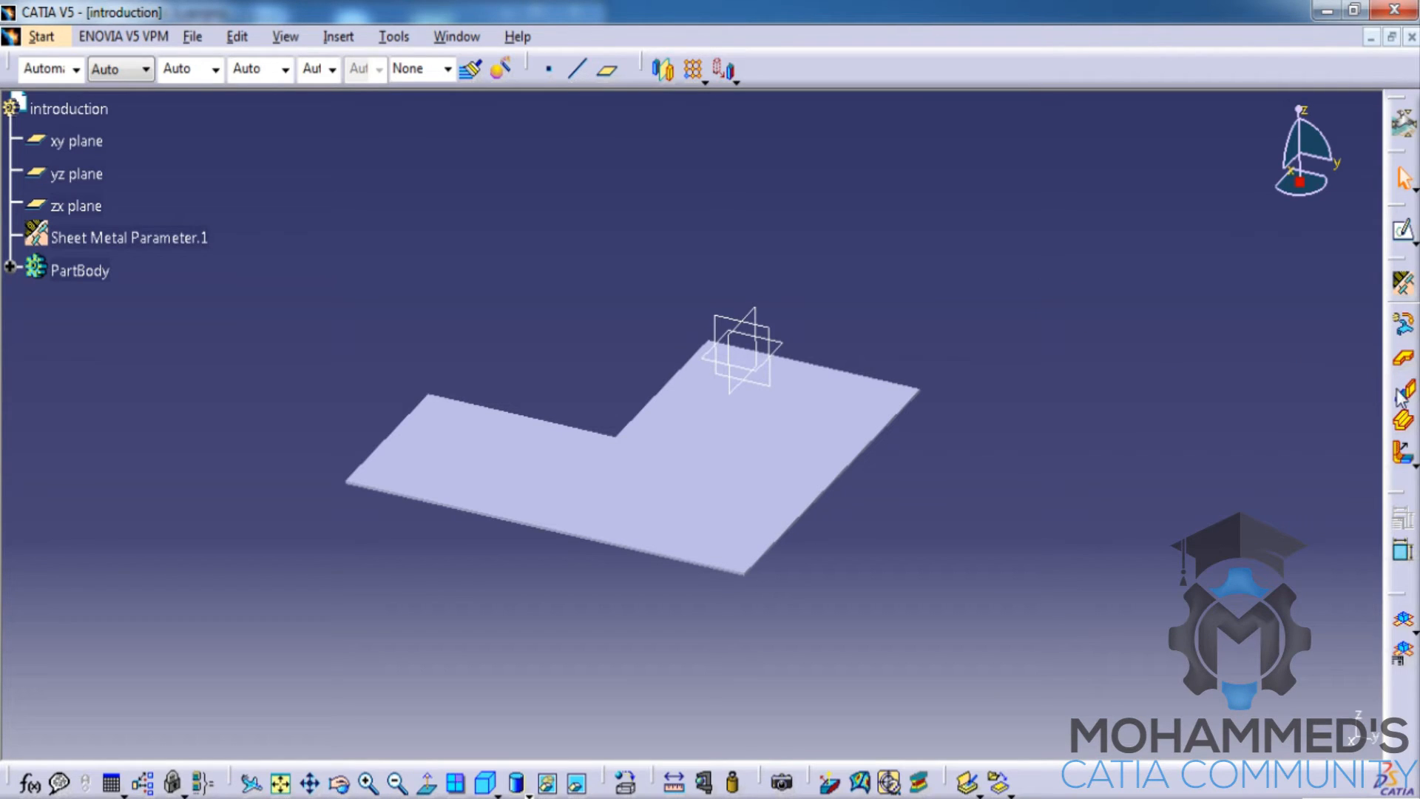
{"action": "mouse_move", "coordinate": [1402, 391]}
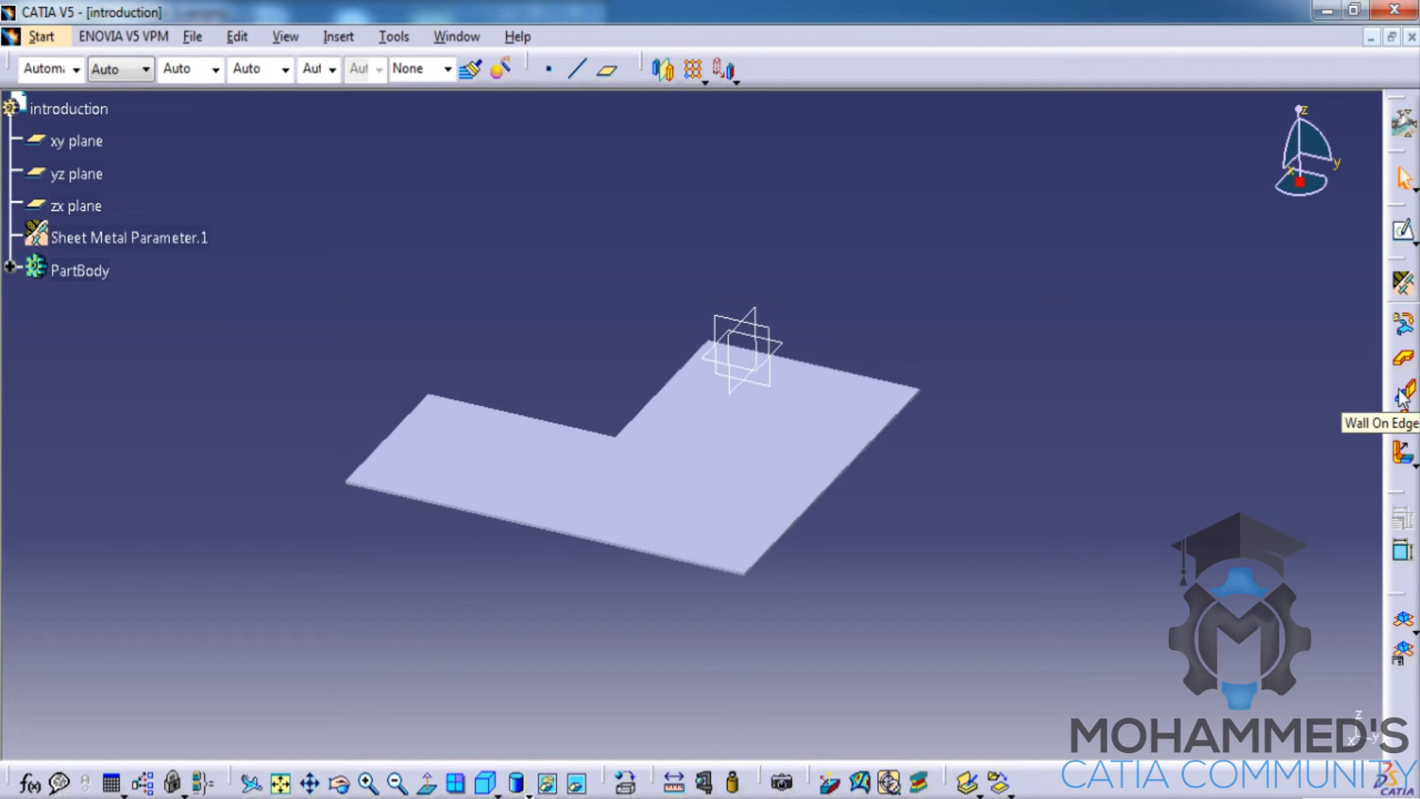
{"action": "mouse_move", "coordinate": [909, 172]}
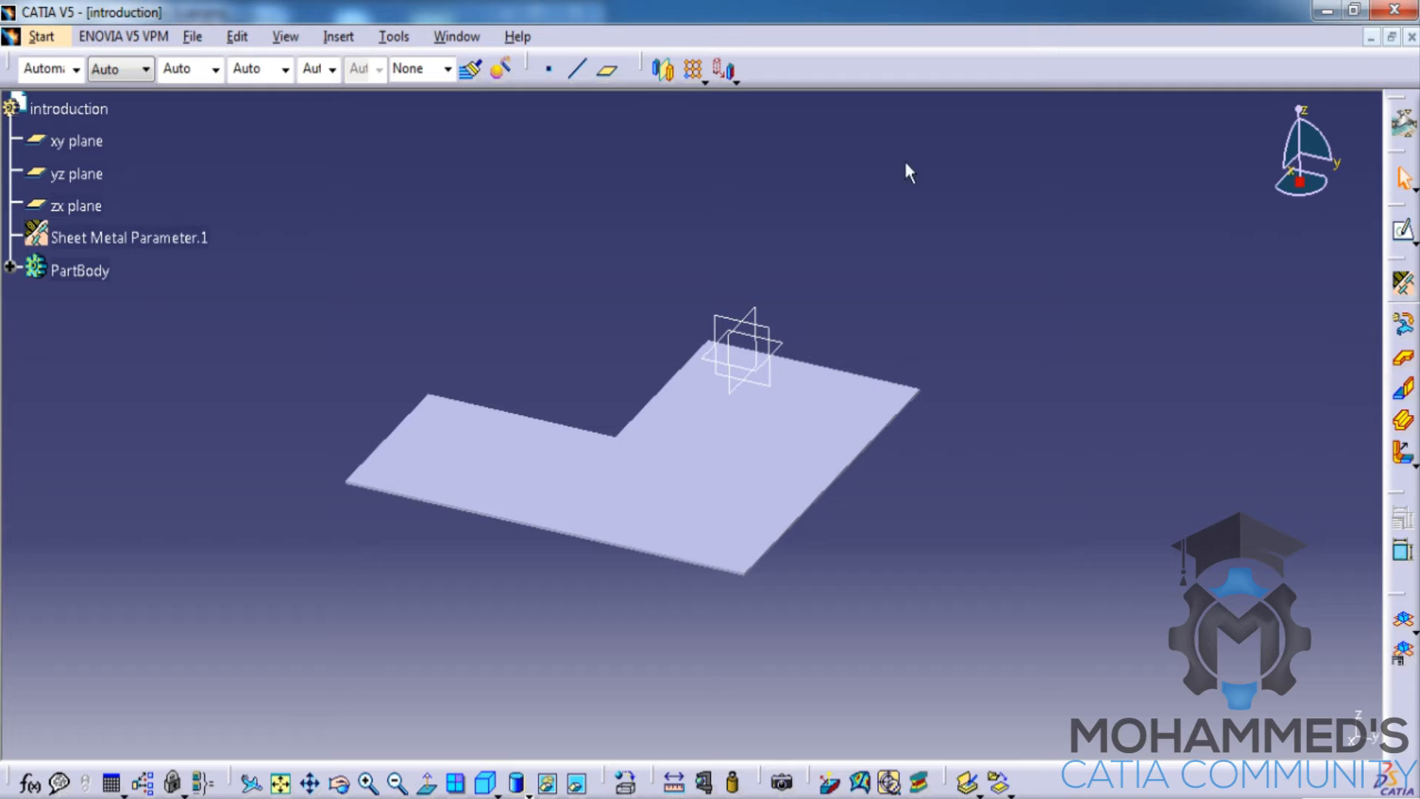
Start a Wall On Edge definition from Insert > Walls
{"action": "left_click", "coordinate": [338, 35]}
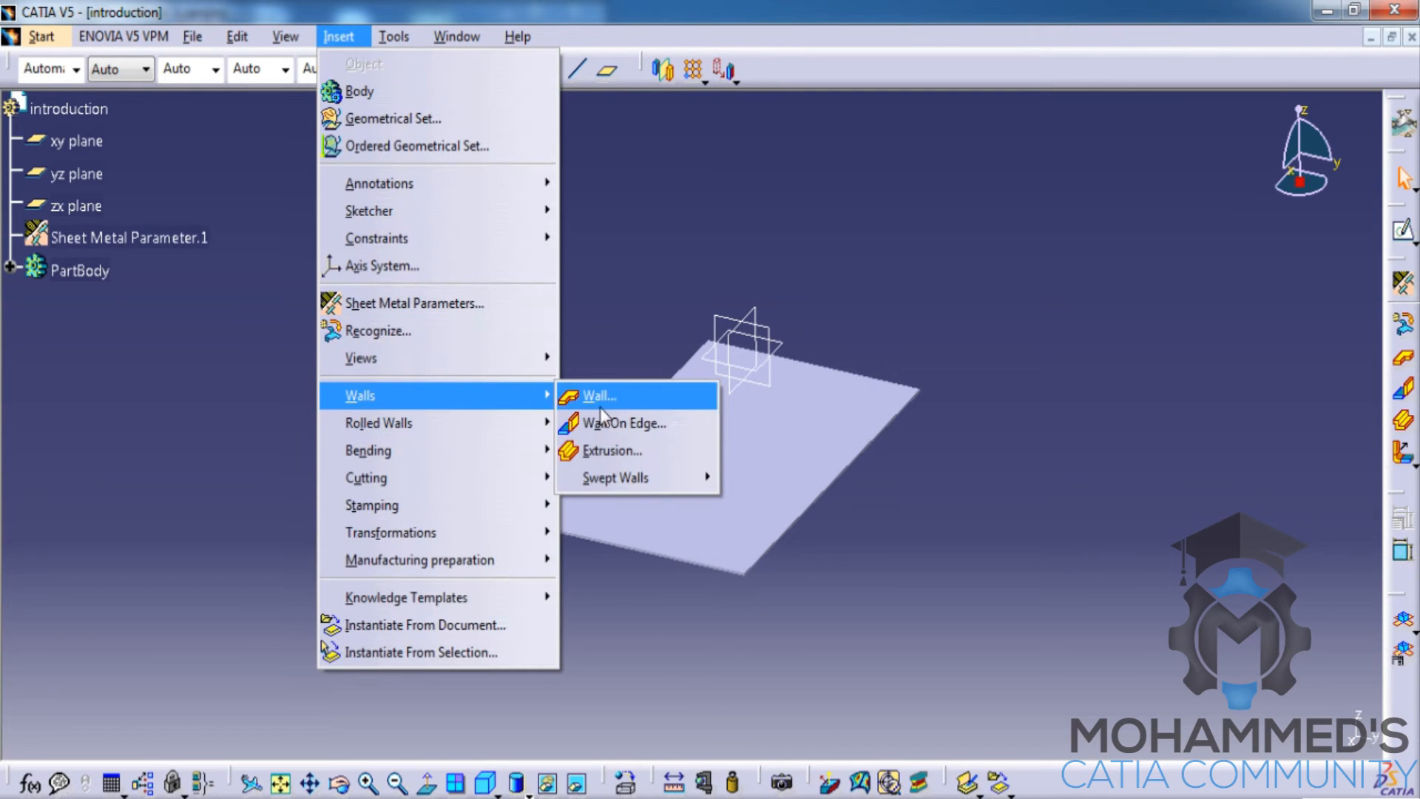
{"action": "left_click", "coordinate": [625, 423]}
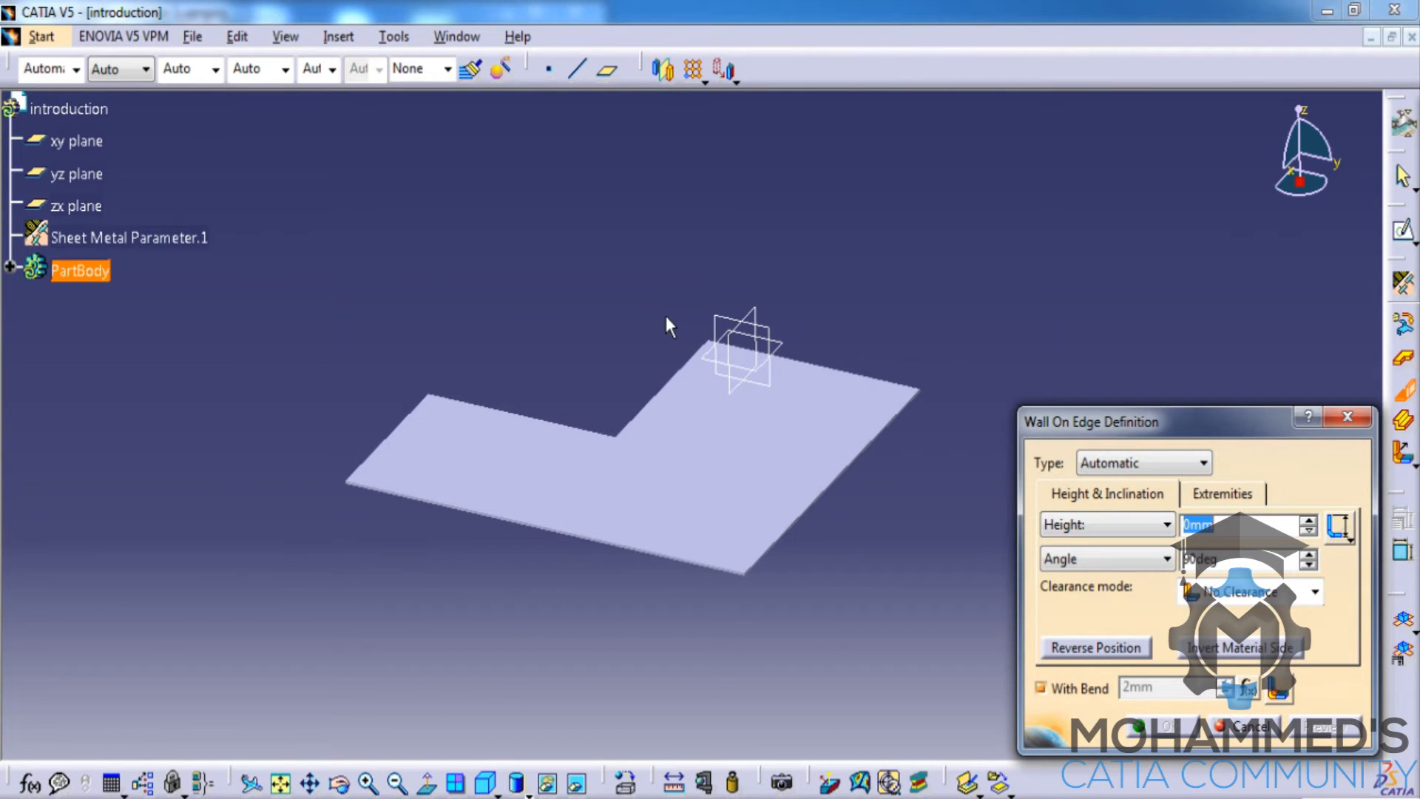
{"action": "mouse_move", "coordinate": [589, 268]}
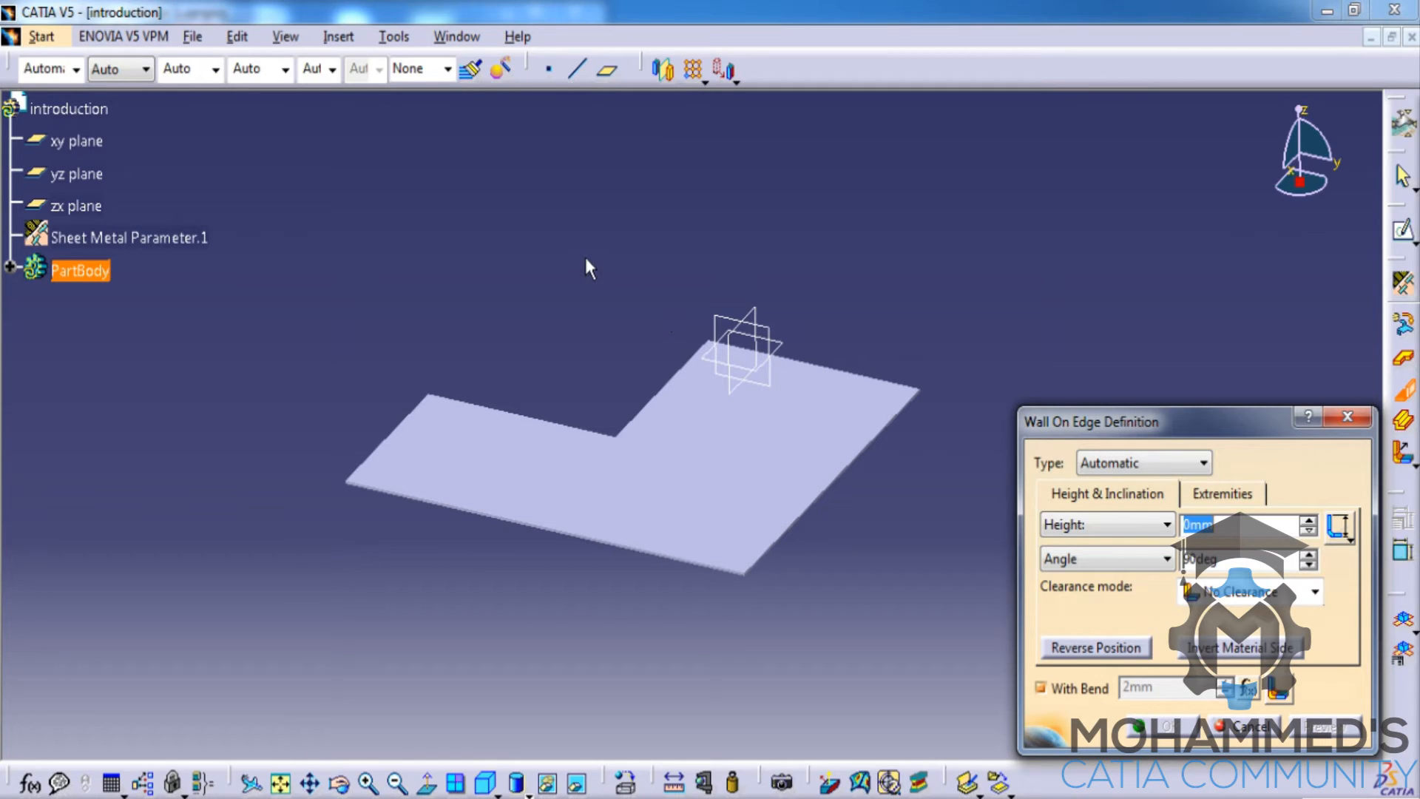
{"action": "mouse_move", "coordinate": [494, 353]}
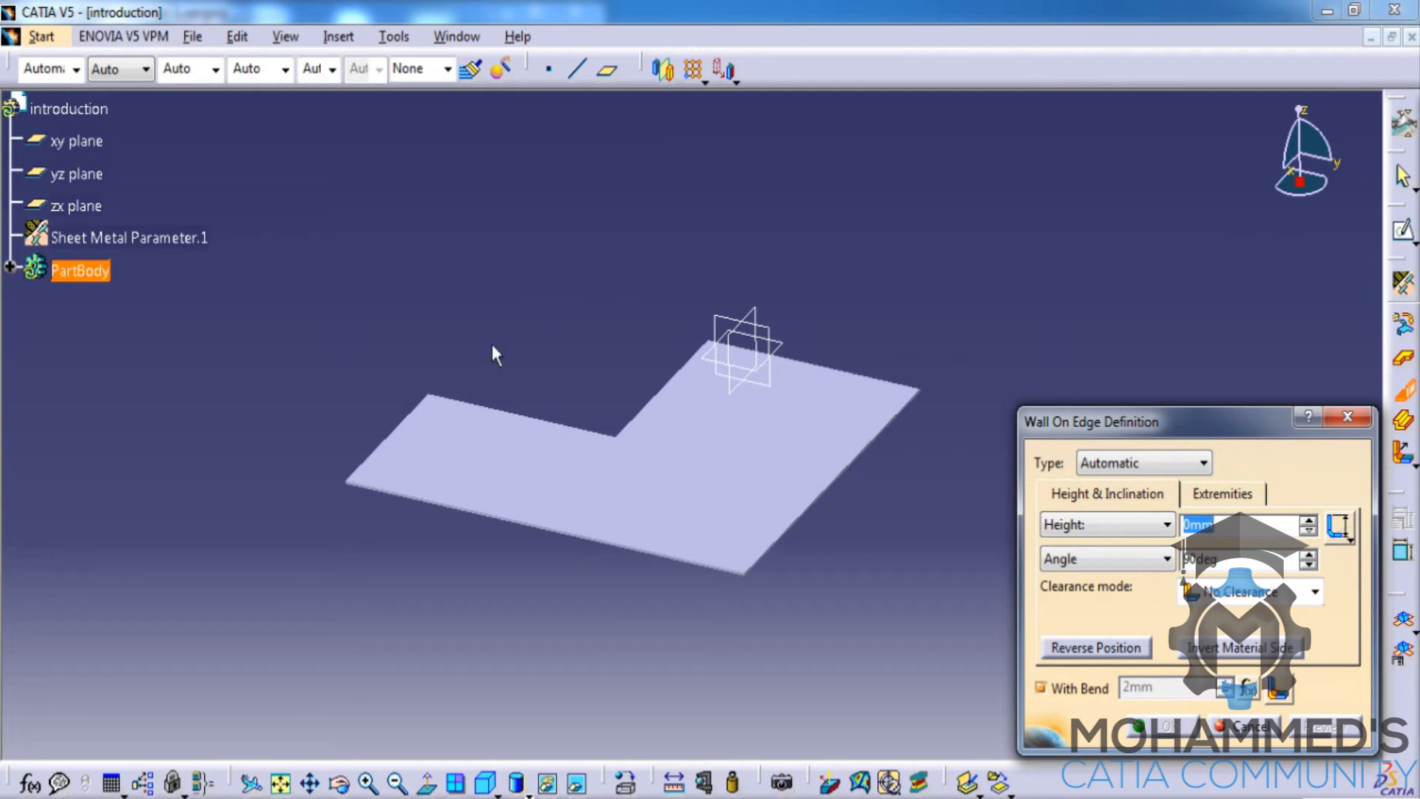
{"action": "mouse_move", "coordinate": [434, 422]}
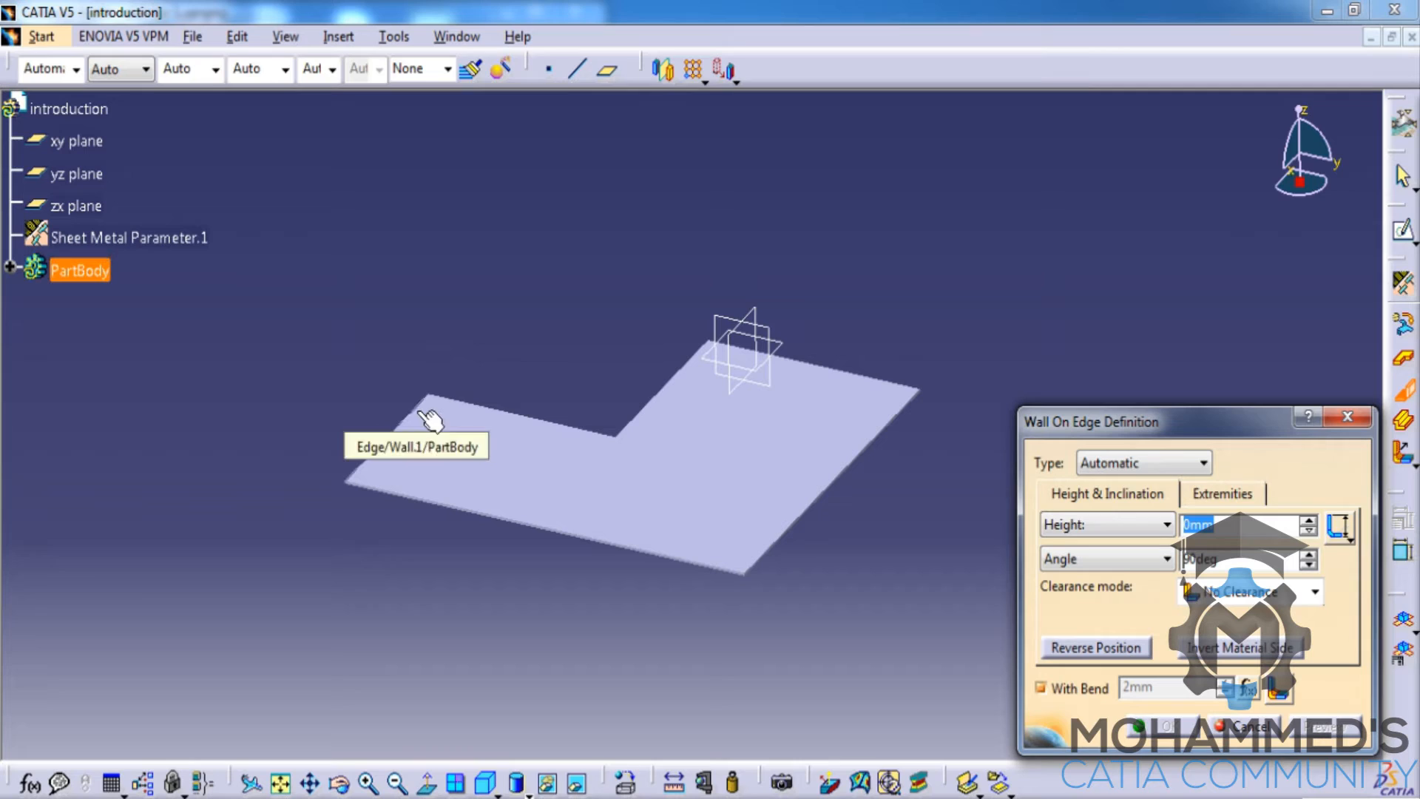
{"action": "mouse_move", "coordinate": [744, 424]}
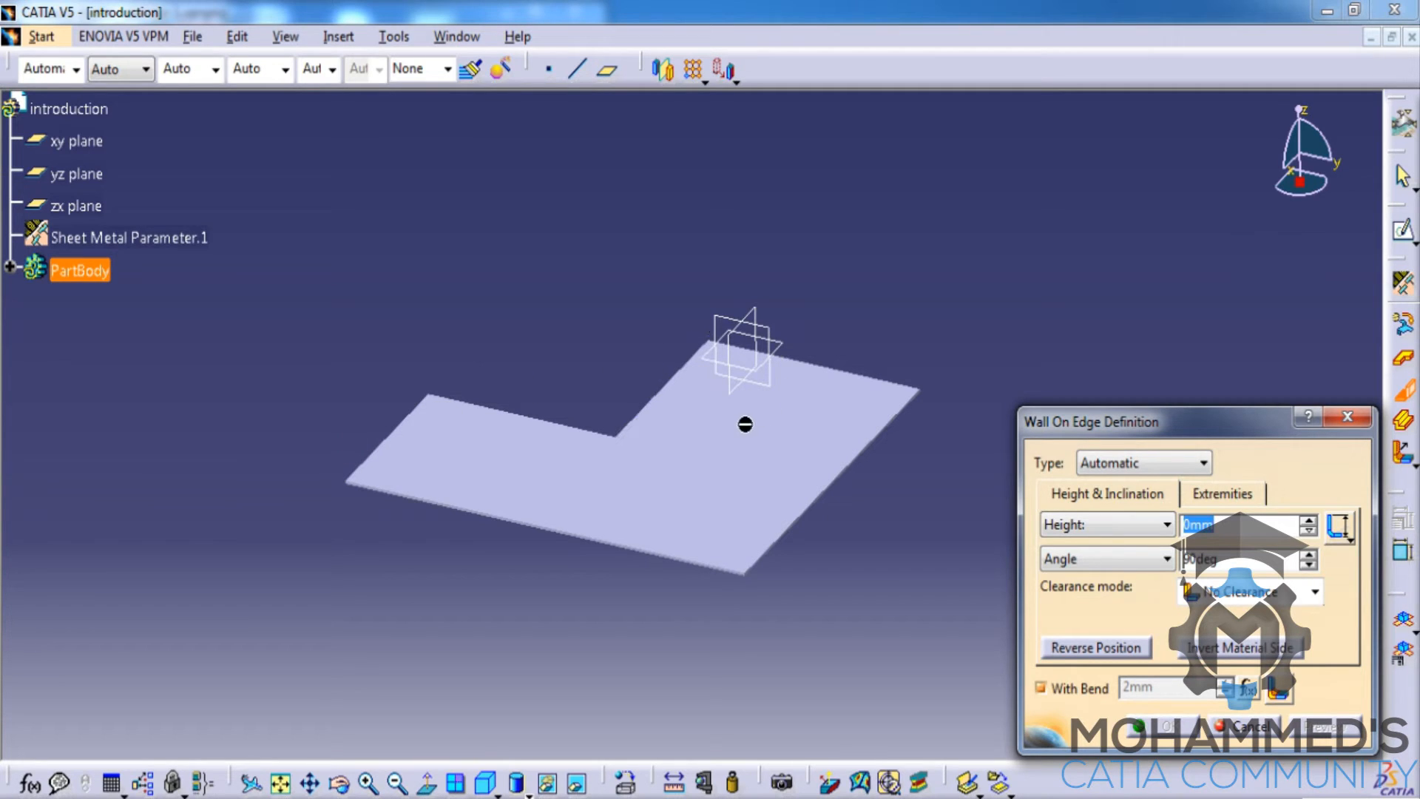
{"action": "mouse_move", "coordinate": [422, 426]}
{"action": "type", "text": "50"}
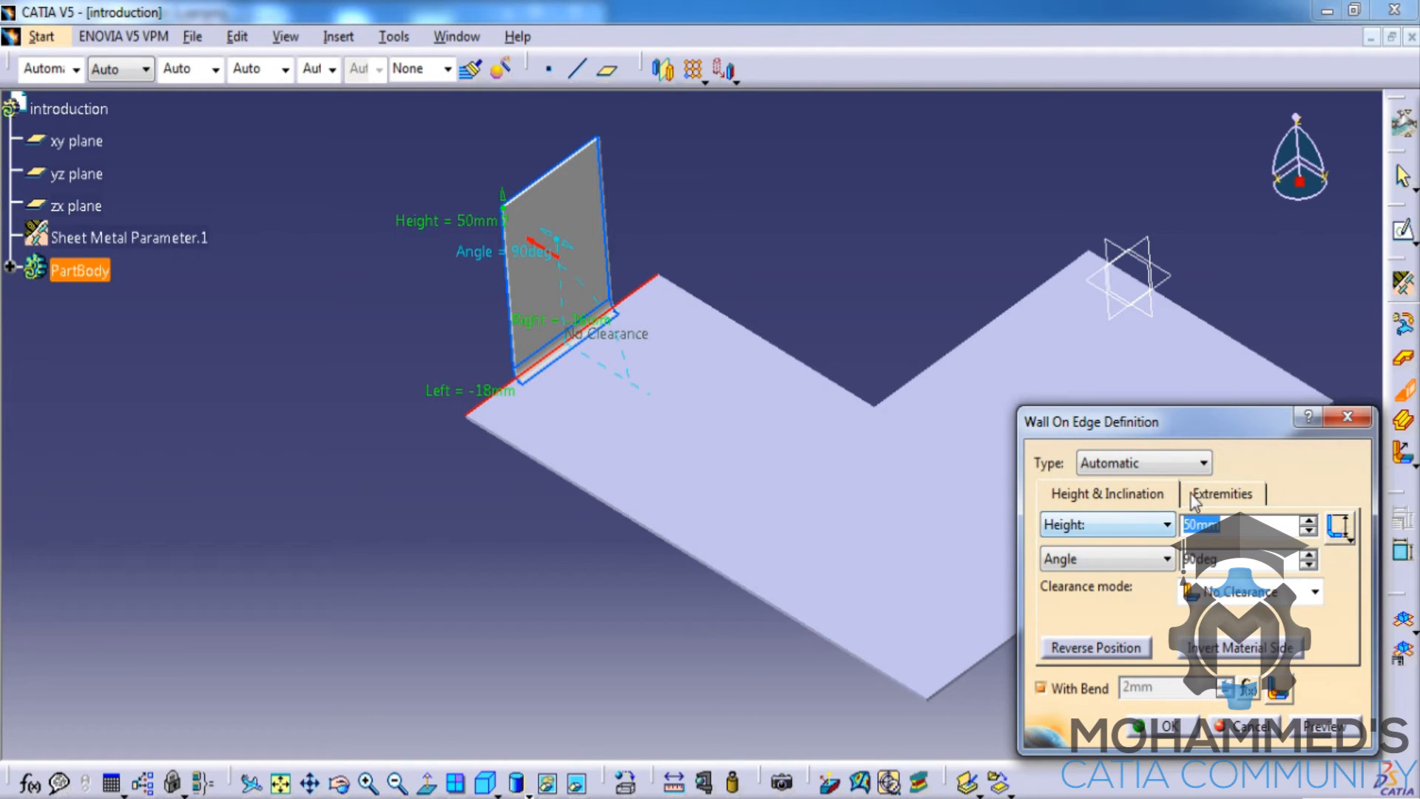
Set the 50 mm, 50° edge wall's end offsets to -18 mm and -16 mm and create it
{"action": "left_click", "coordinate": [1221, 494]}
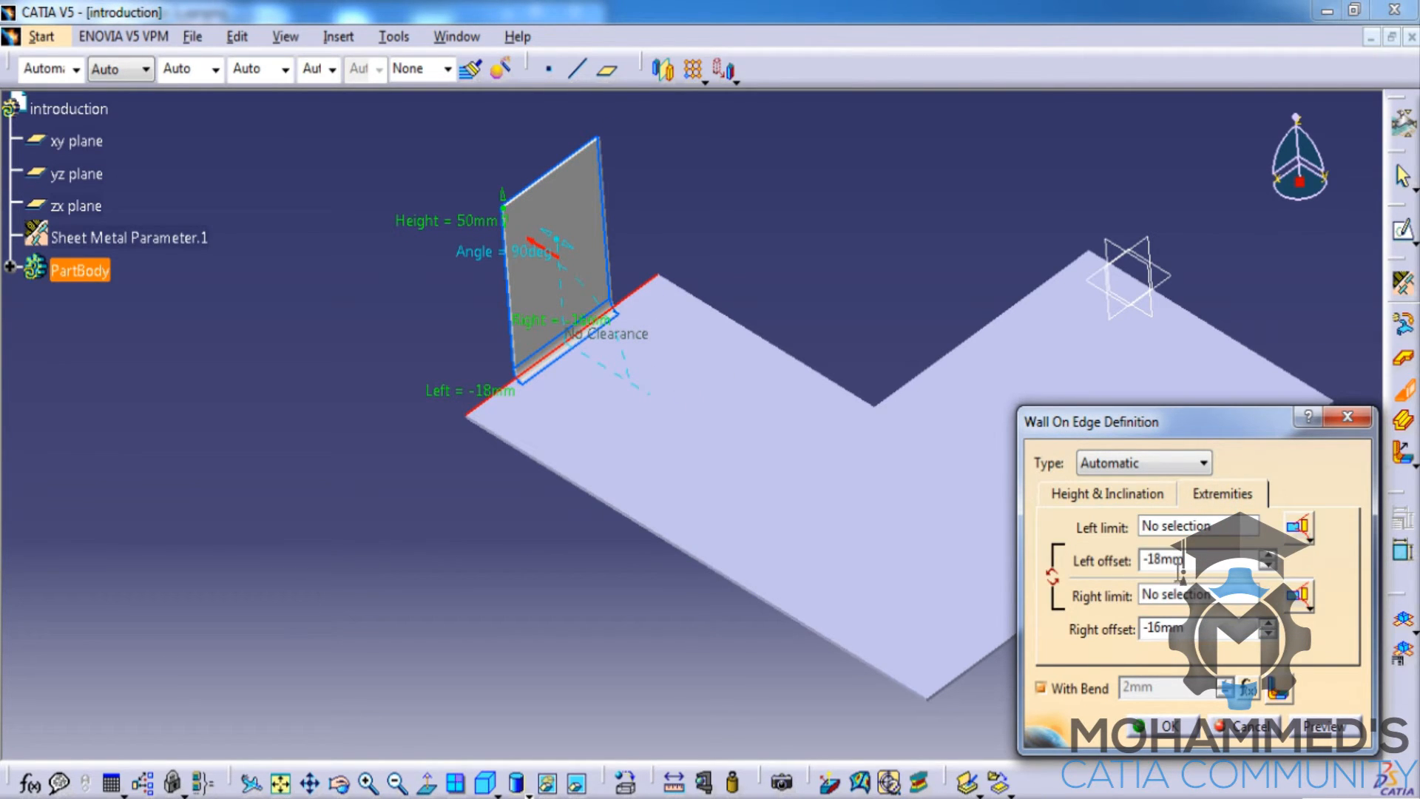
{"action": "left_click", "coordinate": [1106, 493]}
{"action": "type", "text": "50"}
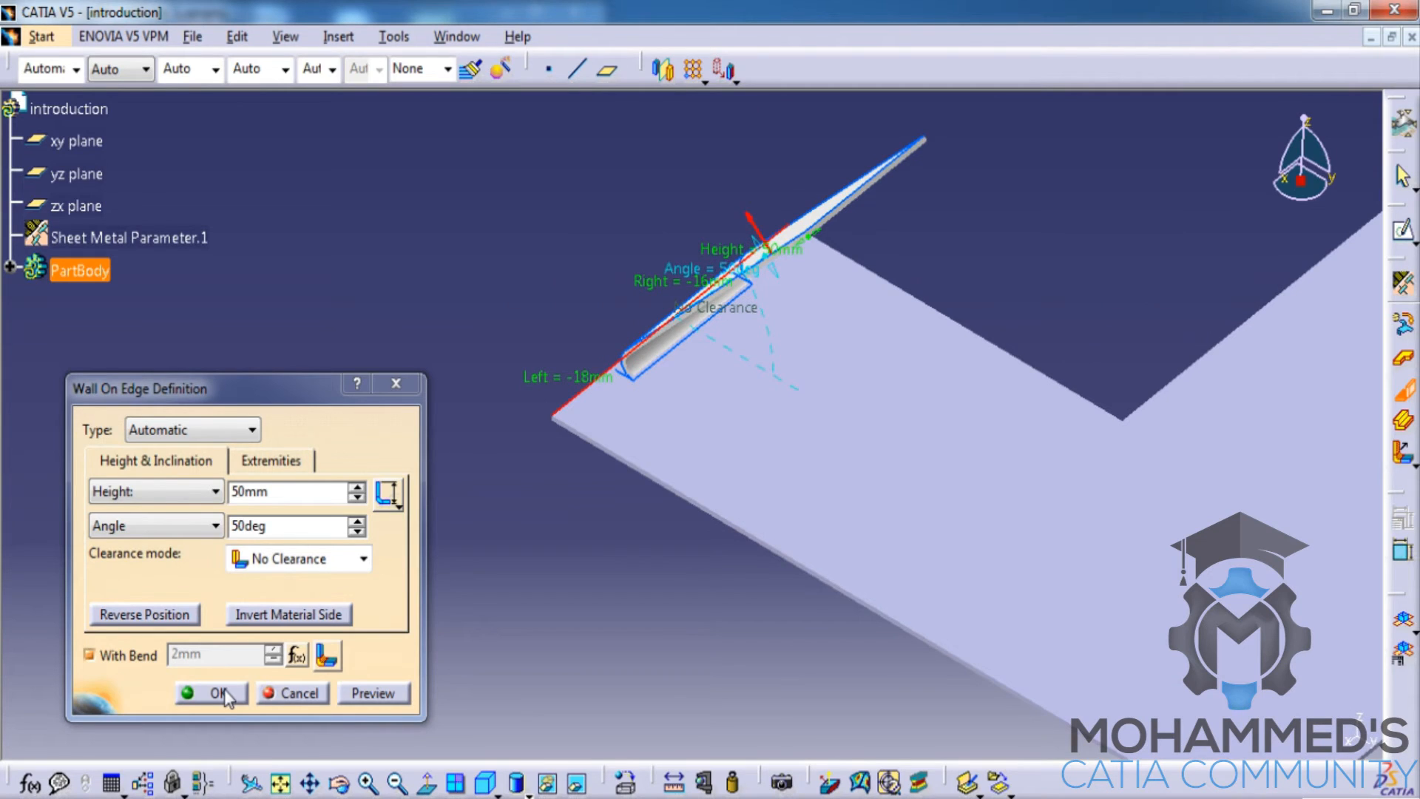
{"action": "left_click", "coordinate": [211, 692]}
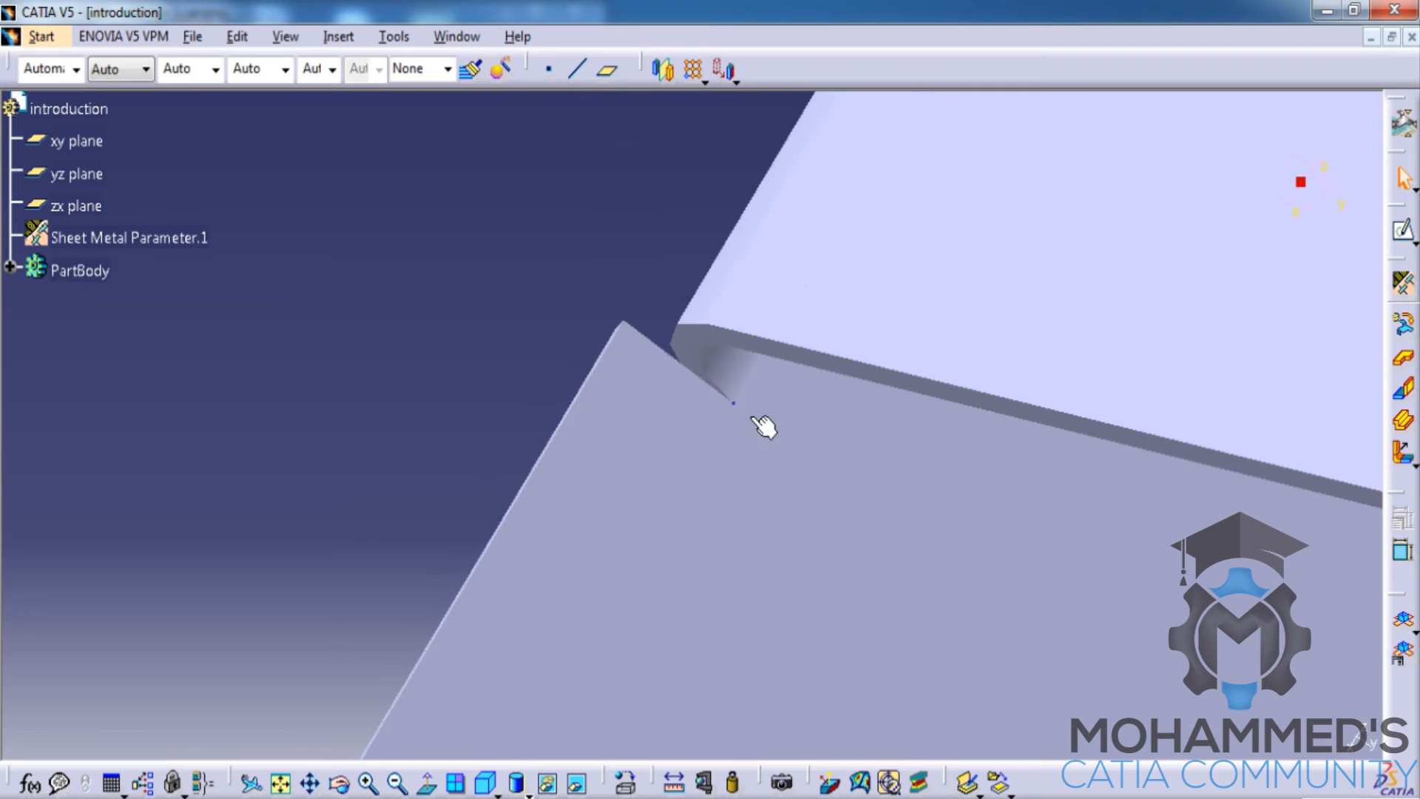
Reopen Sheet Metal Parameter.1 from the specification tree for editing
{"action": "left_click", "coordinate": [80, 270]}
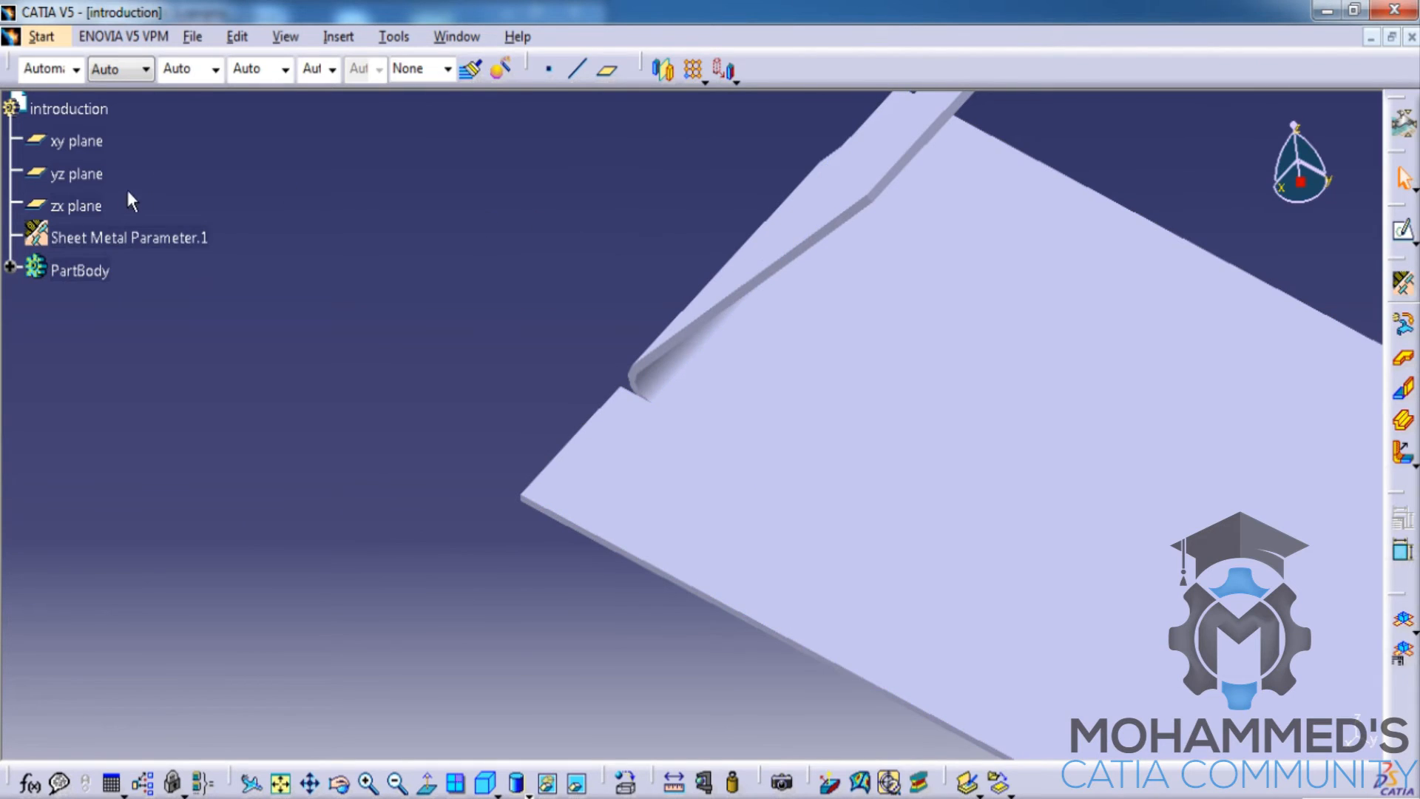
{"action": "left_click", "coordinate": [129, 237]}
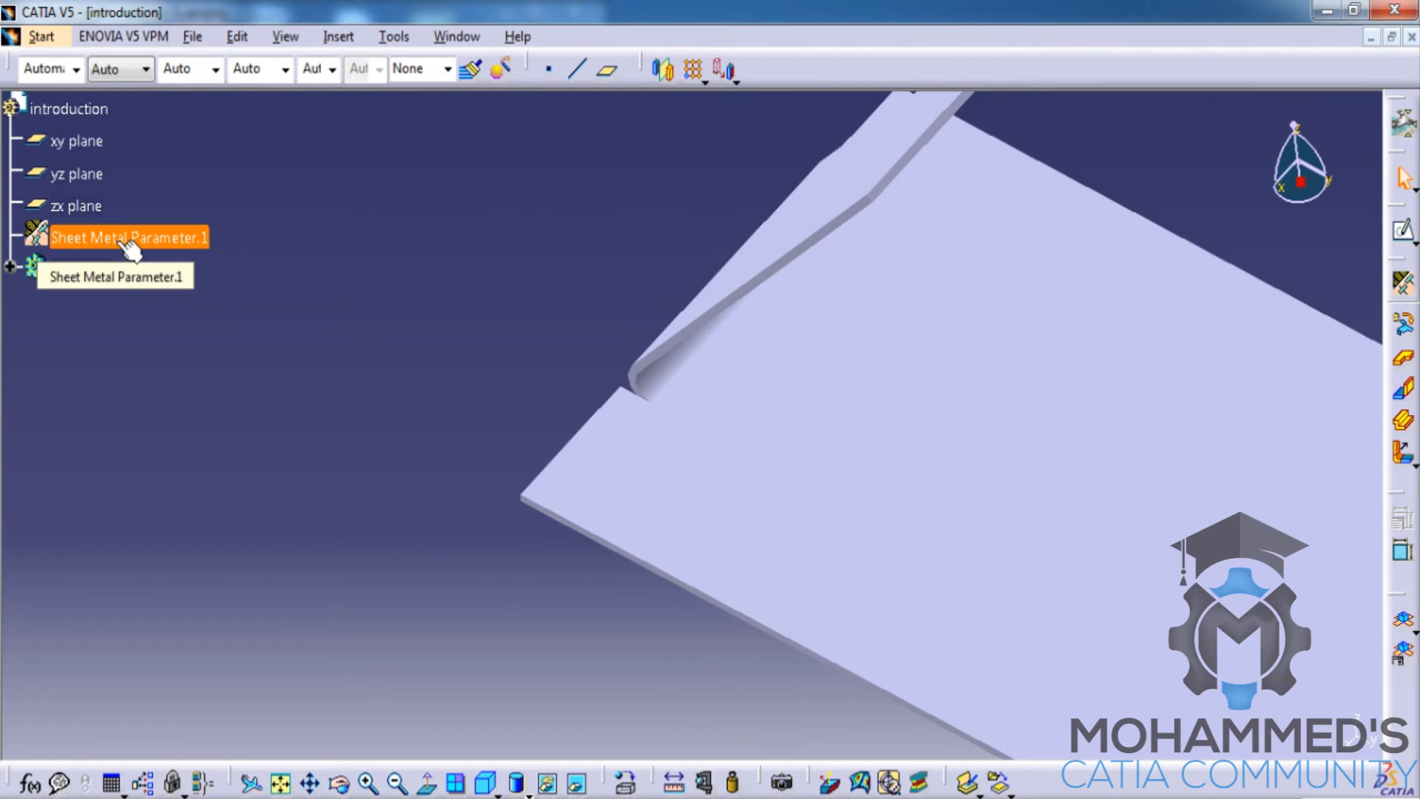
{"action": "double_click", "coordinate": [127, 237]}
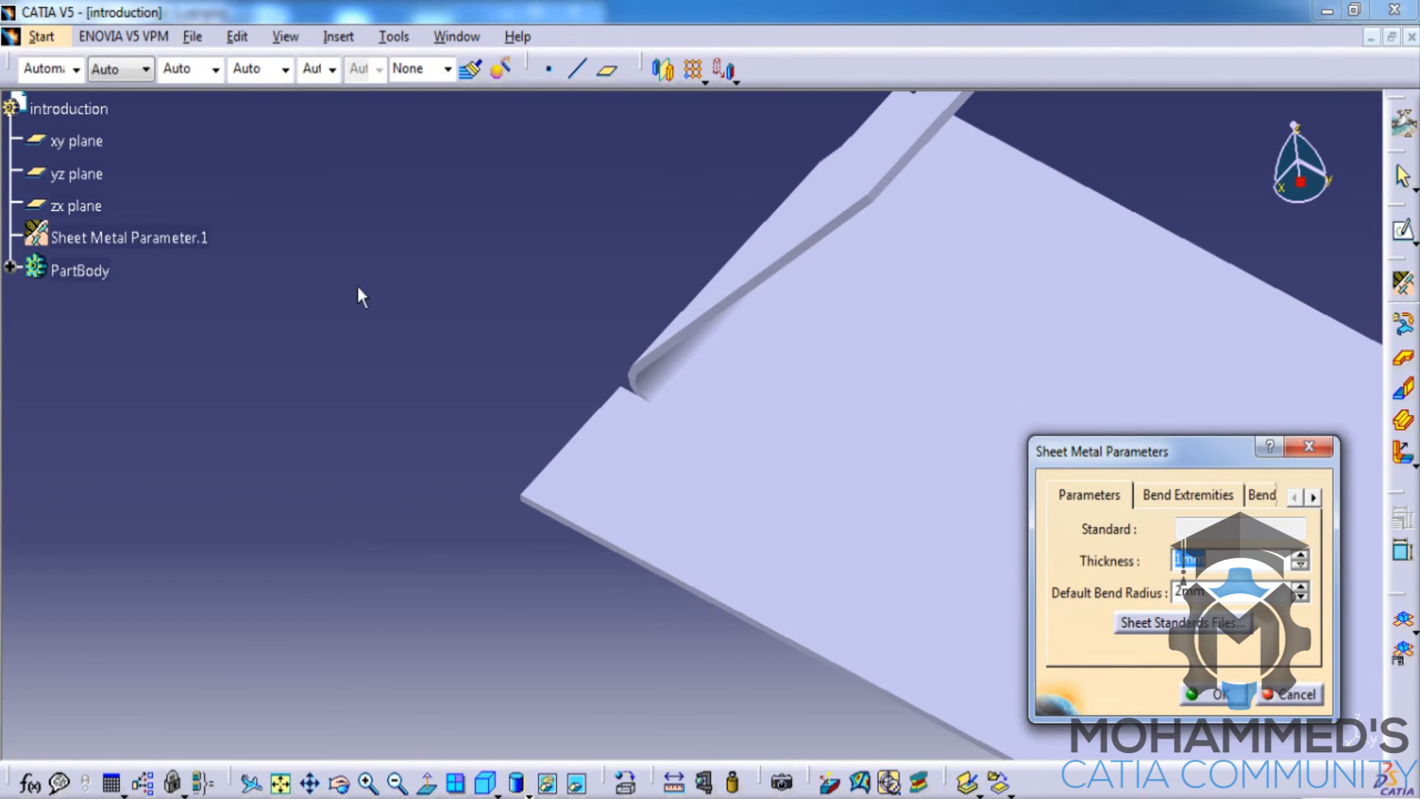
Apply Square relief to the bend ends in the Bend Extremities settings
{"action": "left_click", "coordinate": [1188, 494]}
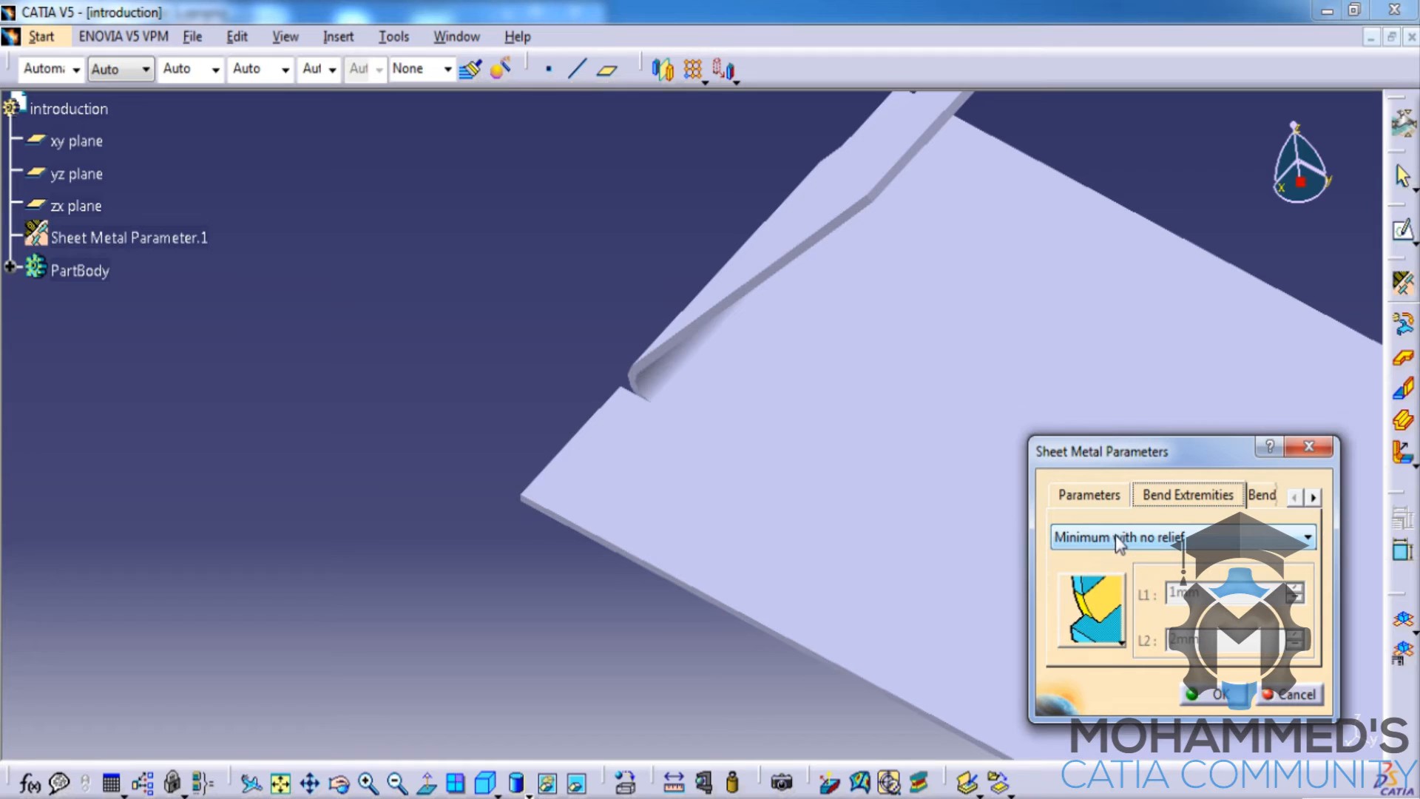
{"action": "mouse_move", "coordinate": [1134, 541]}
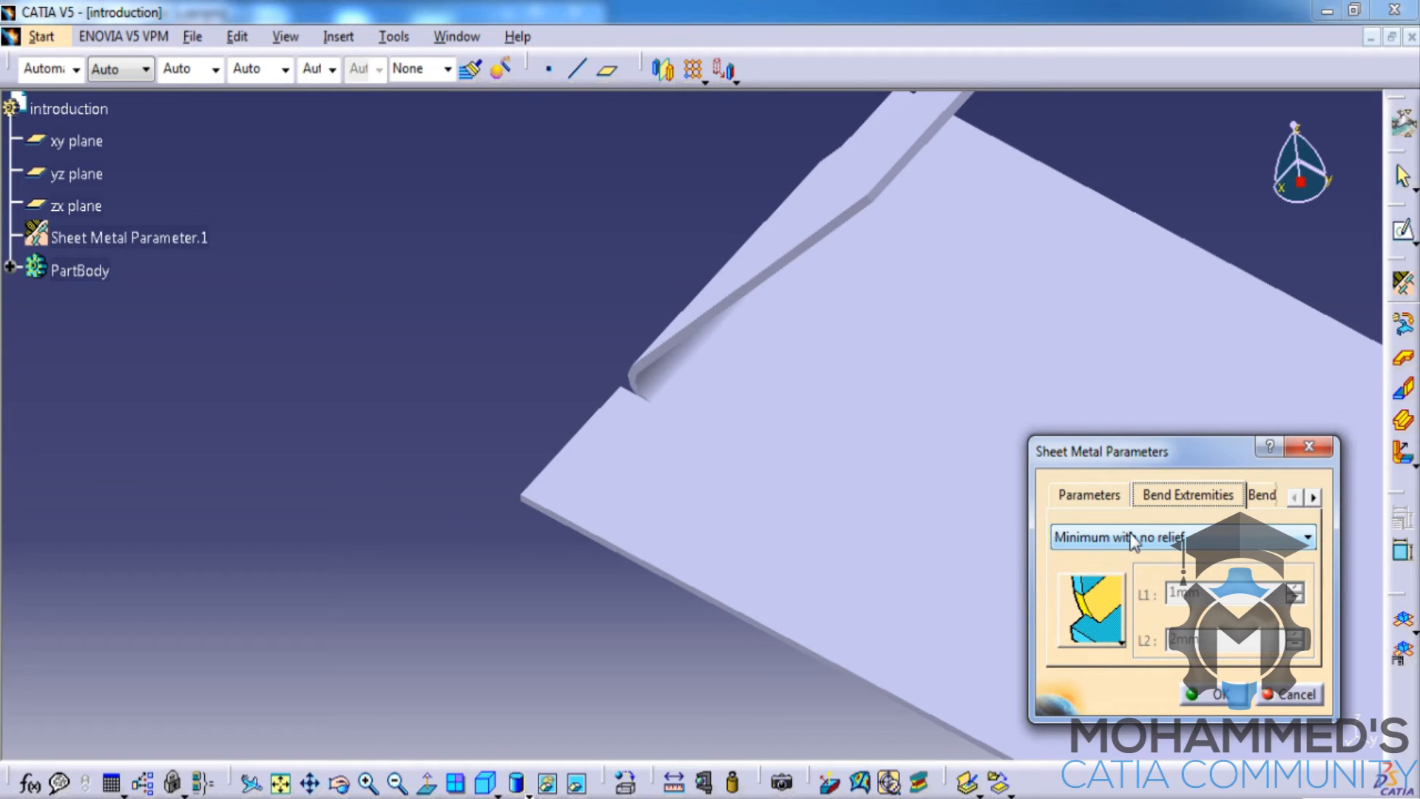
{"action": "left_click", "coordinate": [1320, 537]}
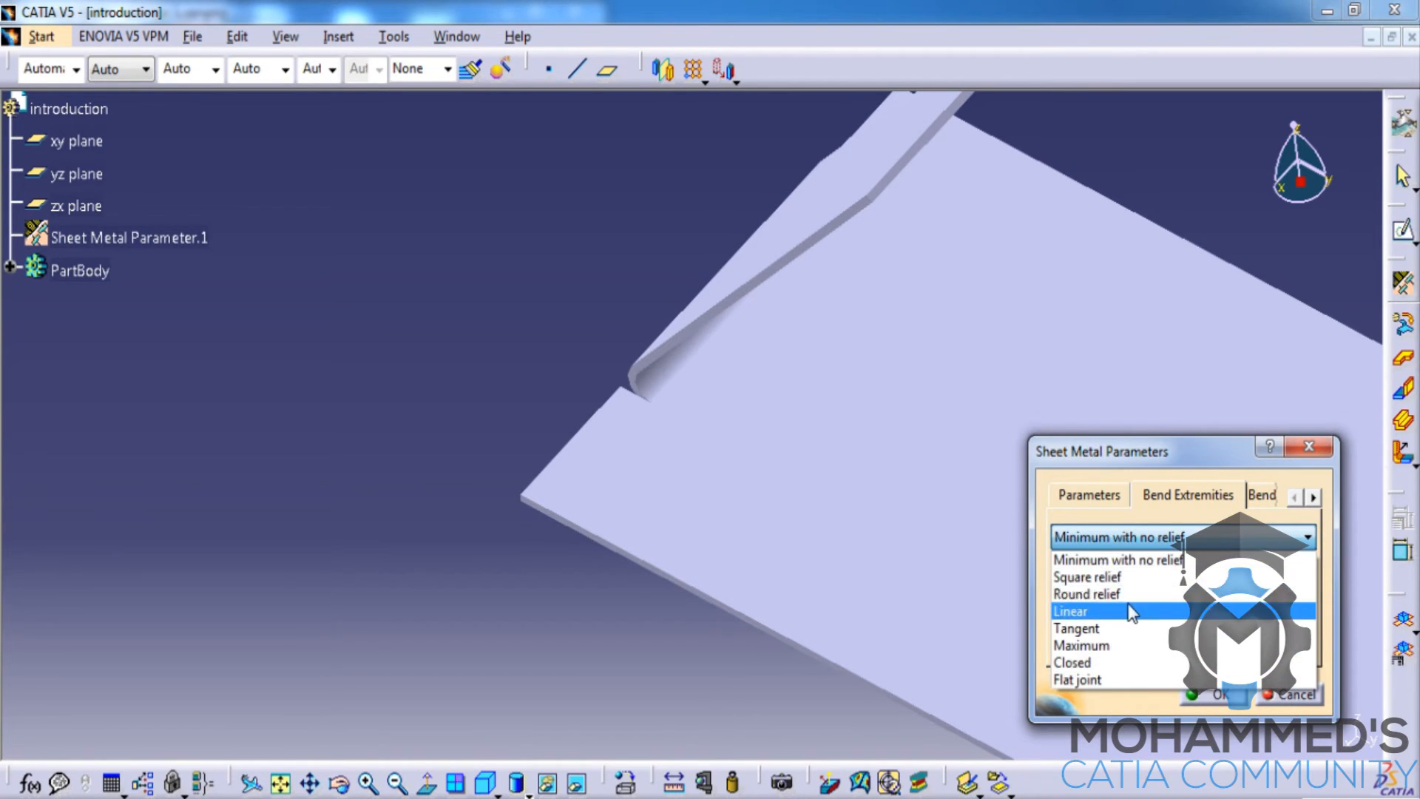
{"action": "left_click", "coordinate": [1087, 577]}
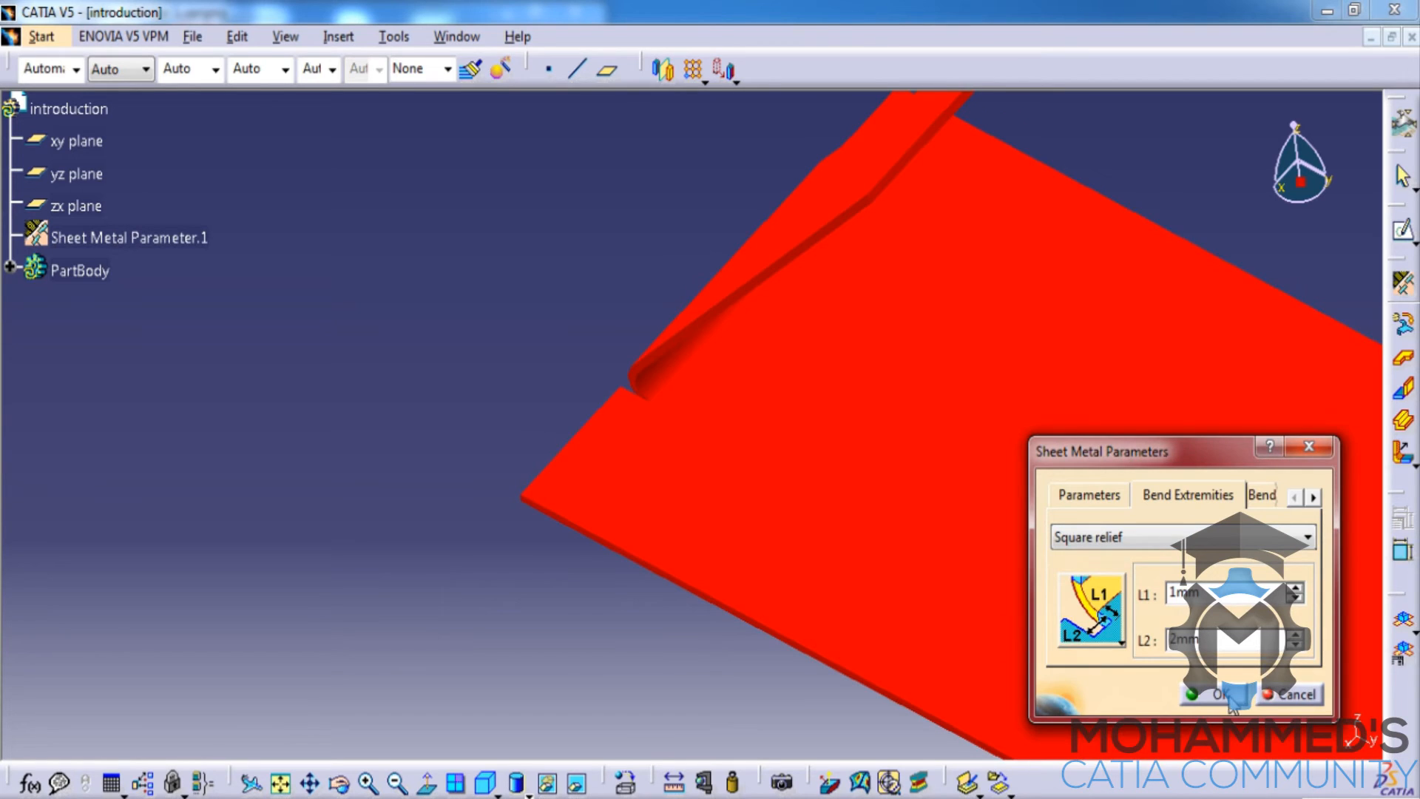
{"action": "left_click", "coordinate": [1220, 695]}
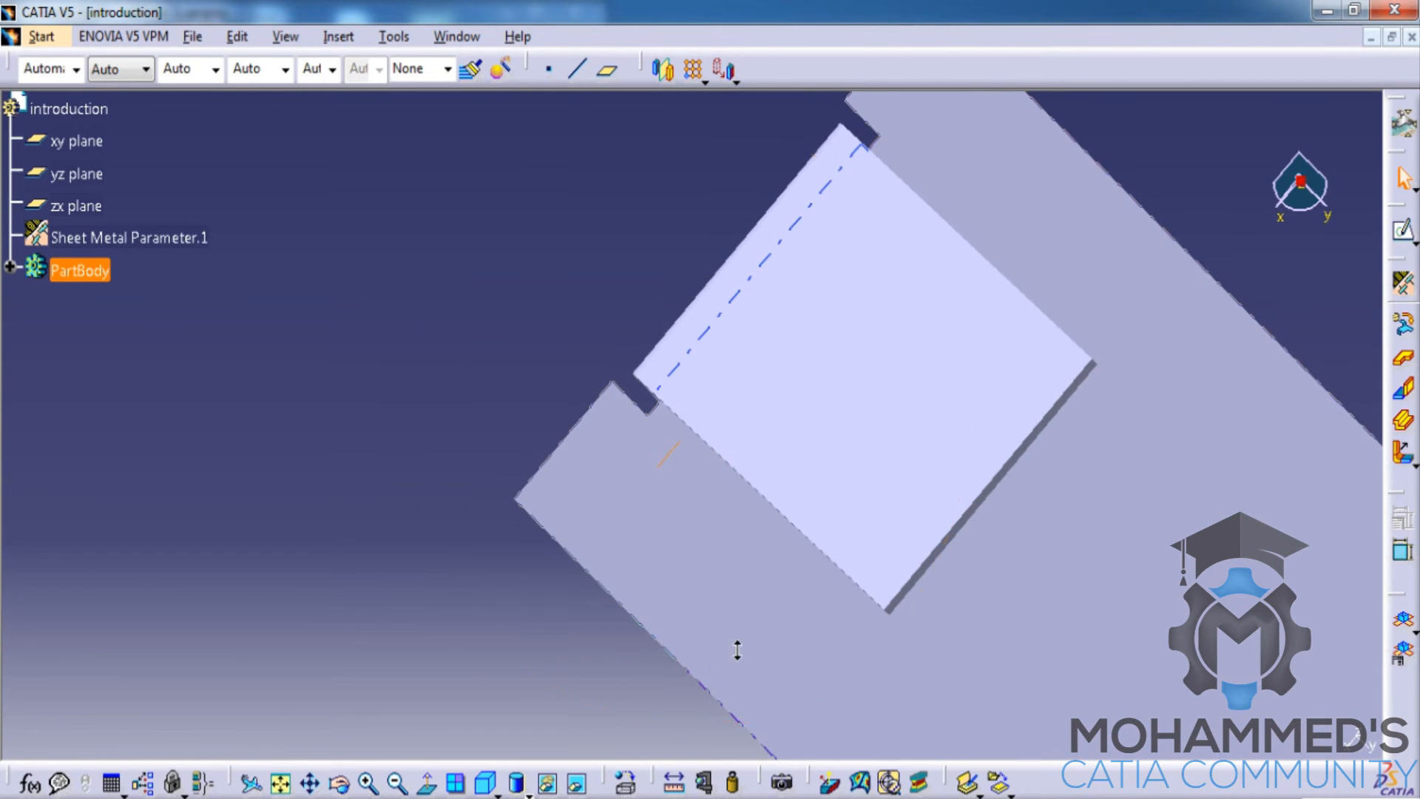
Reopen Sheet Metal Parameter.1 and pick Round relief from the bend relief list
{"action": "left_click", "coordinate": [128, 237]}
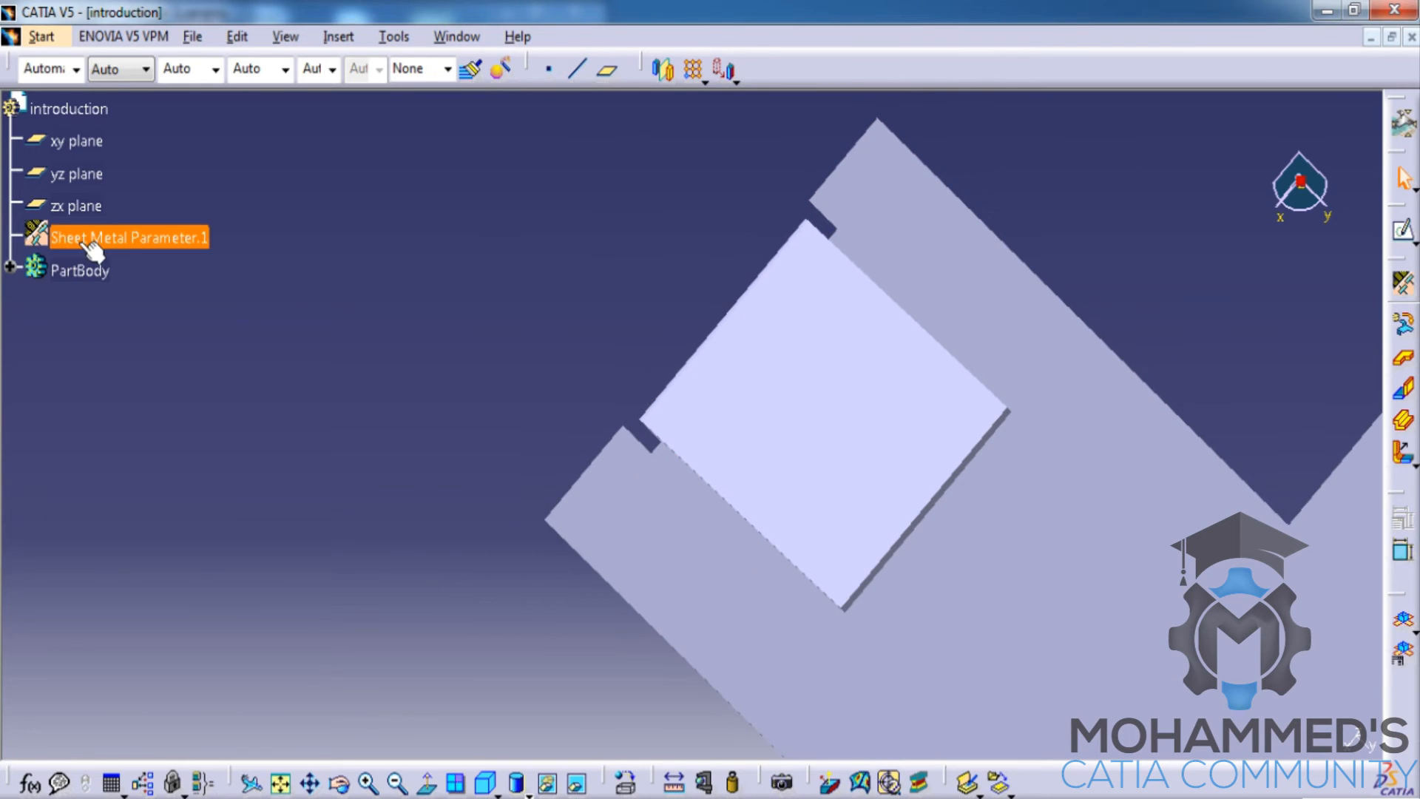
{"action": "double_click", "coordinate": [127, 237]}
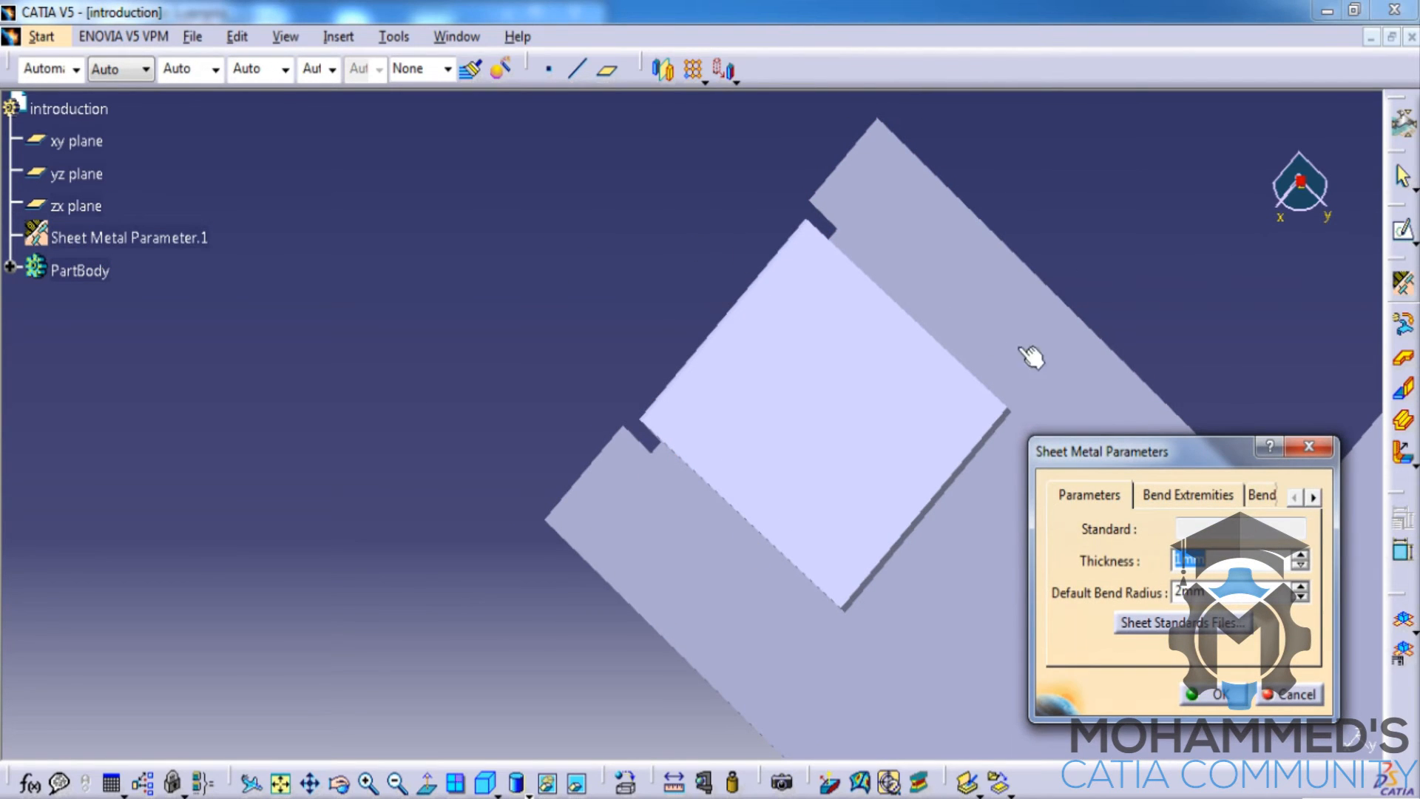
{"action": "left_click", "coordinate": [1300, 537]}
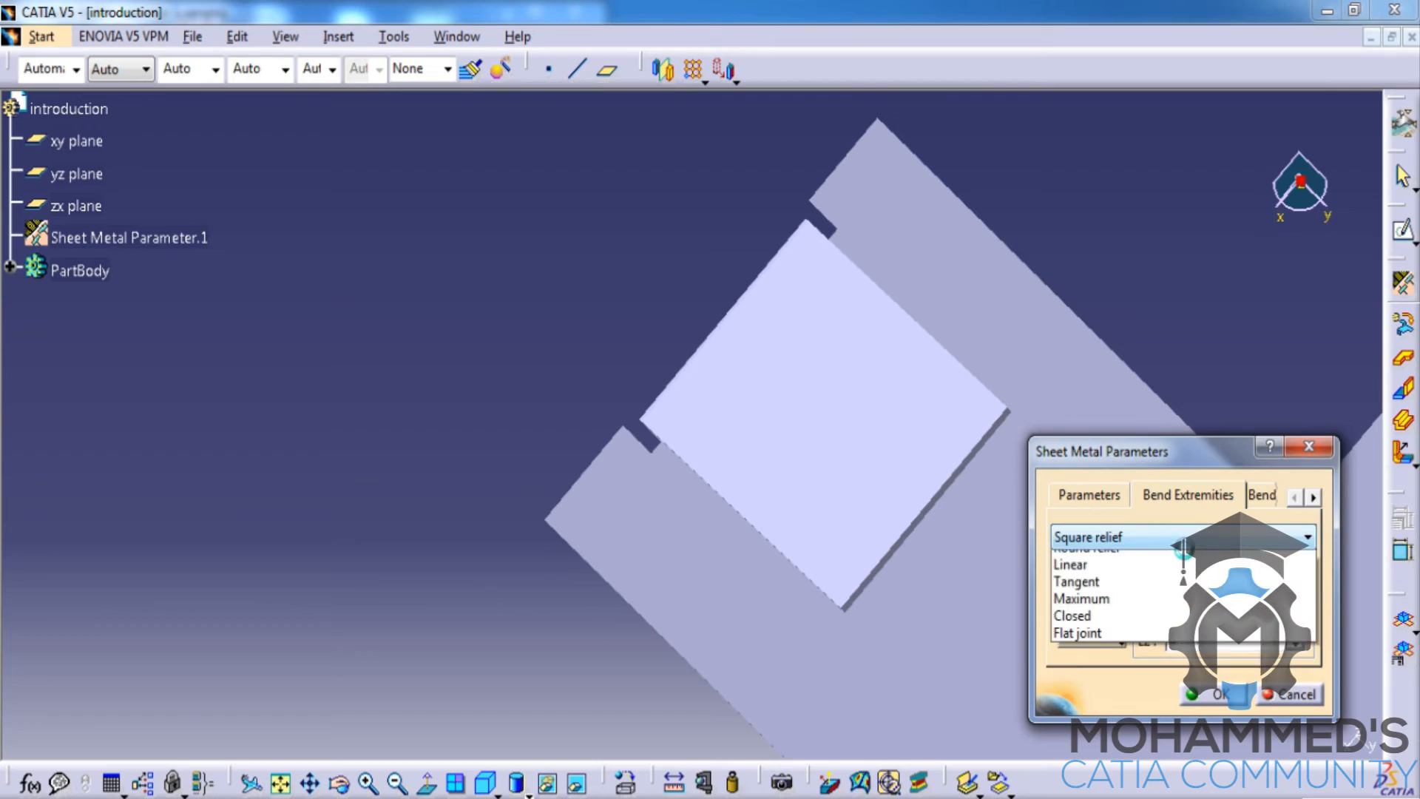
{"action": "mouse_move", "coordinate": [1112, 596]}
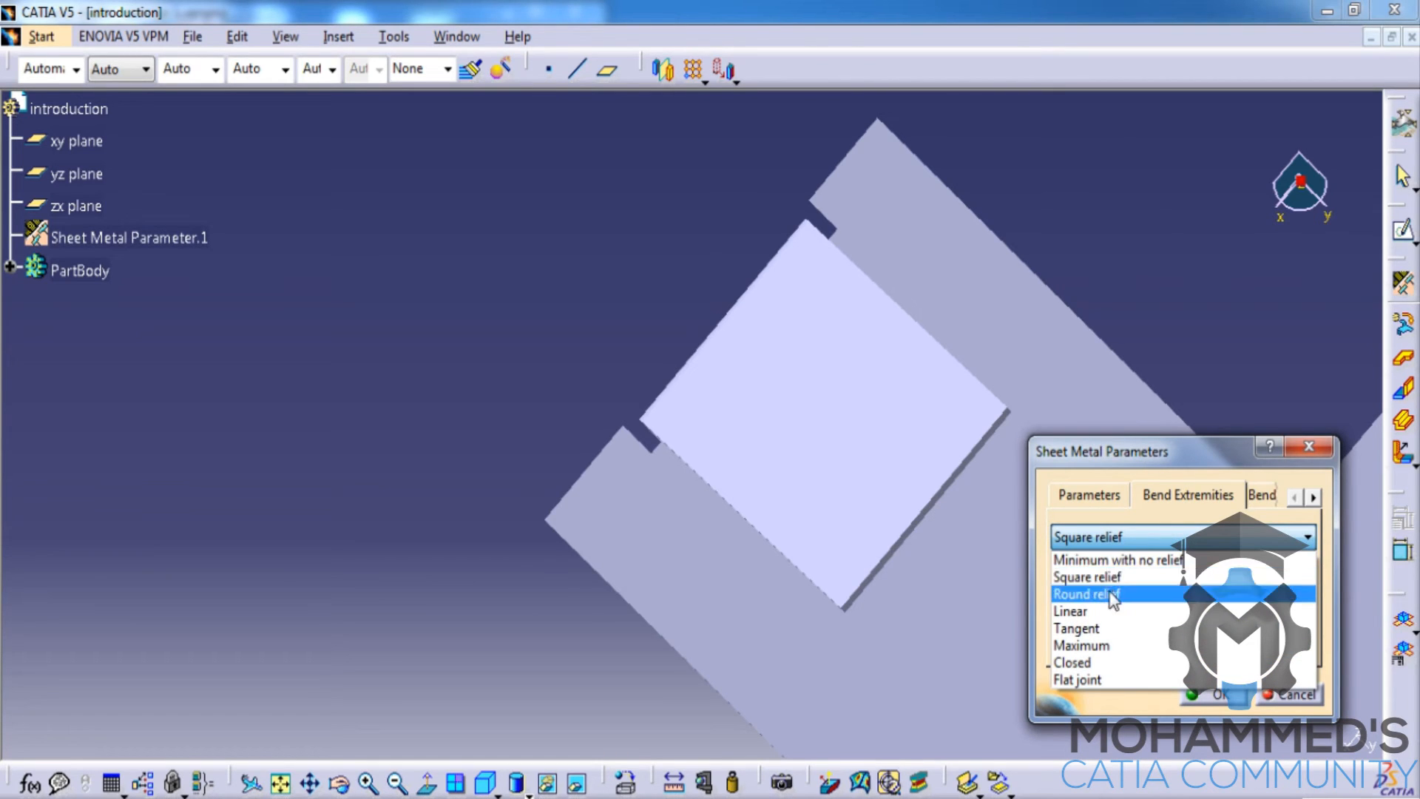
{"action": "left_click", "coordinate": [1087, 576]}
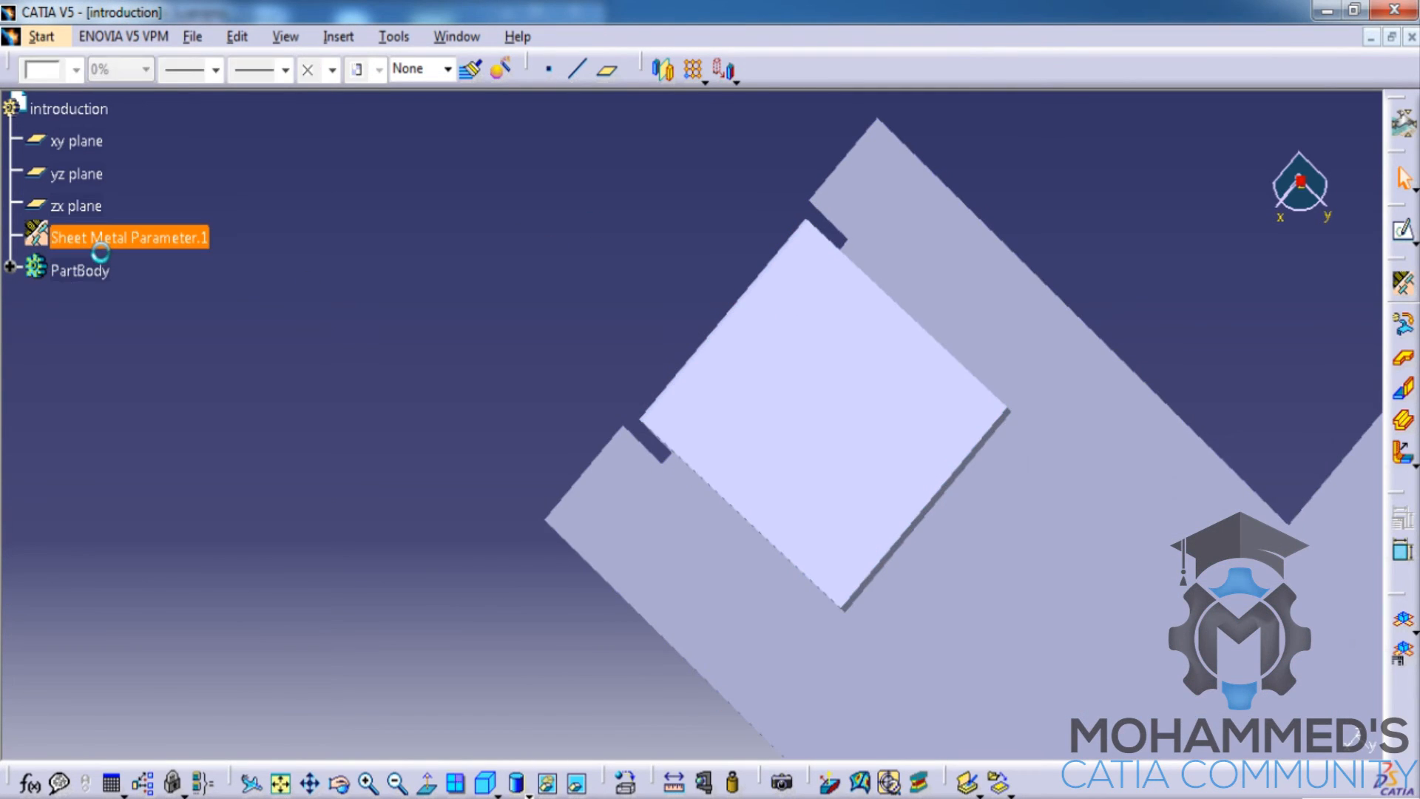
Reopen the parameters again, choose Round relief under Bend Extremities and apply it
{"action": "double_click", "coordinate": [129, 236]}
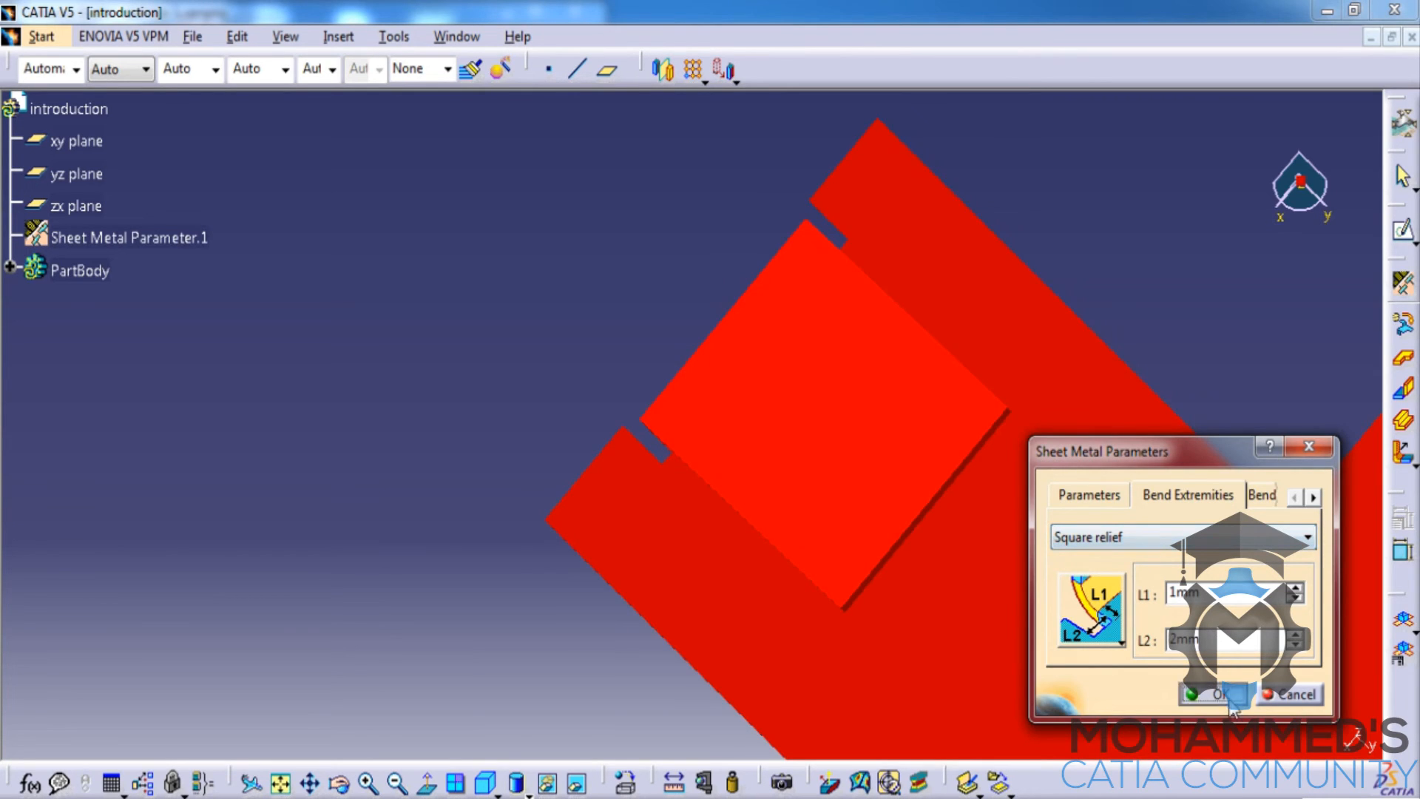
{"action": "left_click", "coordinate": [1090, 495]}
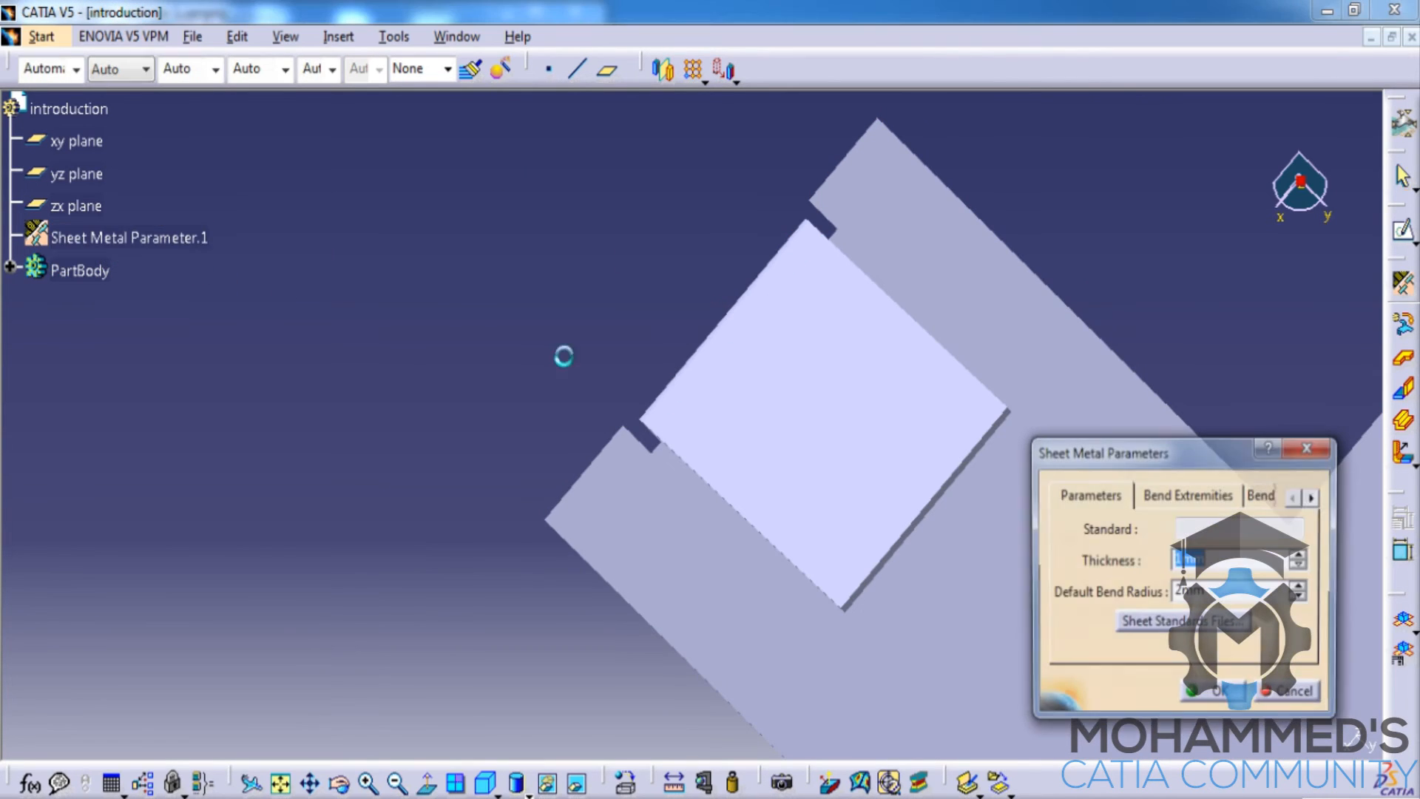
{"action": "left_click", "coordinate": [1177, 535]}
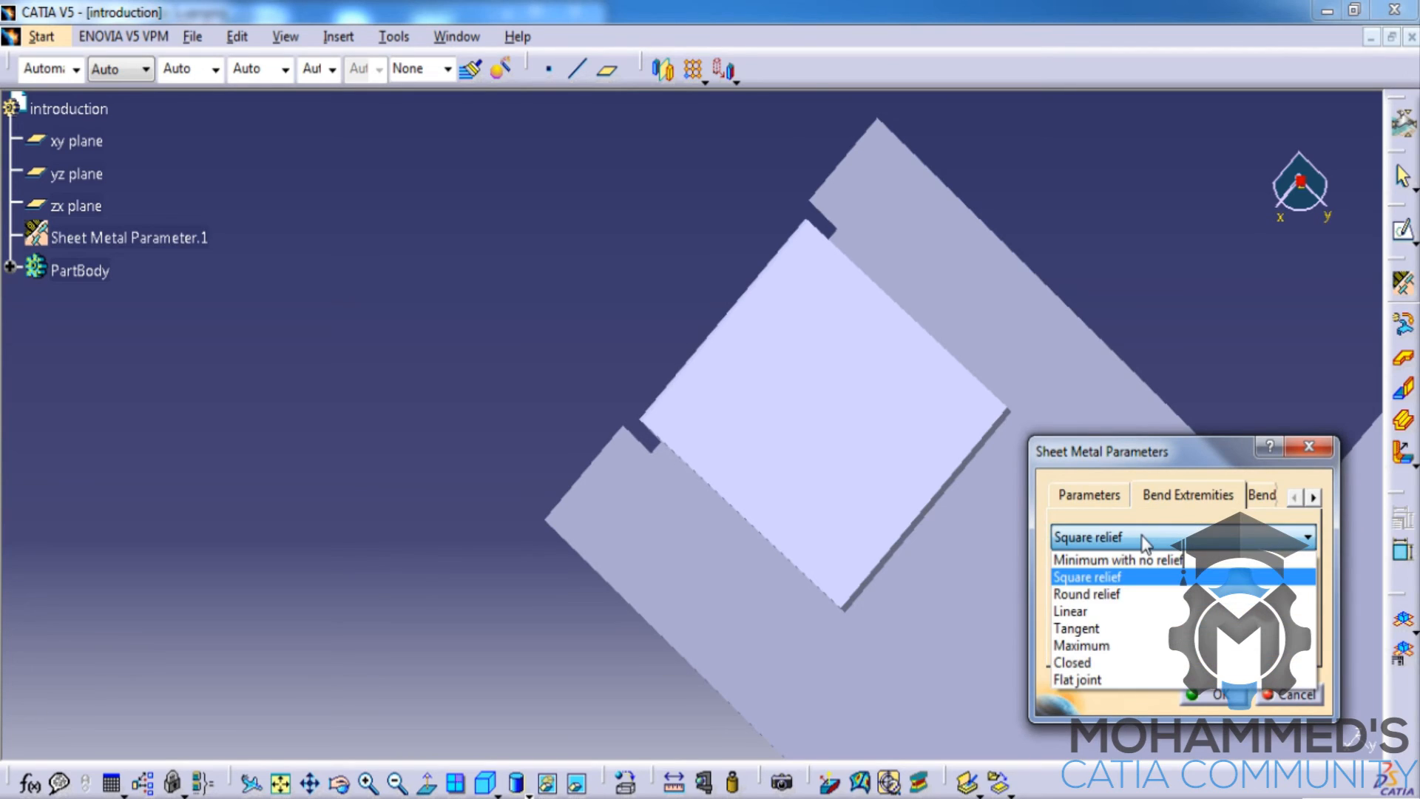
{"action": "mouse_move", "coordinate": [1118, 595]}
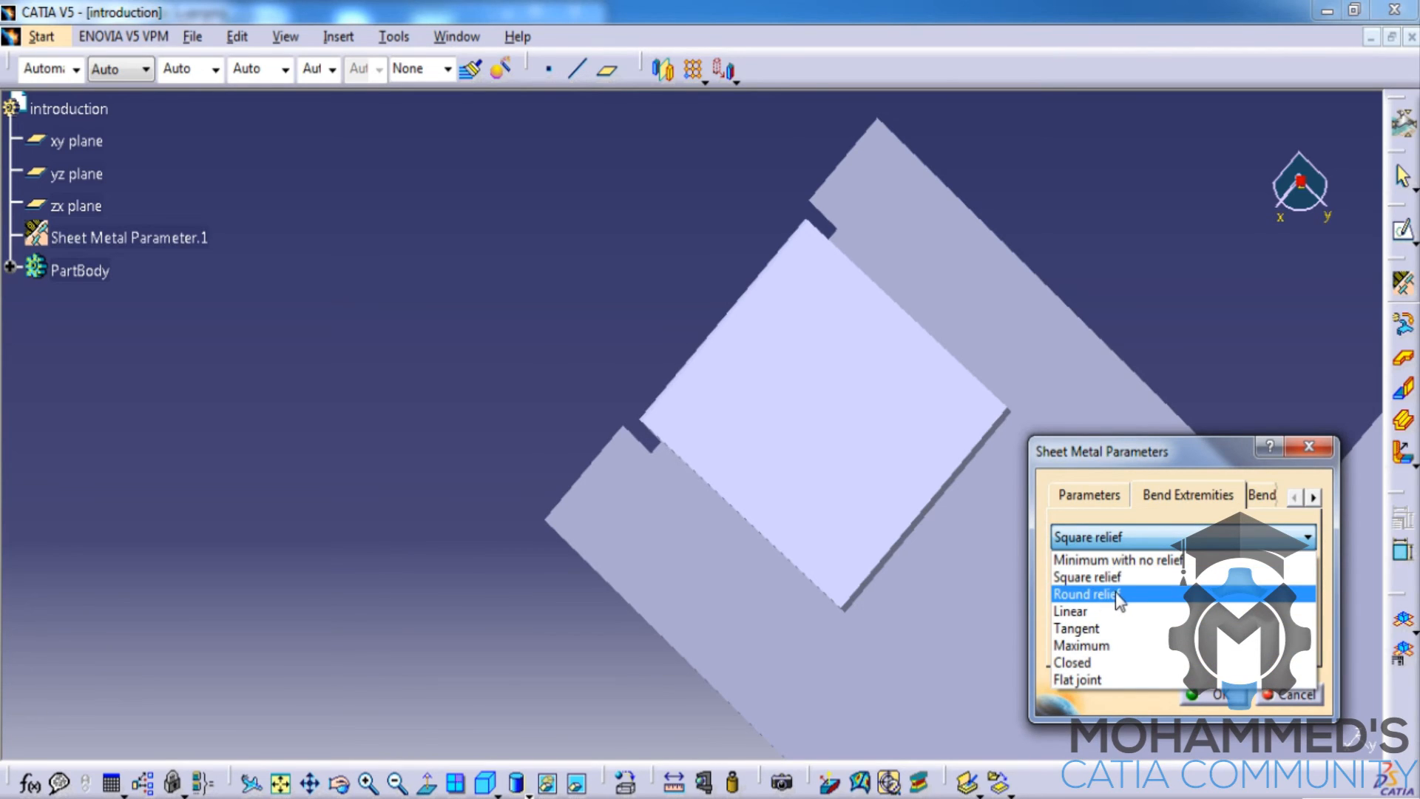
{"action": "left_click", "coordinate": [1086, 593]}
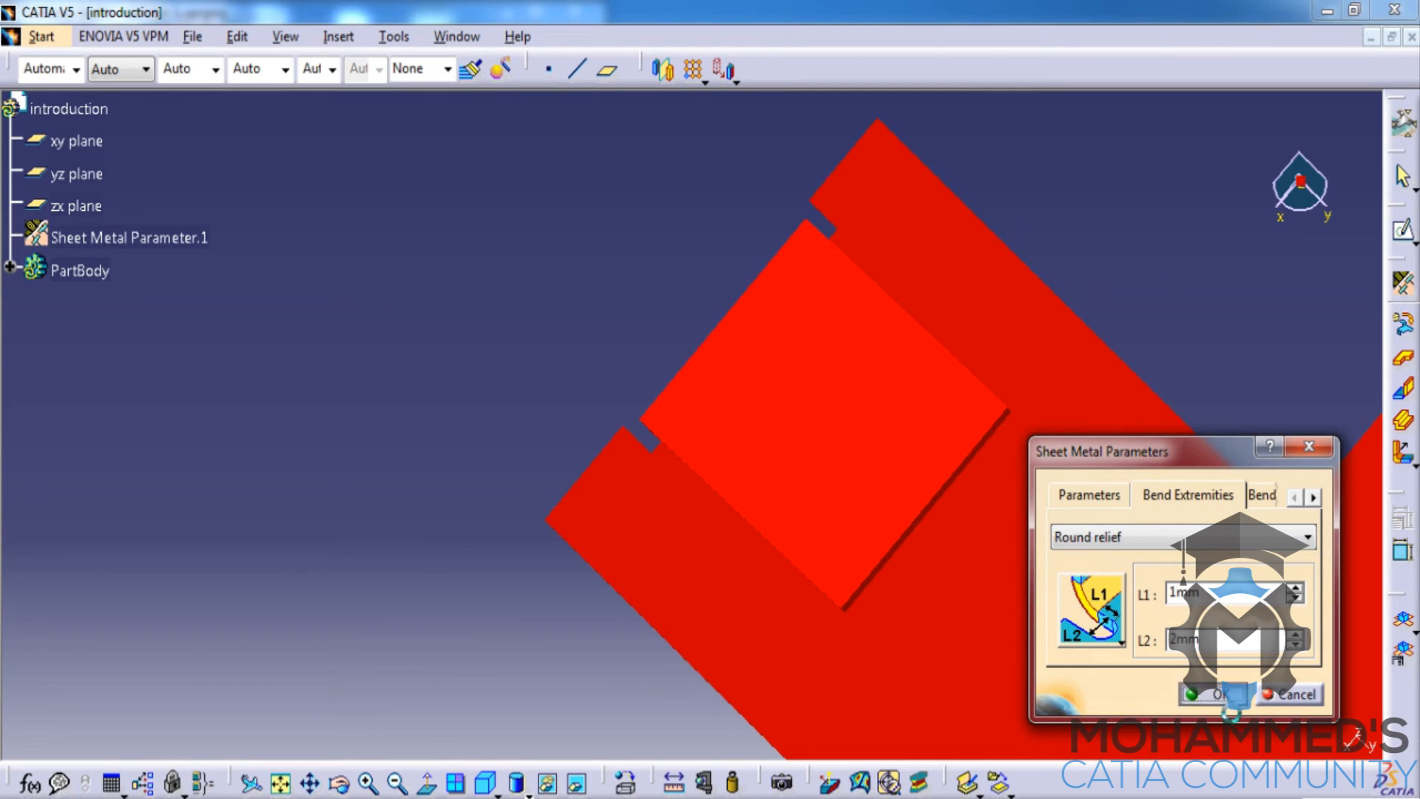
{"action": "left_click", "coordinate": [1216, 693]}
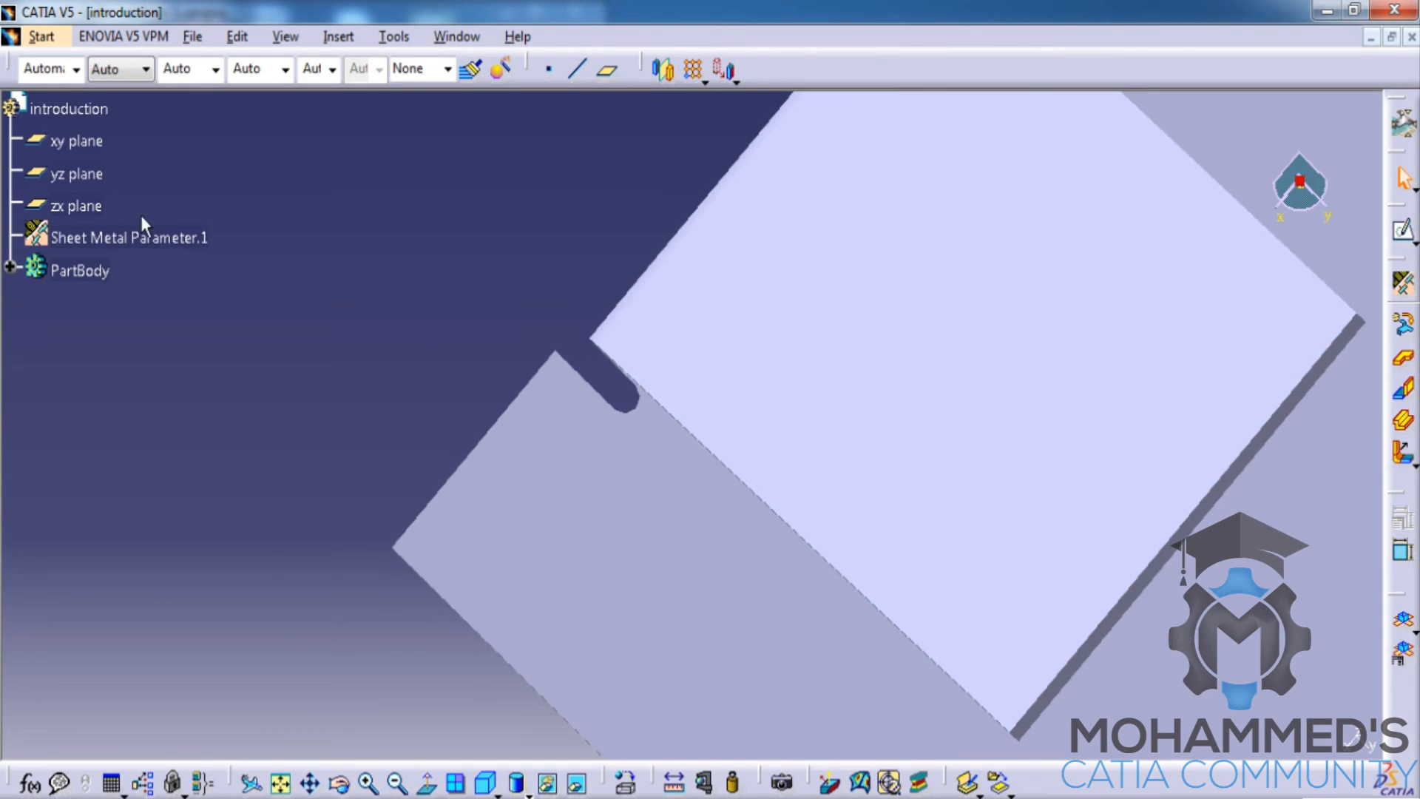
{"action": "double_click", "coordinate": [127, 237]}
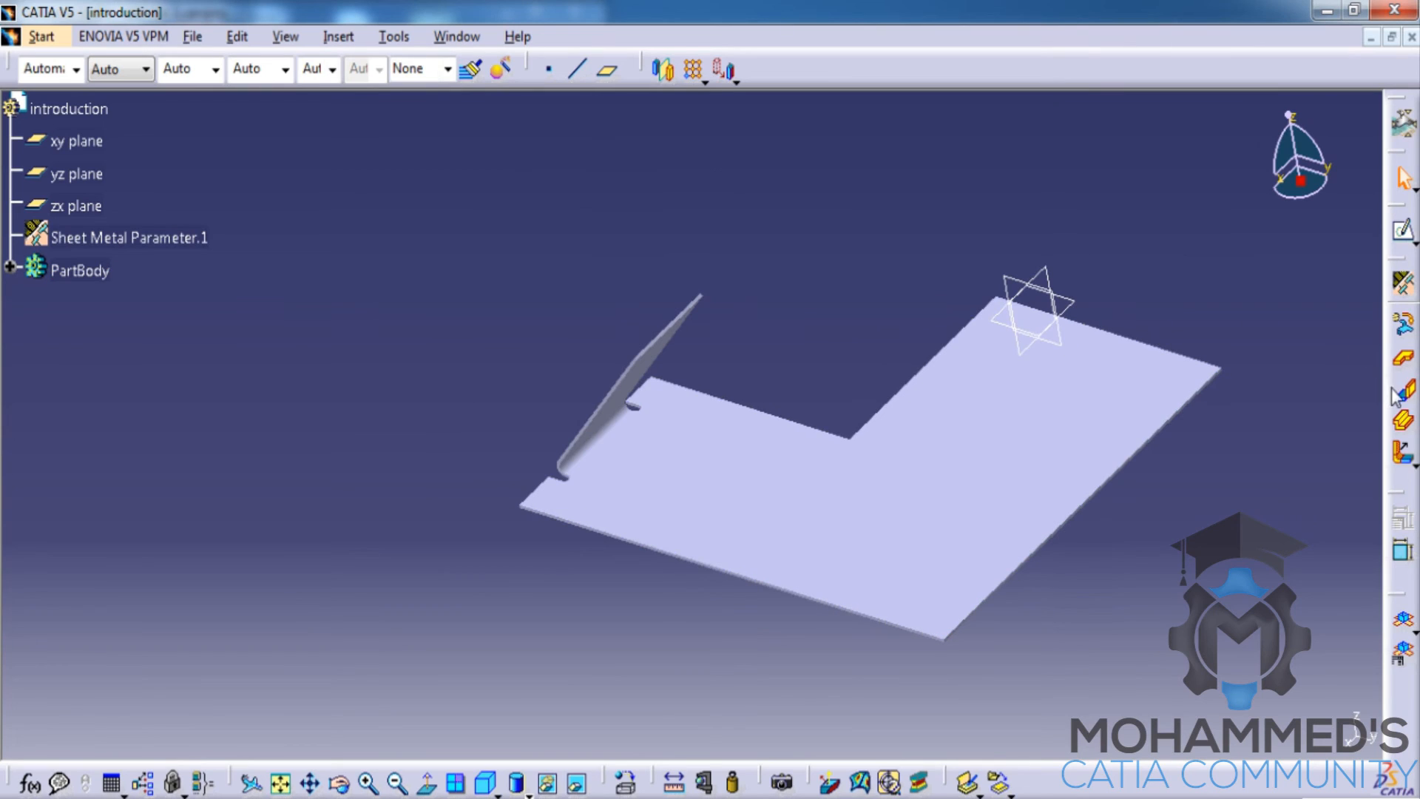
{"action": "mouse_move", "coordinate": [1402, 423]}
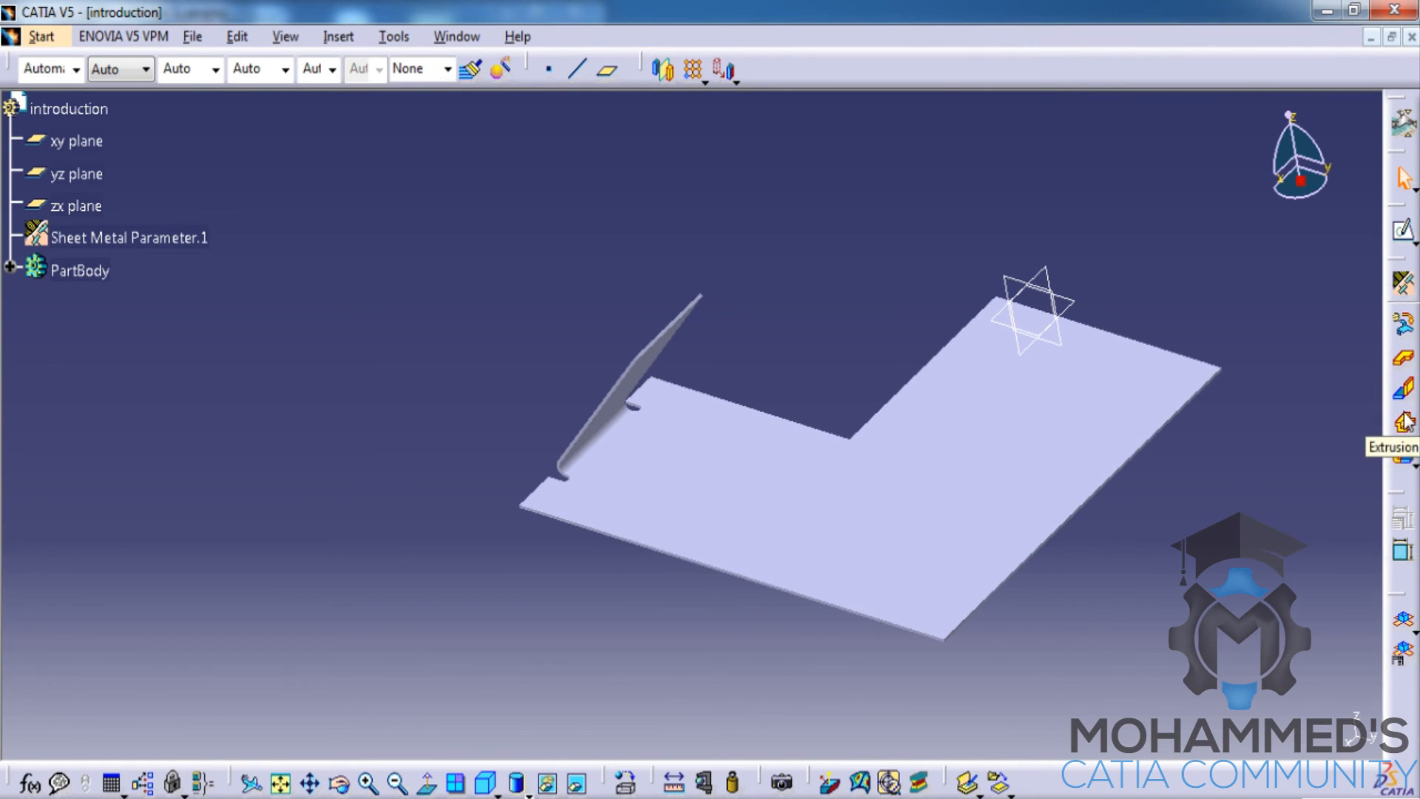
{"action": "mouse_move", "coordinate": [1362, 431]}
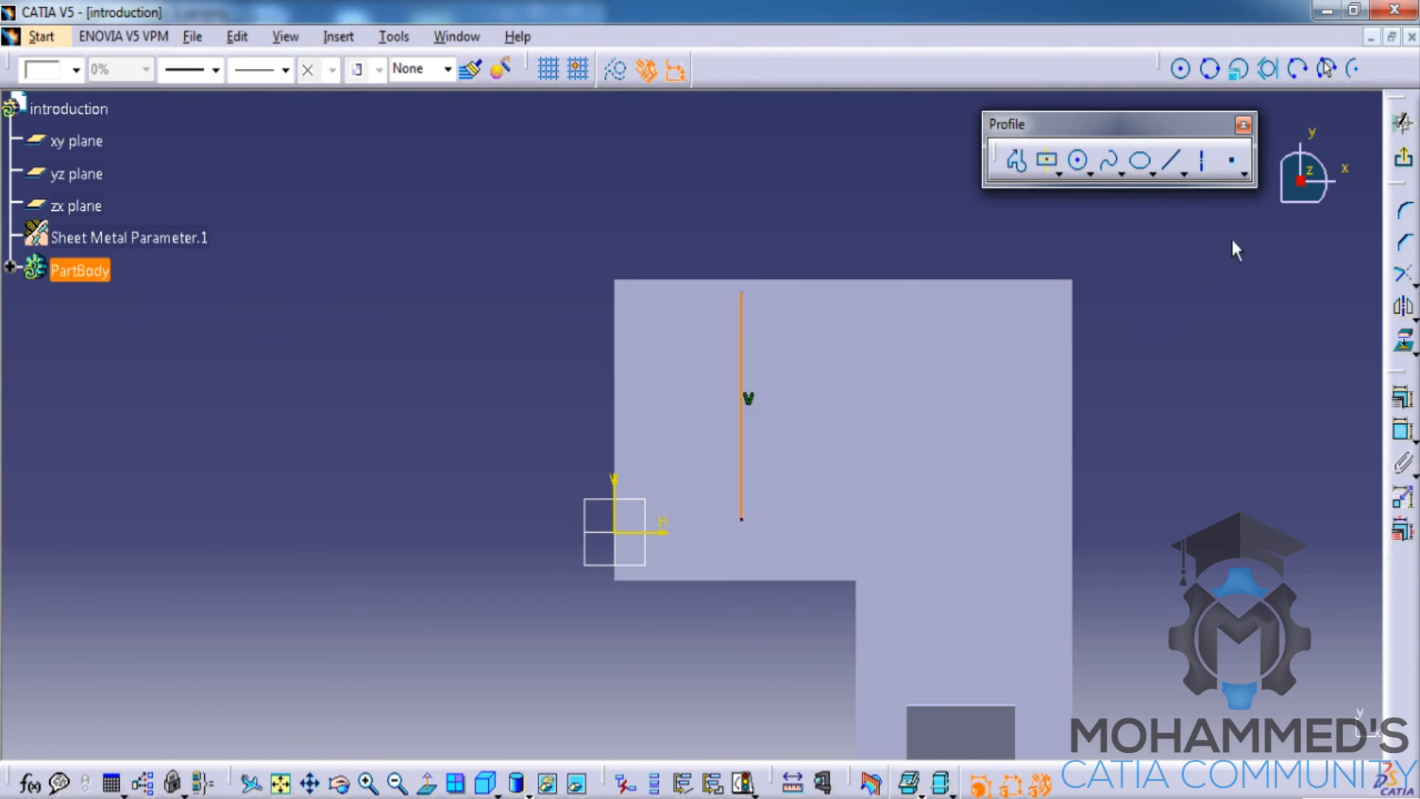
Leave the sketch, extrude a 15 mm wall (Extrusion.1) and dismiss the no-union warning
{"action": "left_click", "coordinate": [1242, 124]}
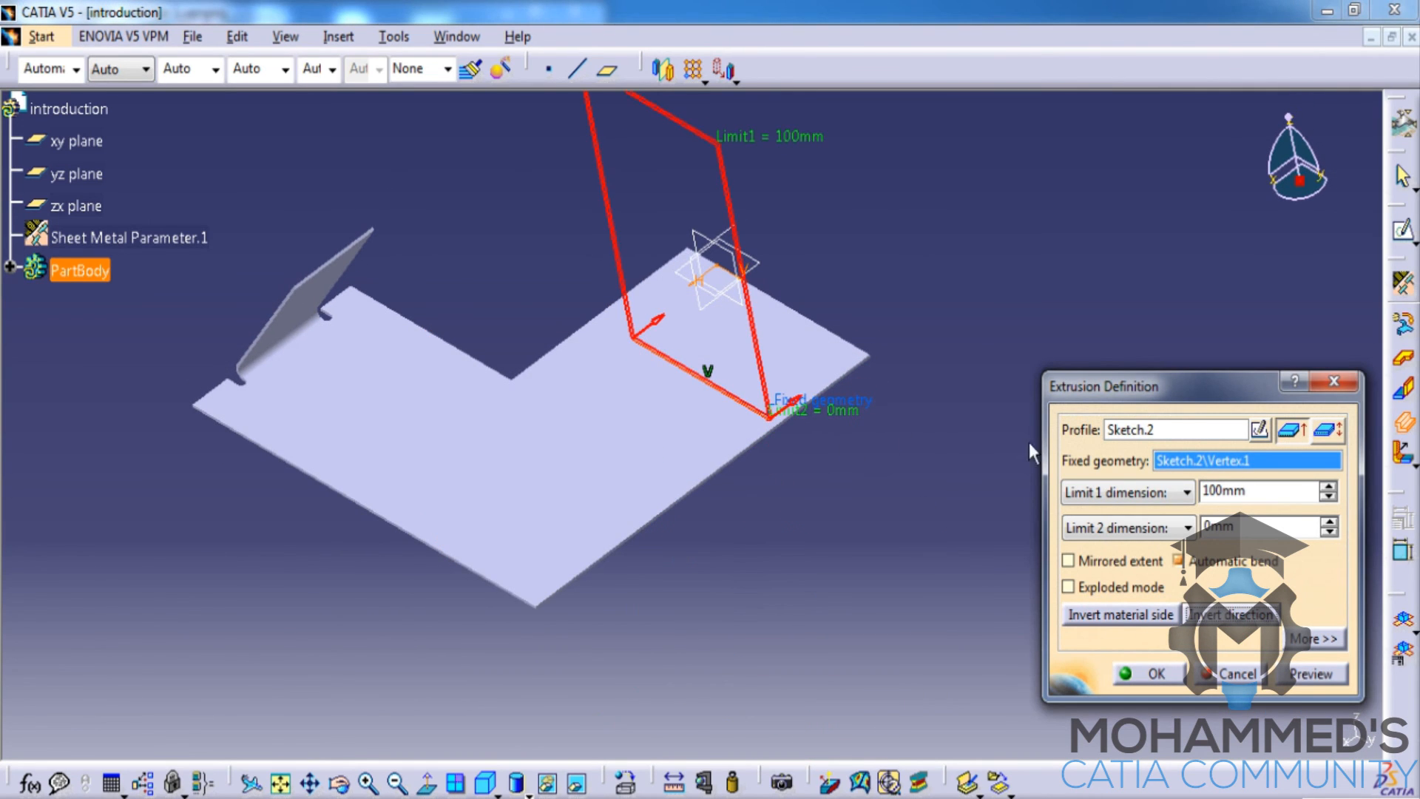
{"action": "triple_click", "coordinate": [1262, 491]}
{"action": "type", "text": "15"}
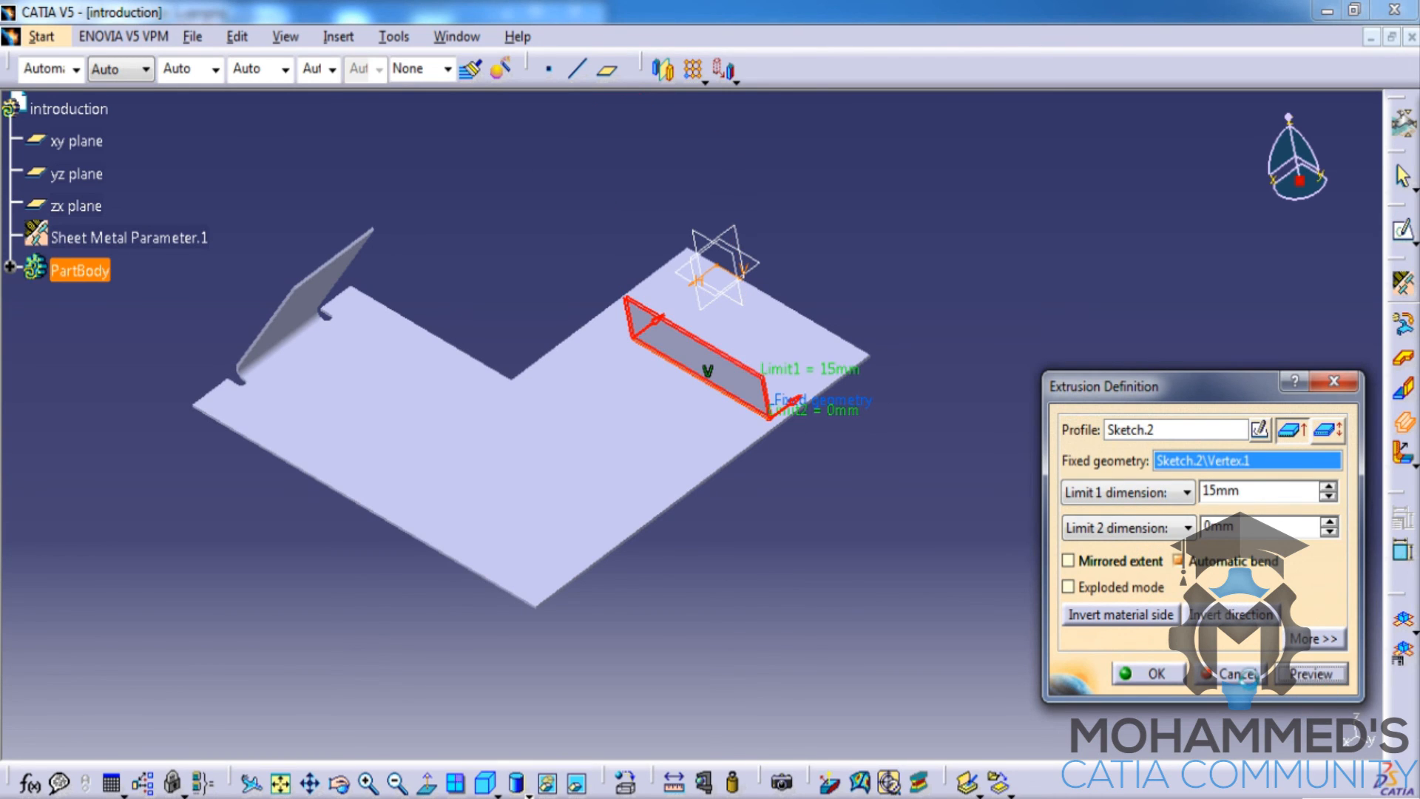
{"action": "left_click", "coordinate": [1144, 674]}
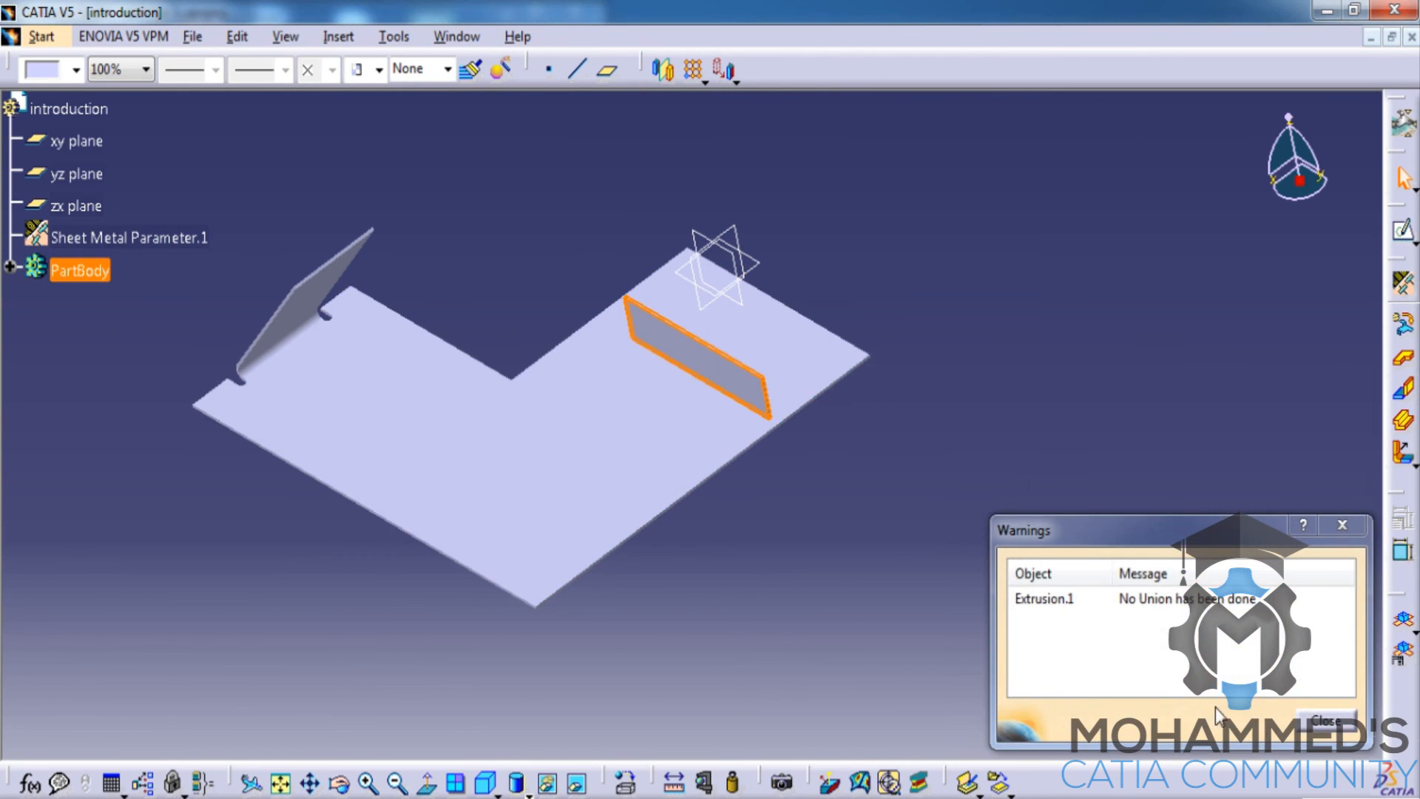
{"action": "left_click", "coordinate": [1327, 721]}
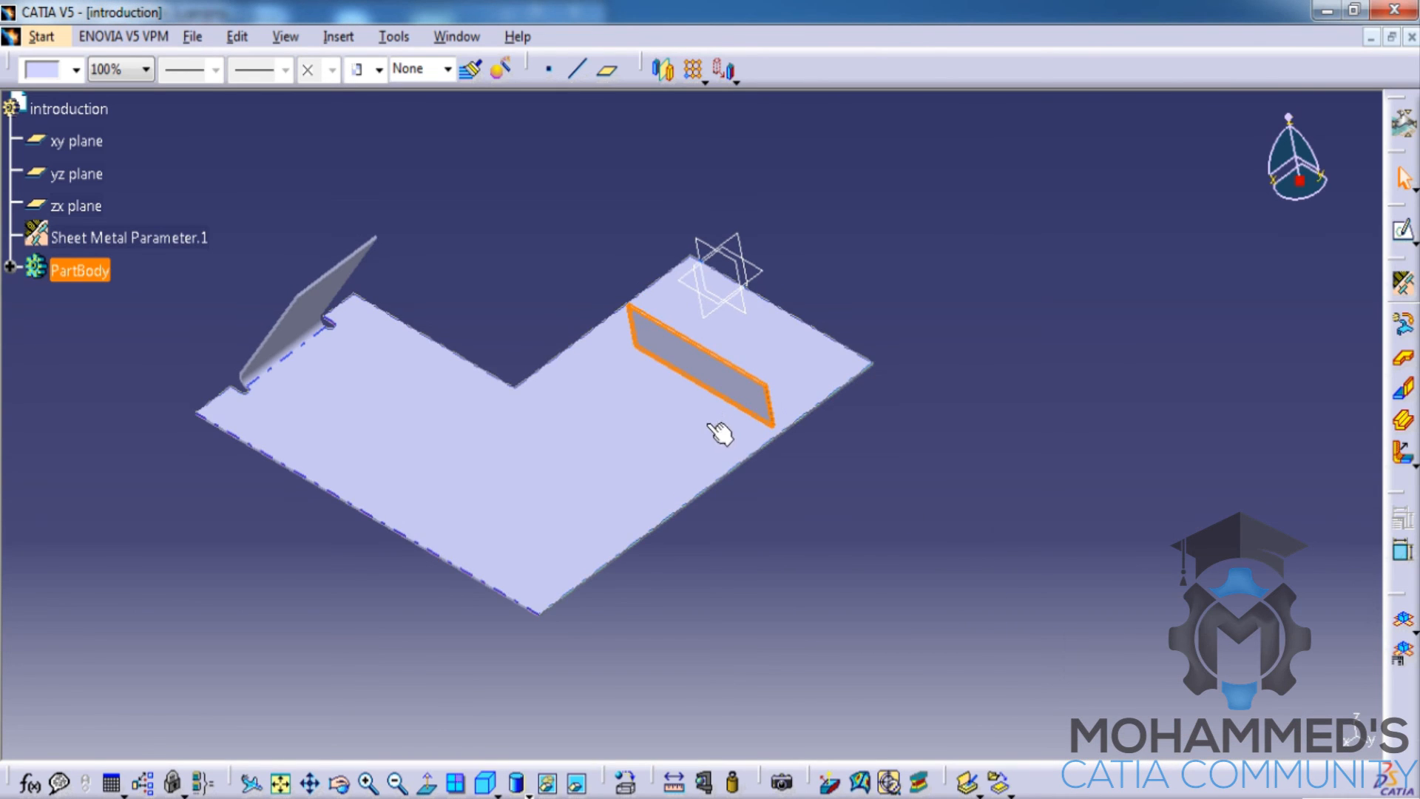